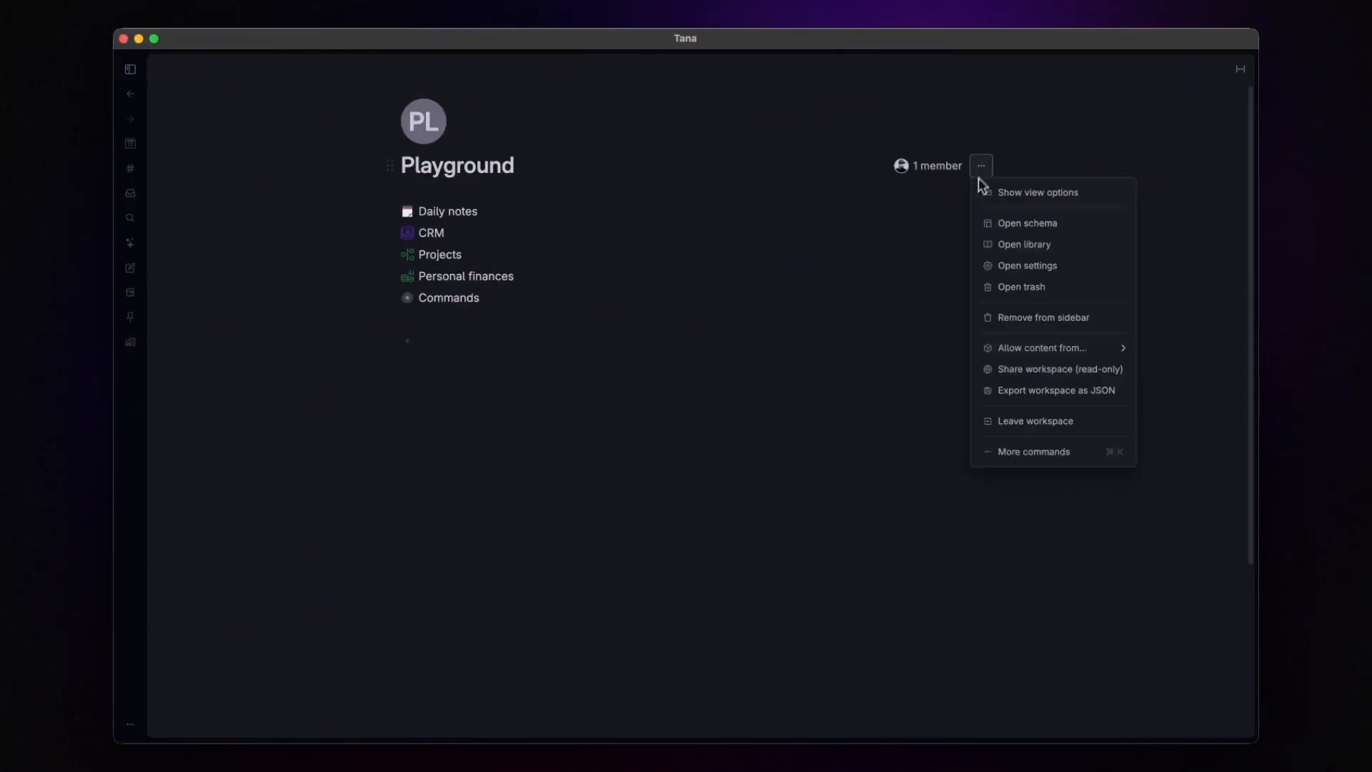
Open the schema, then the deal supertag's content template and select its Deal status field.
left_click(1026, 222)
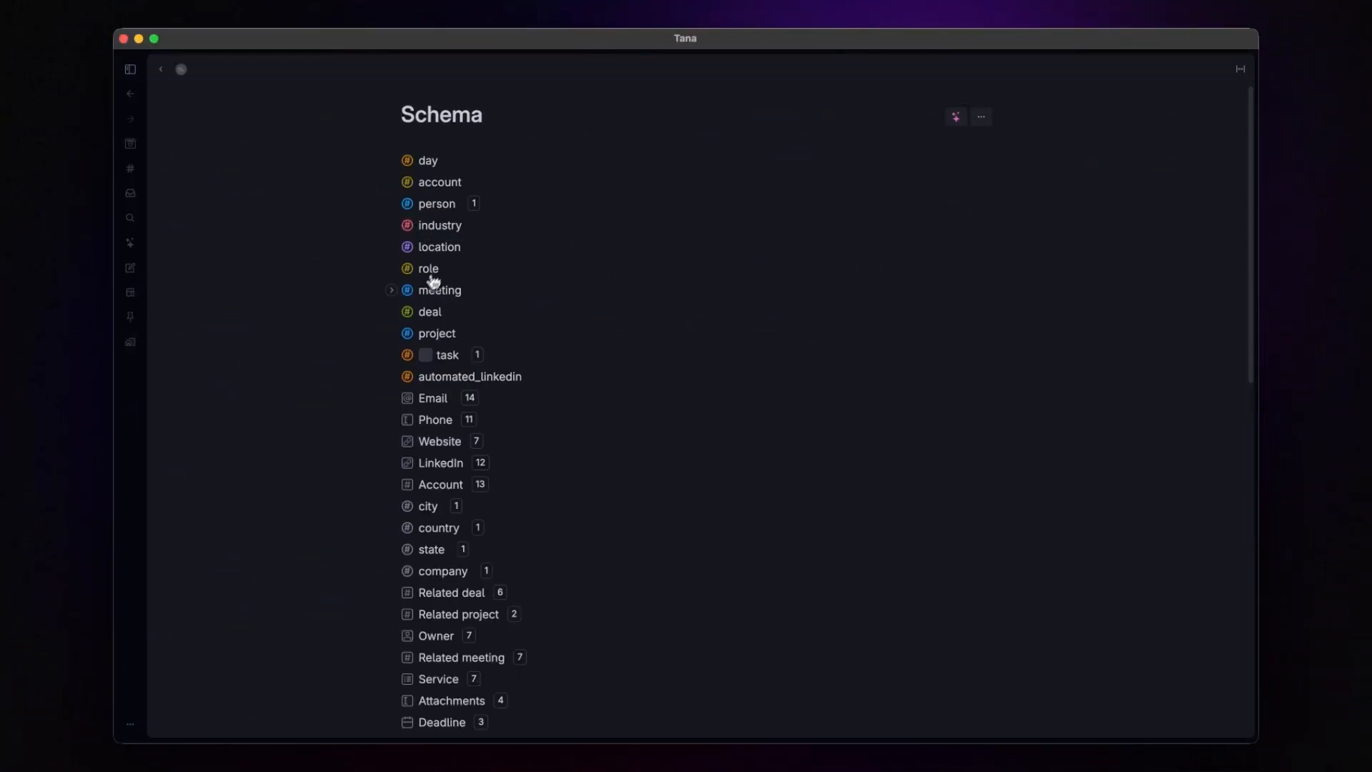
left_click(429, 311)
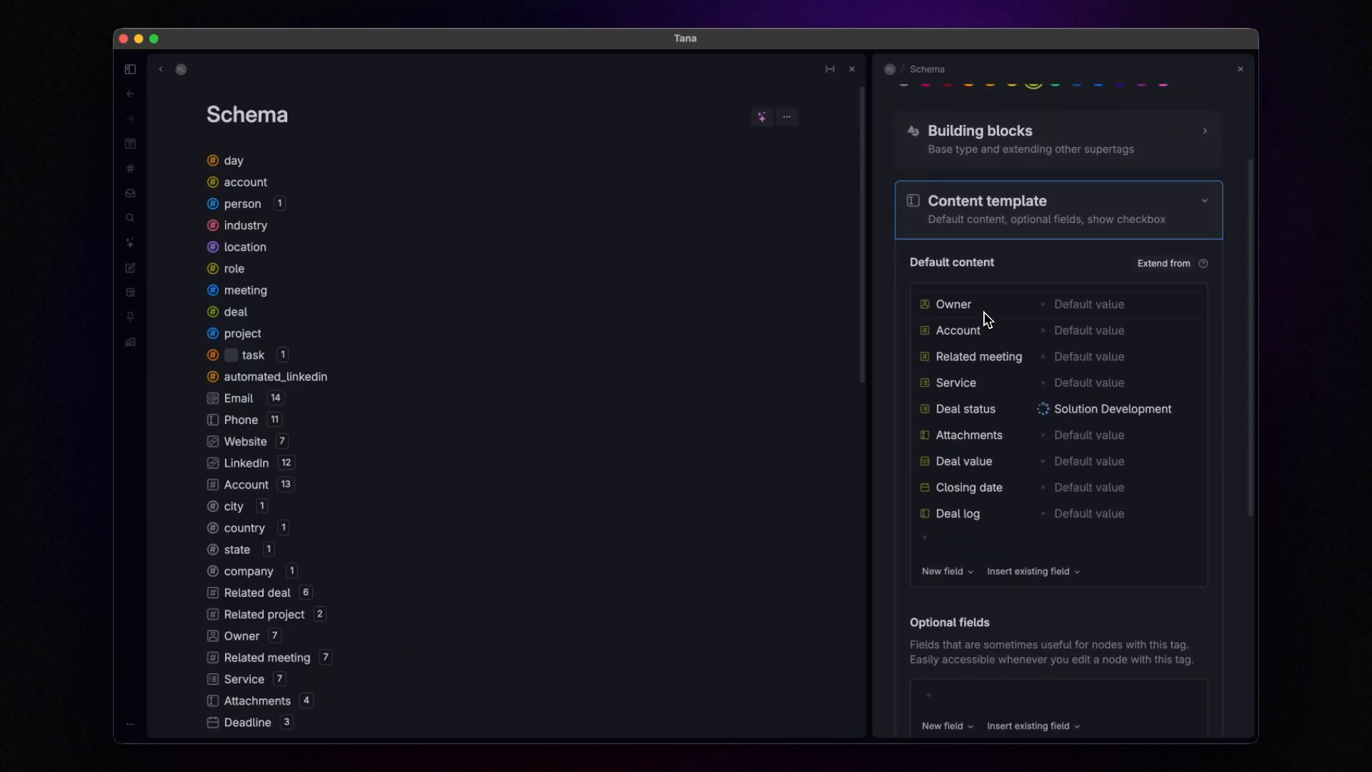
mouse_move(986, 340)
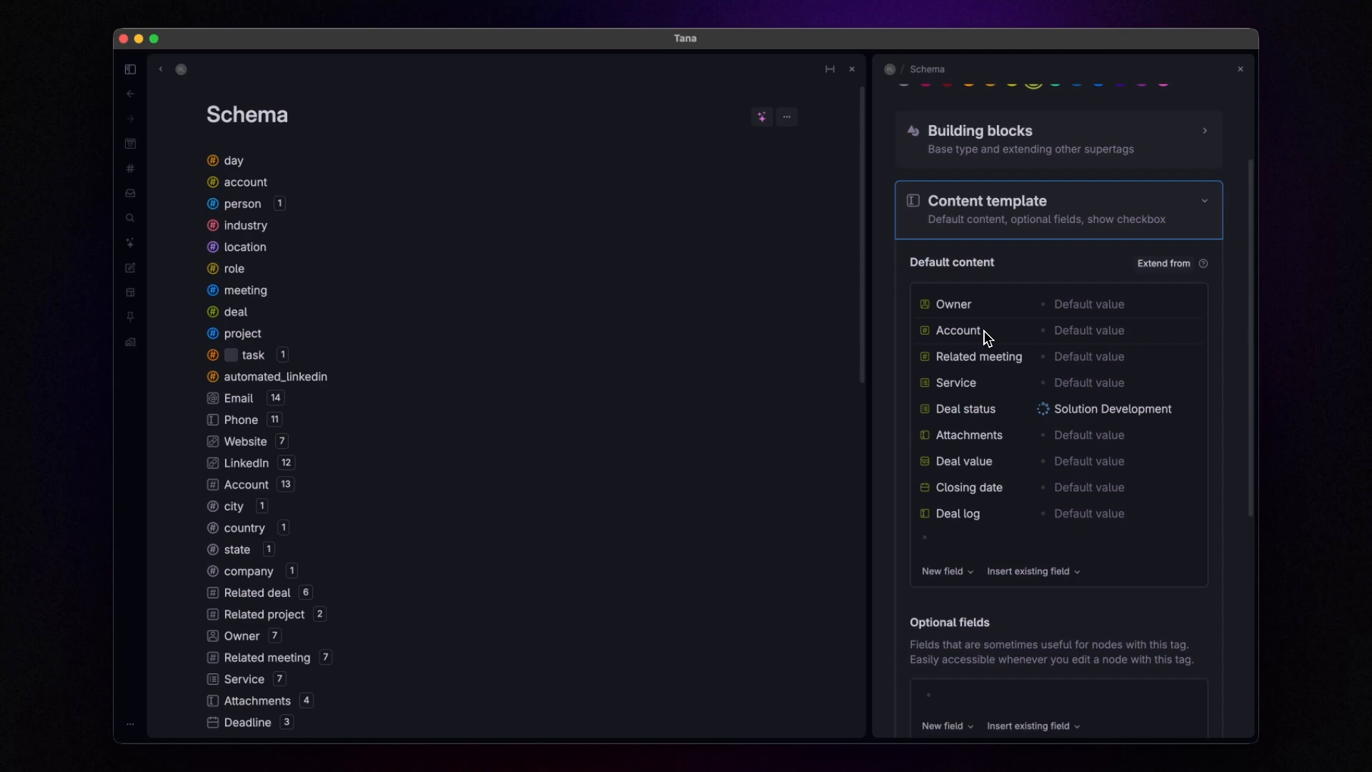
mouse_move(992, 365)
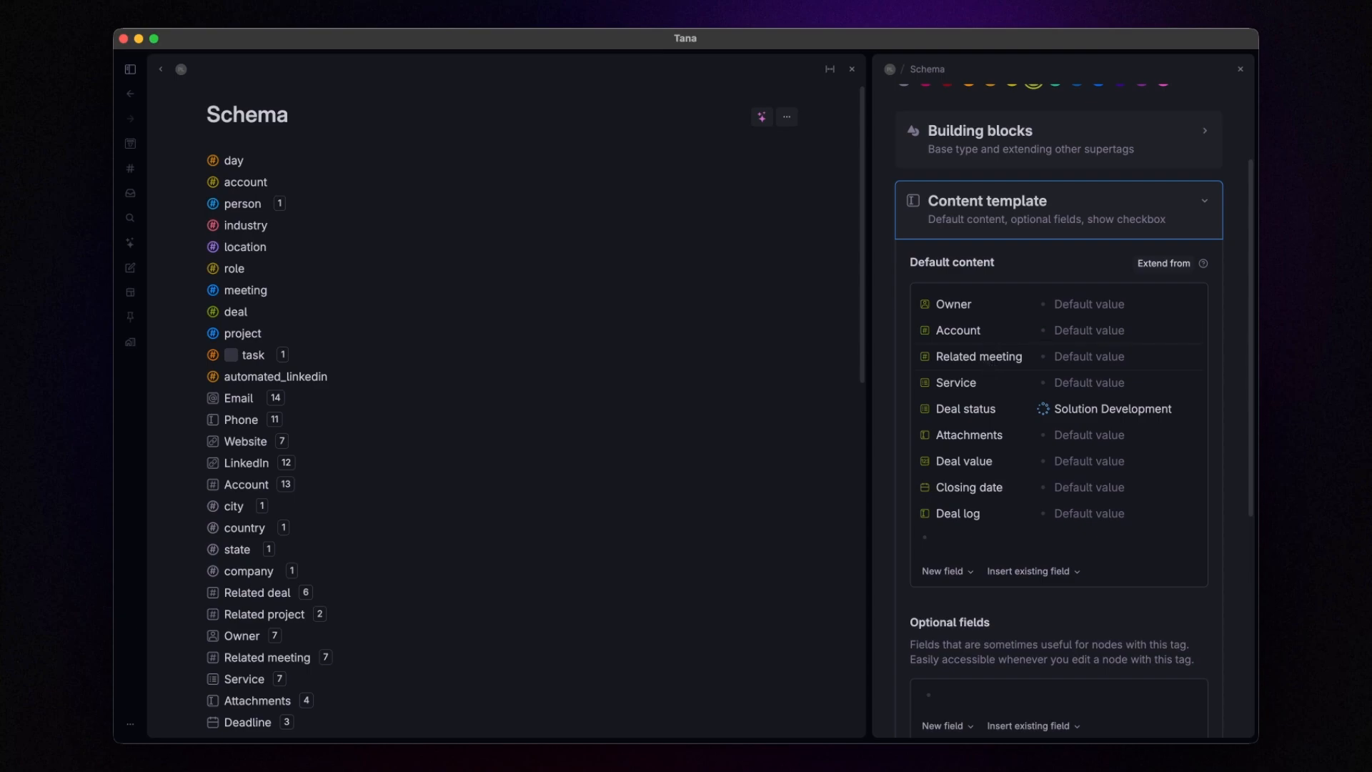
mouse_move(980, 391)
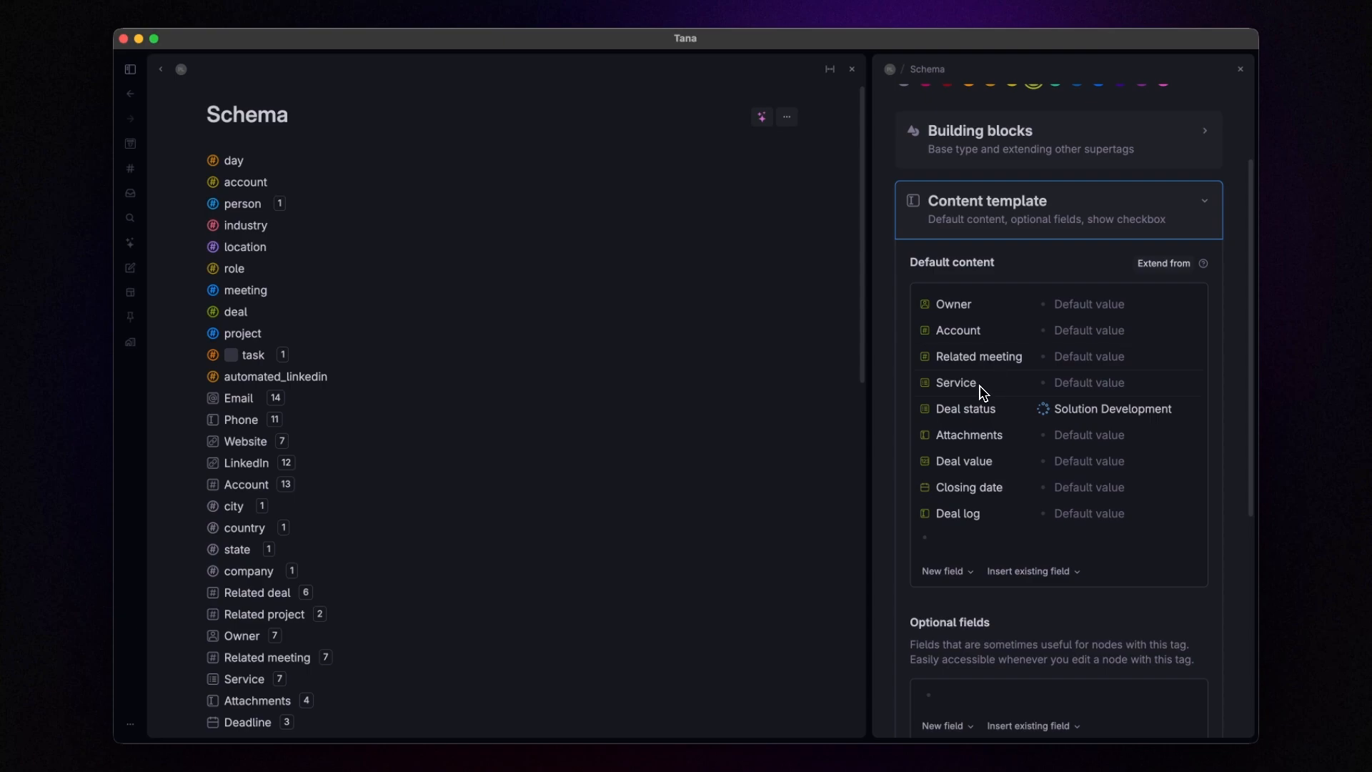
mouse_move(988, 395)
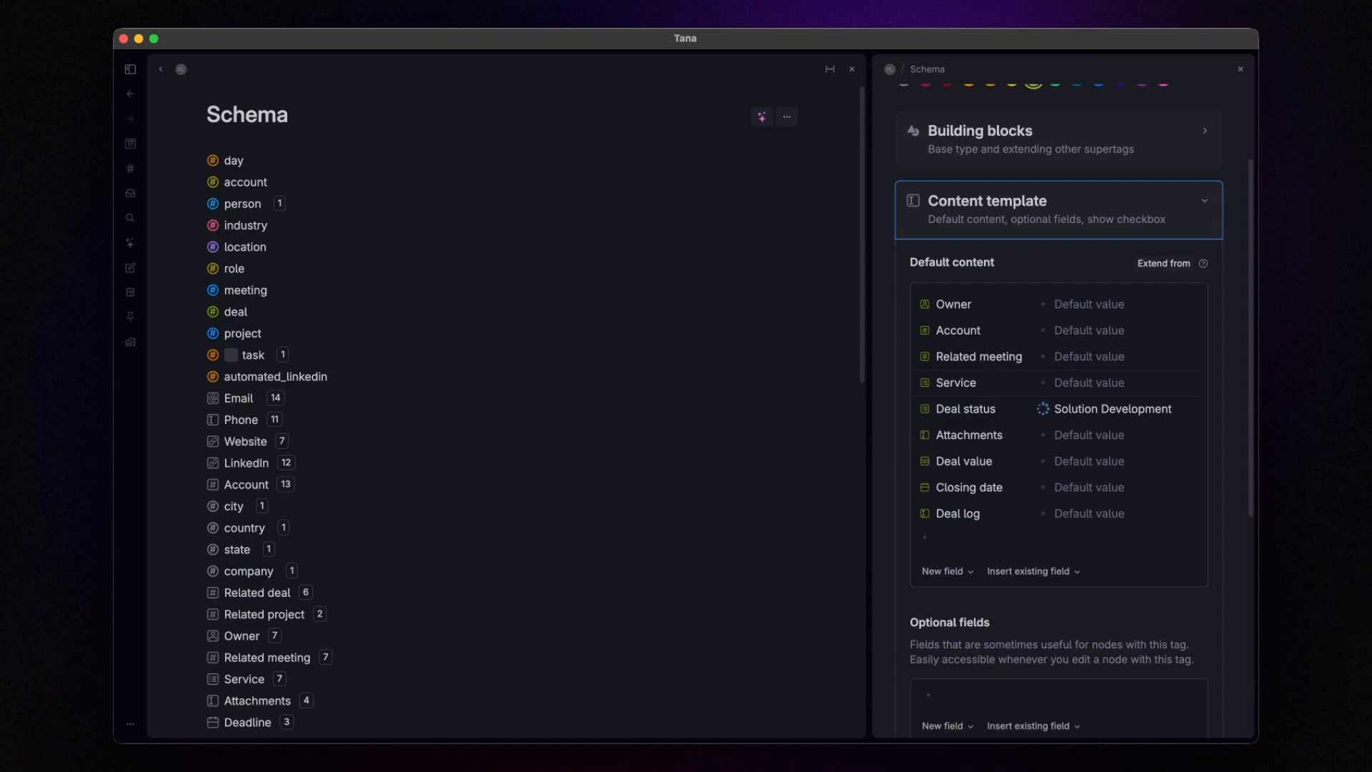
mouse_move(988, 417)
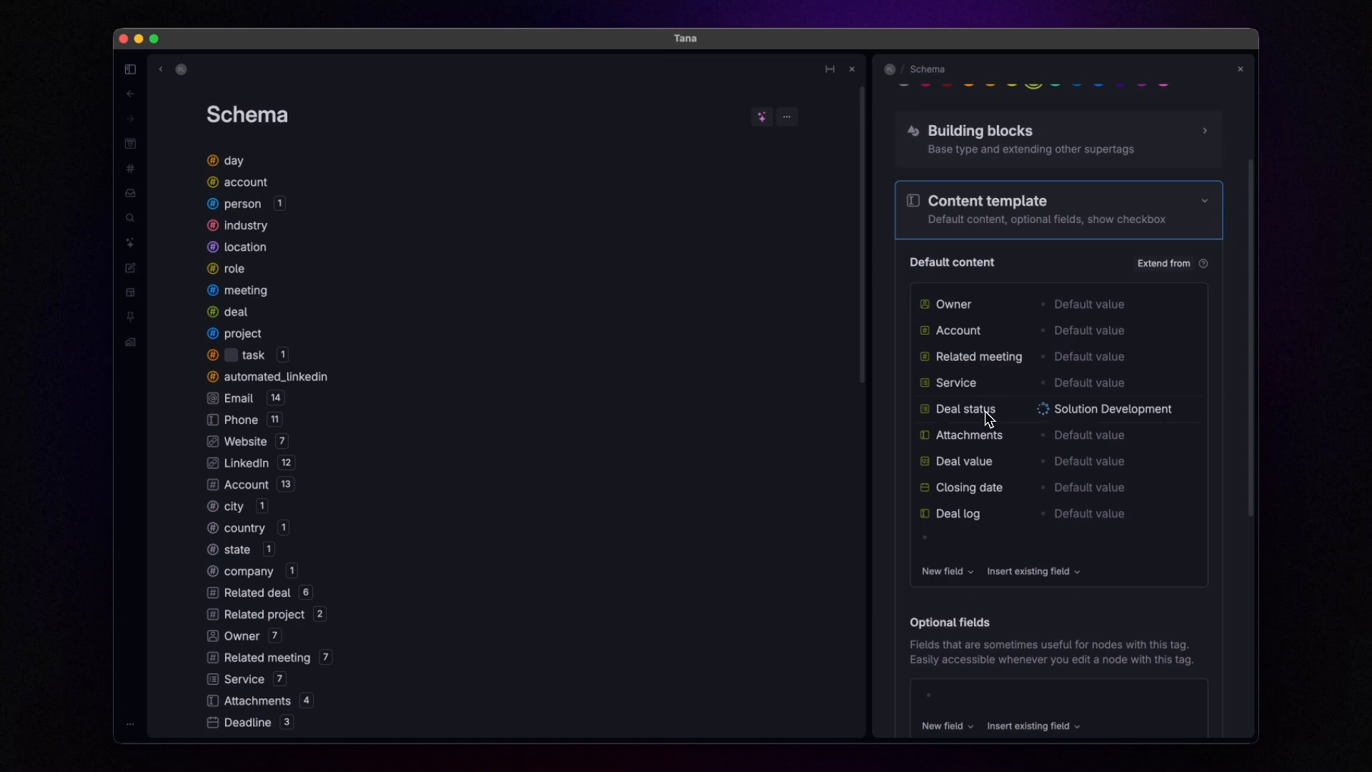
left_click(1112, 409)
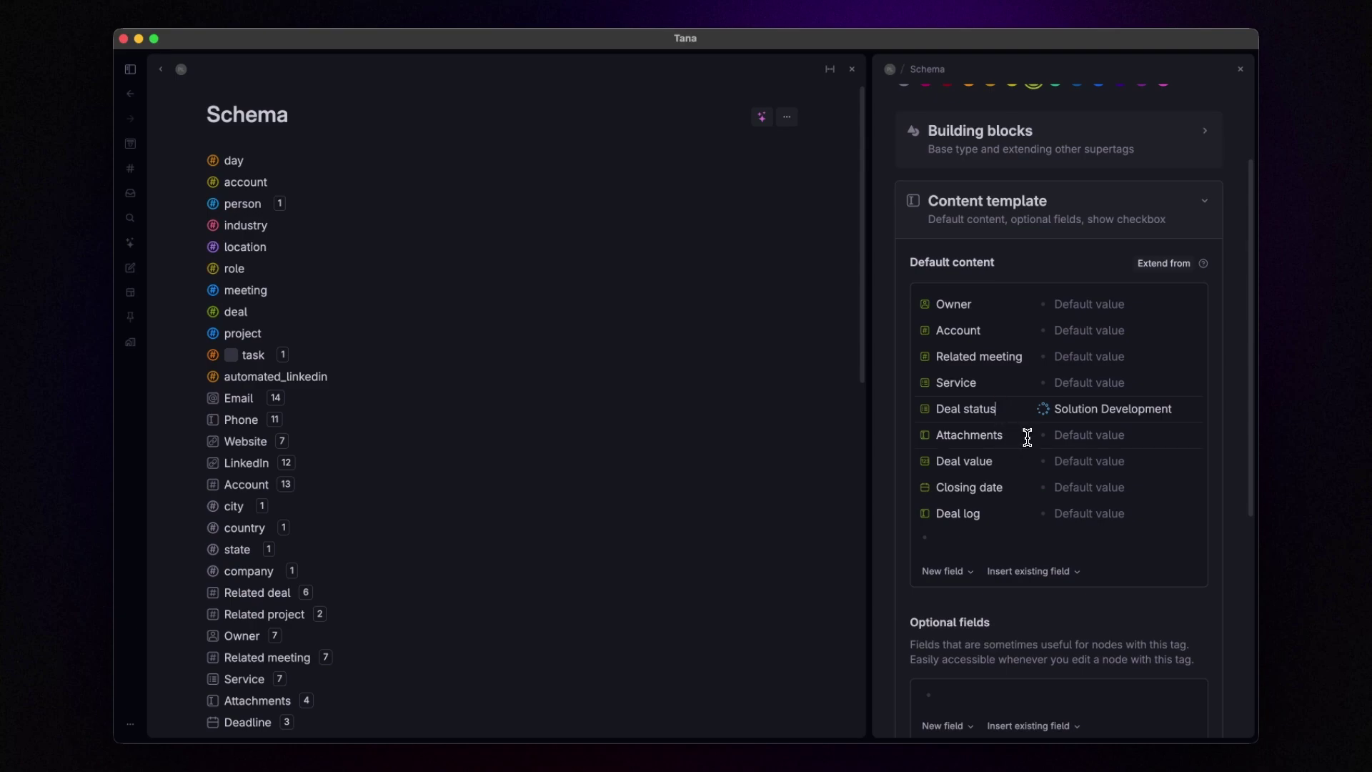
mouse_move(1019, 460)
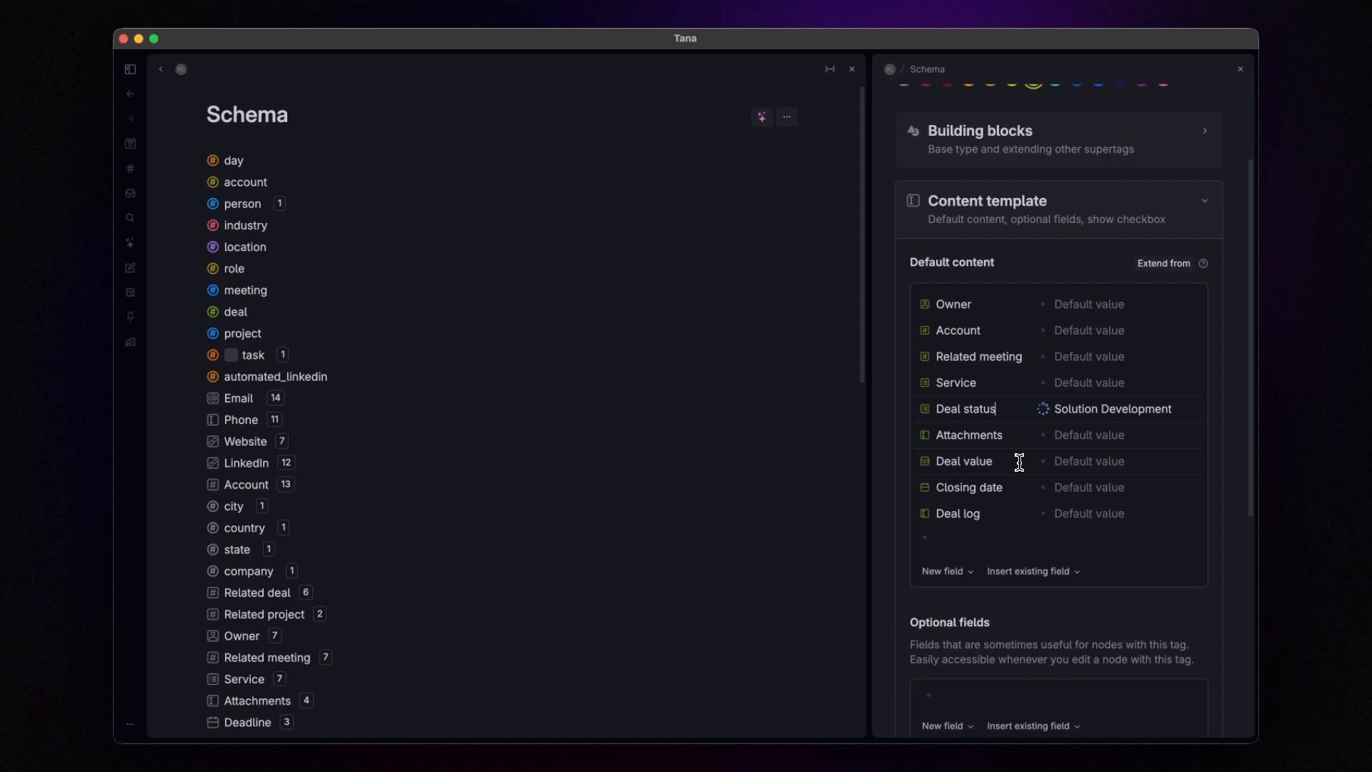
mouse_move(1020, 482)
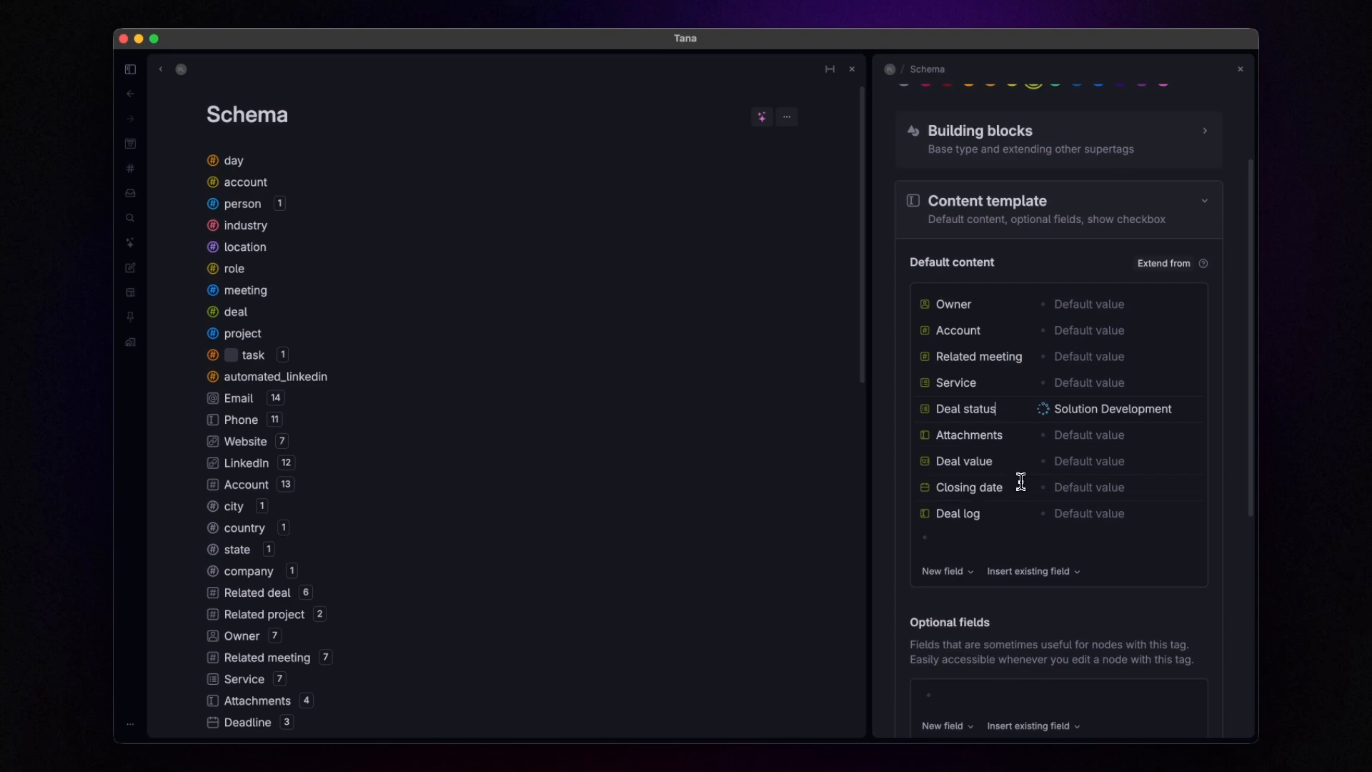
mouse_move(1015, 489)
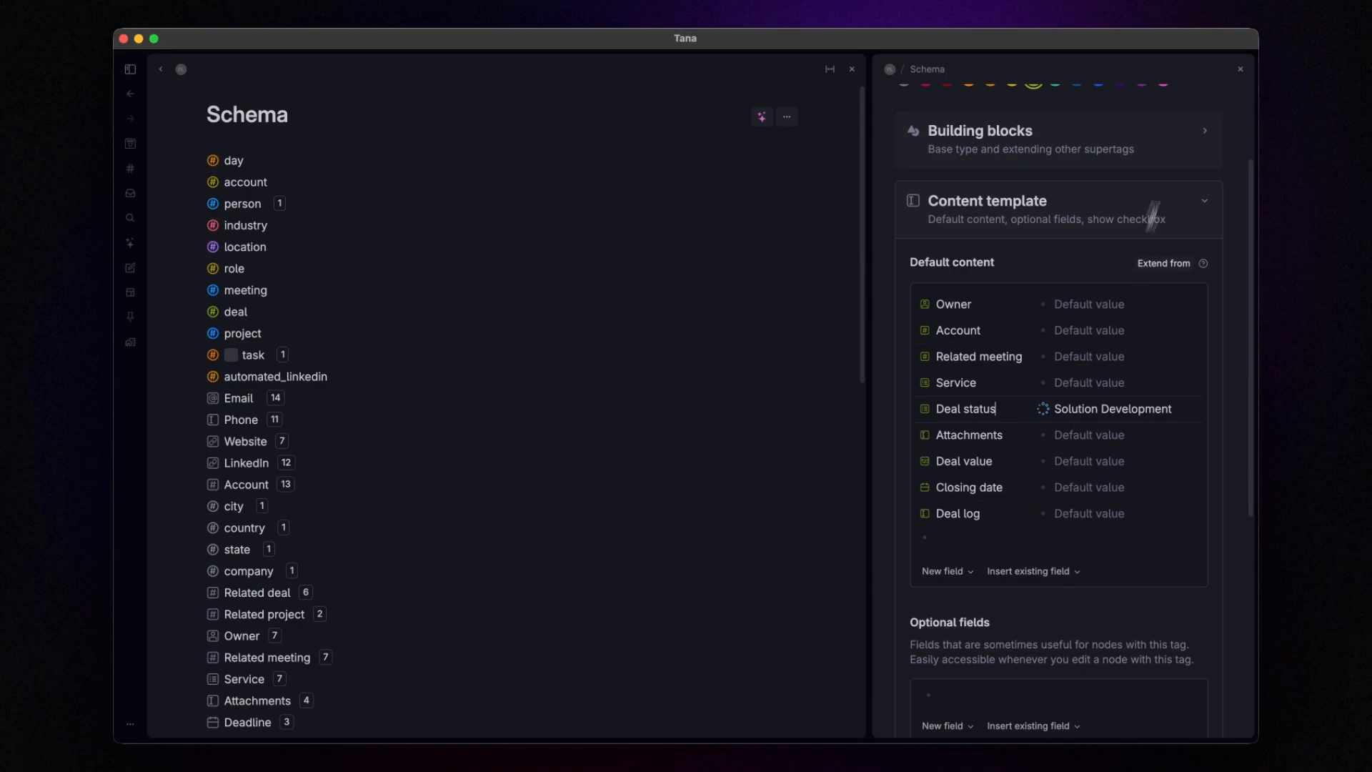
Review the project supertag's content template (Owner, Related deal, Project status) and close its panel.
right_click(407, 333)
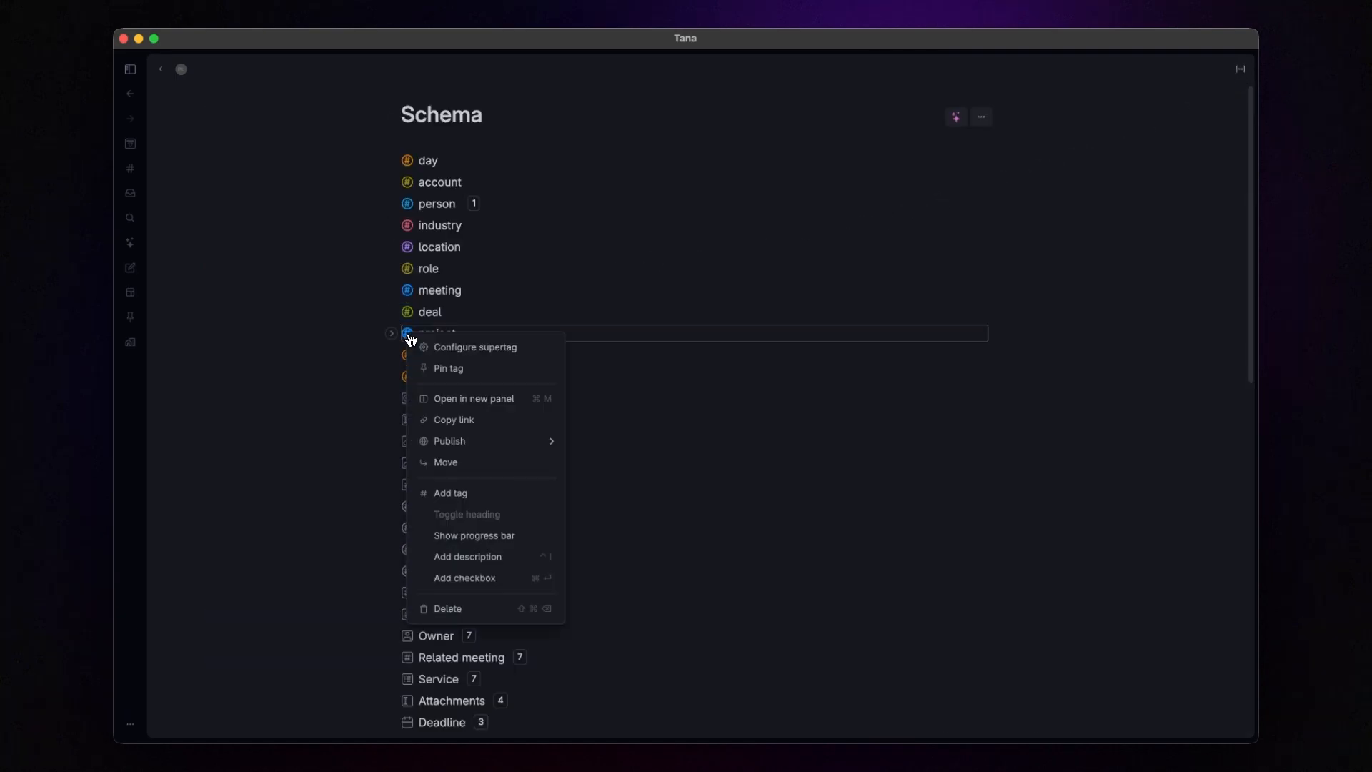
left_click(475, 346)
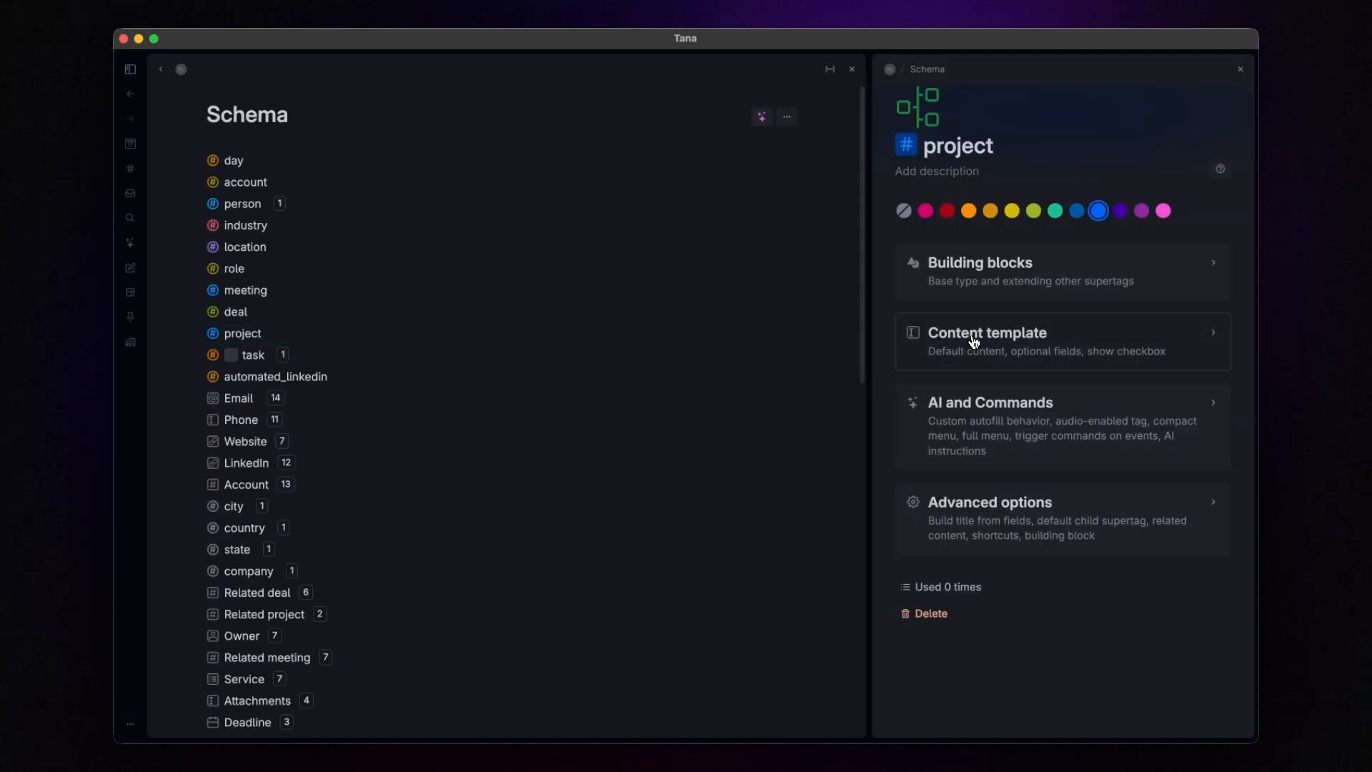
left_click(986, 333)
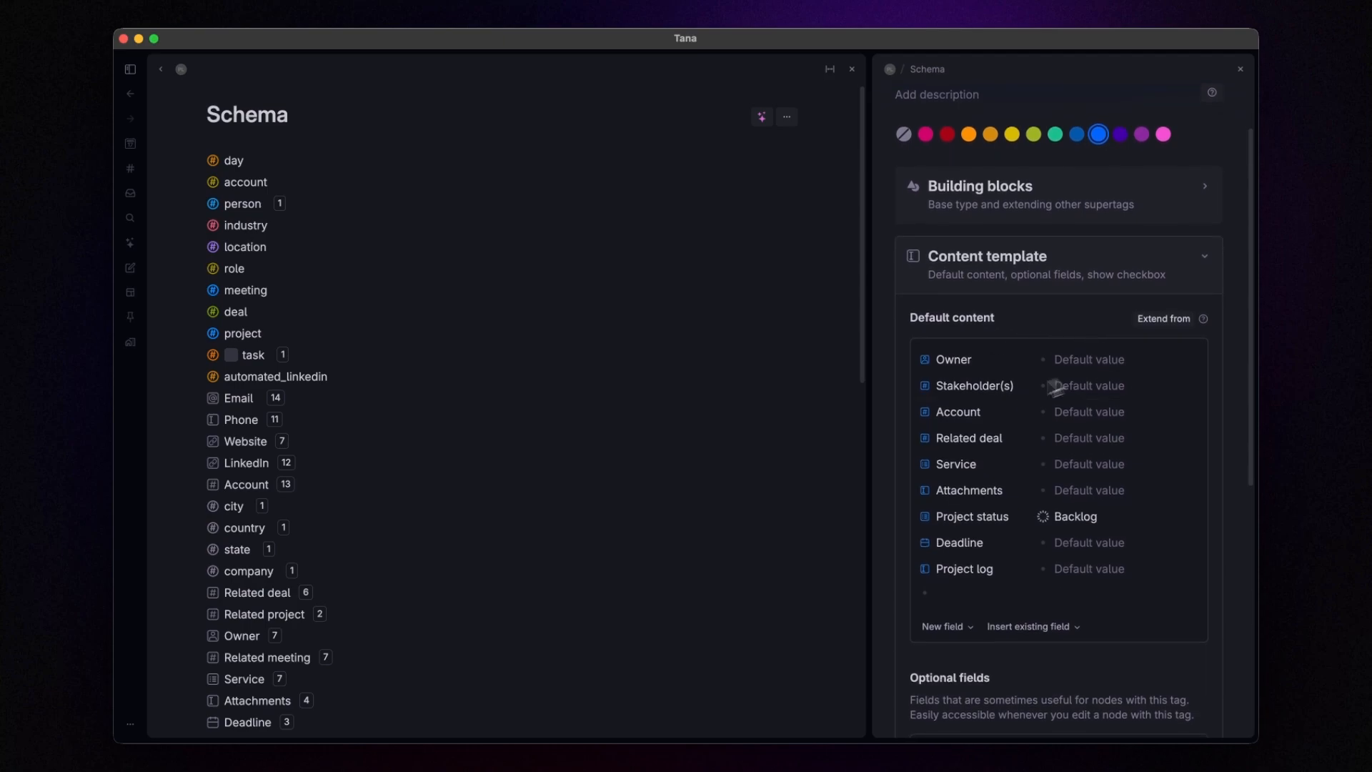
mouse_move(978, 447)
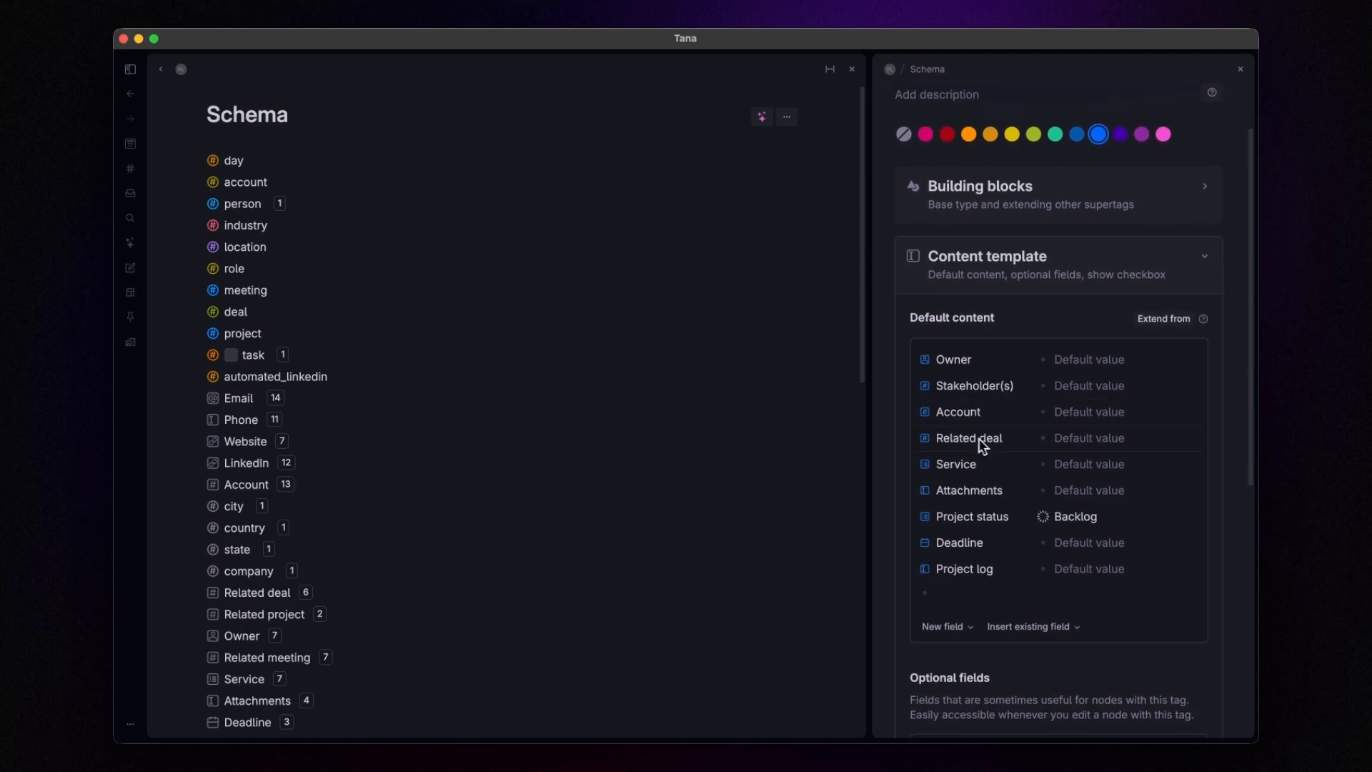
left_click(1073, 517)
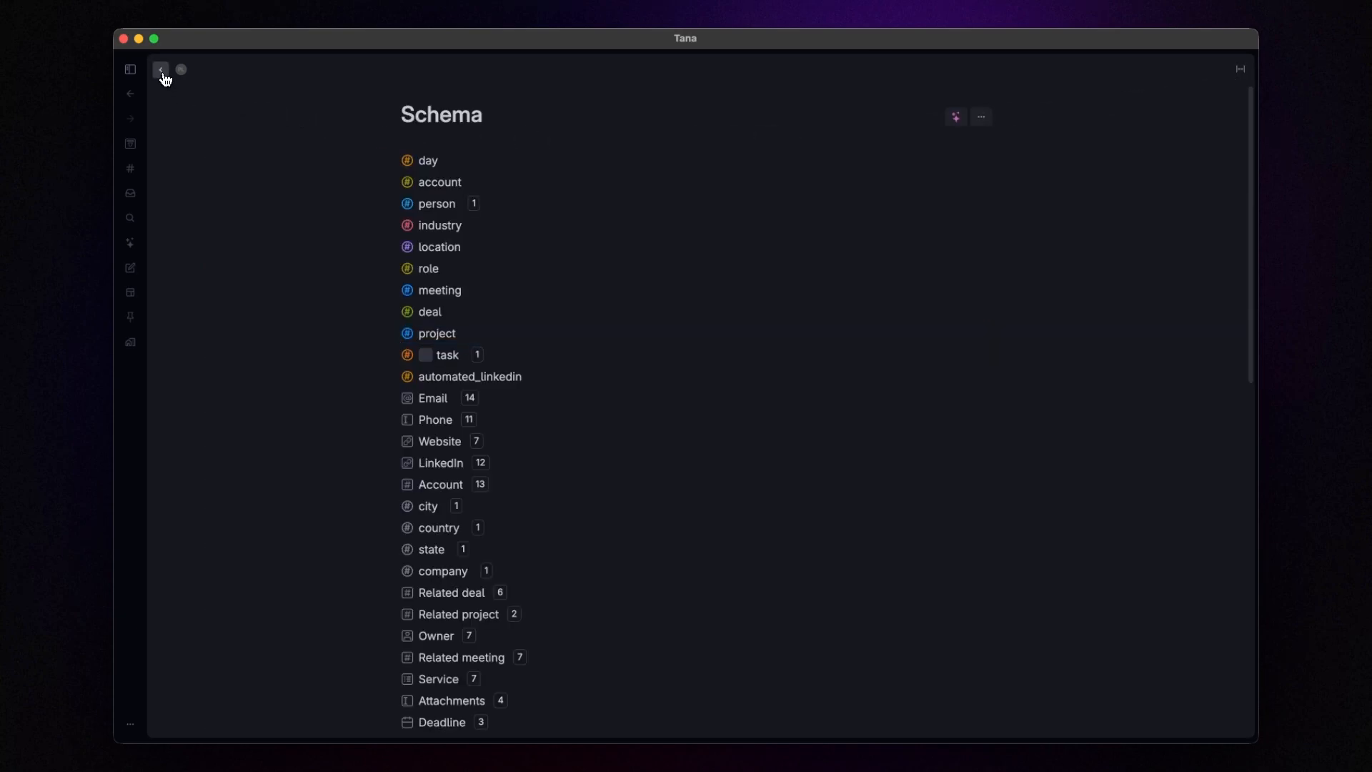
Go back to Playground home, browse the CRM deals pipeline, then collapse CRM again.
left_click(160, 68)
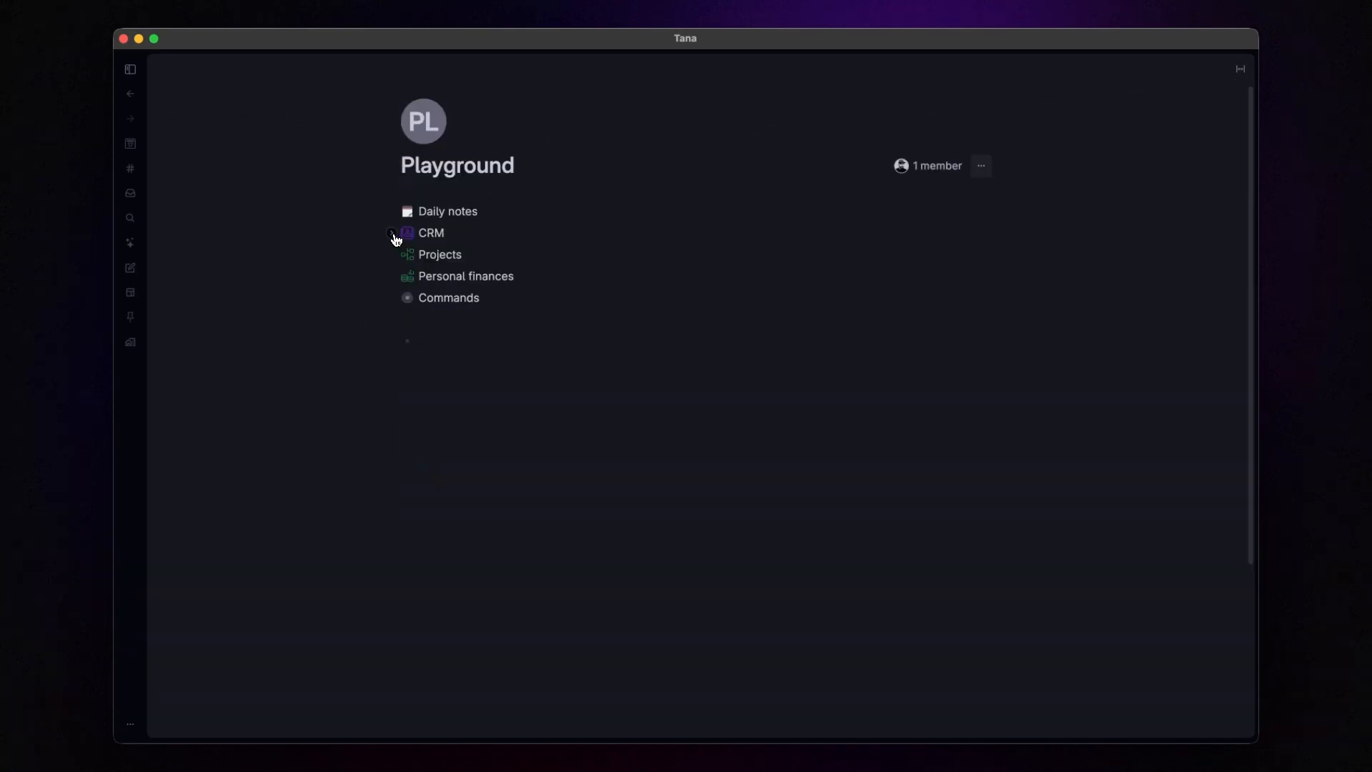
left_click(392, 233)
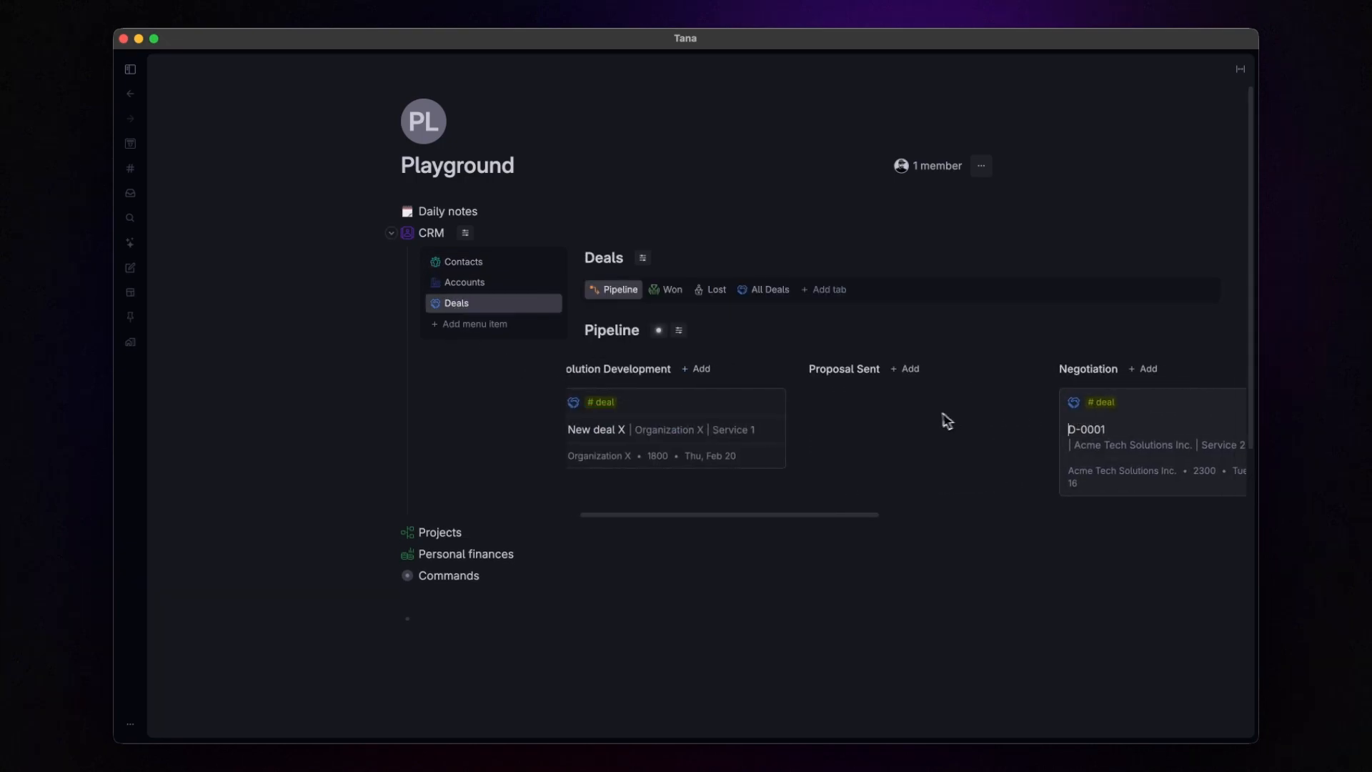
scroll("right", 3)
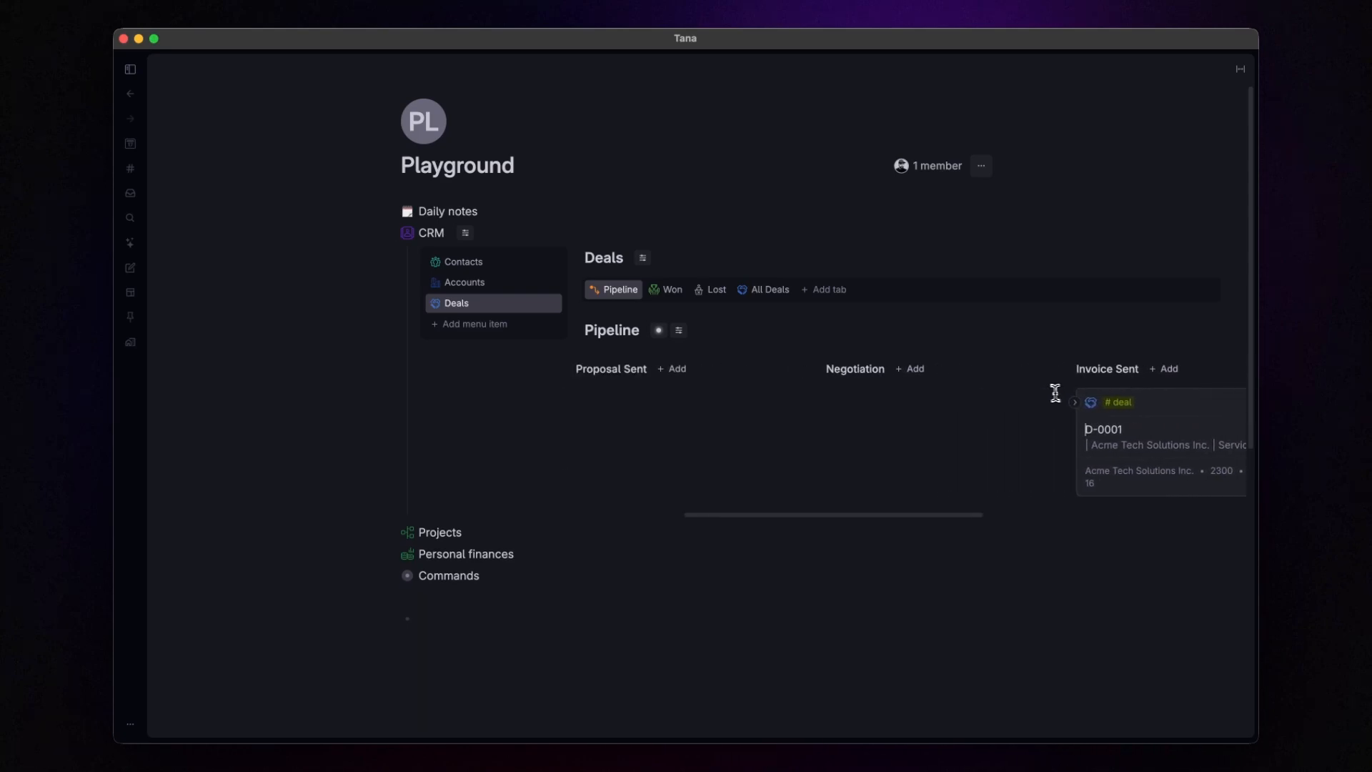
left_click(395, 231)
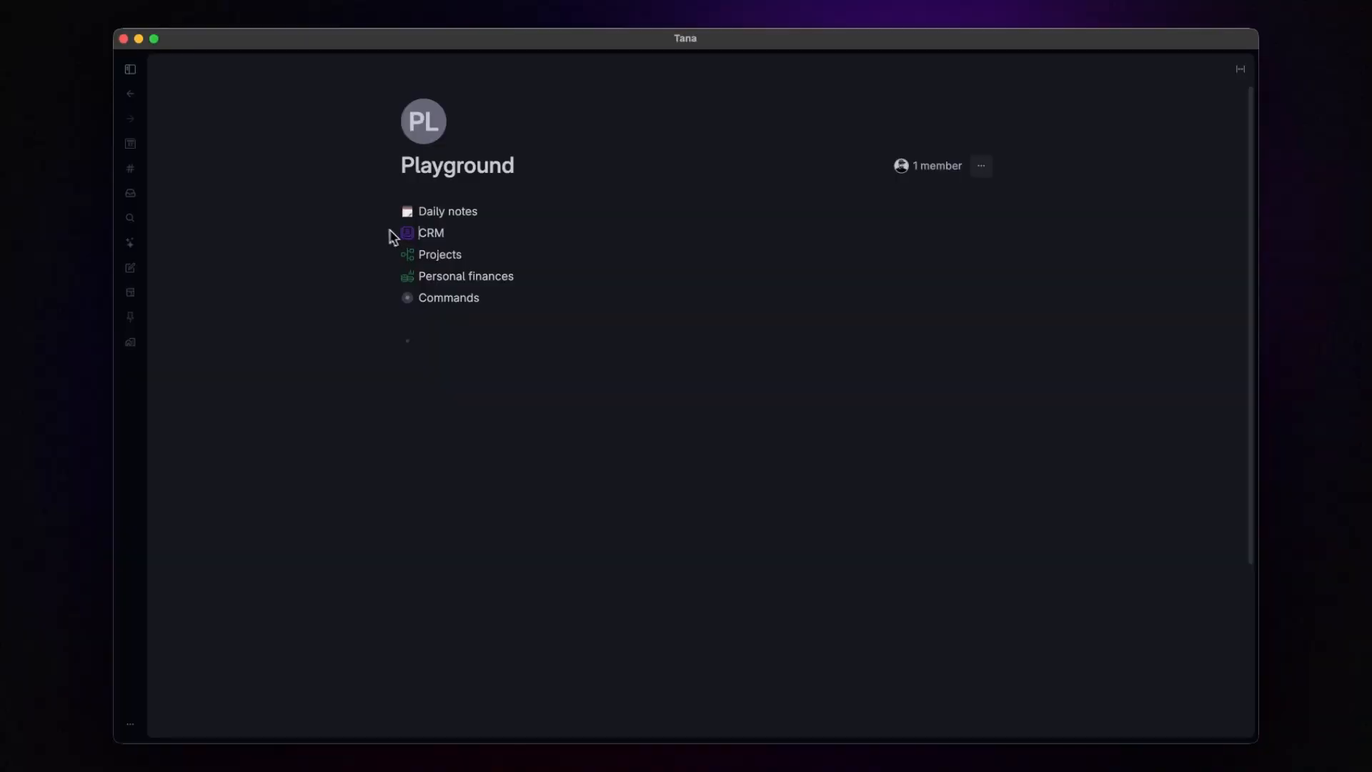
Create command node 'Deal won → New project' under Commands with an Insert Tana Paste step.
left_click(406, 298)
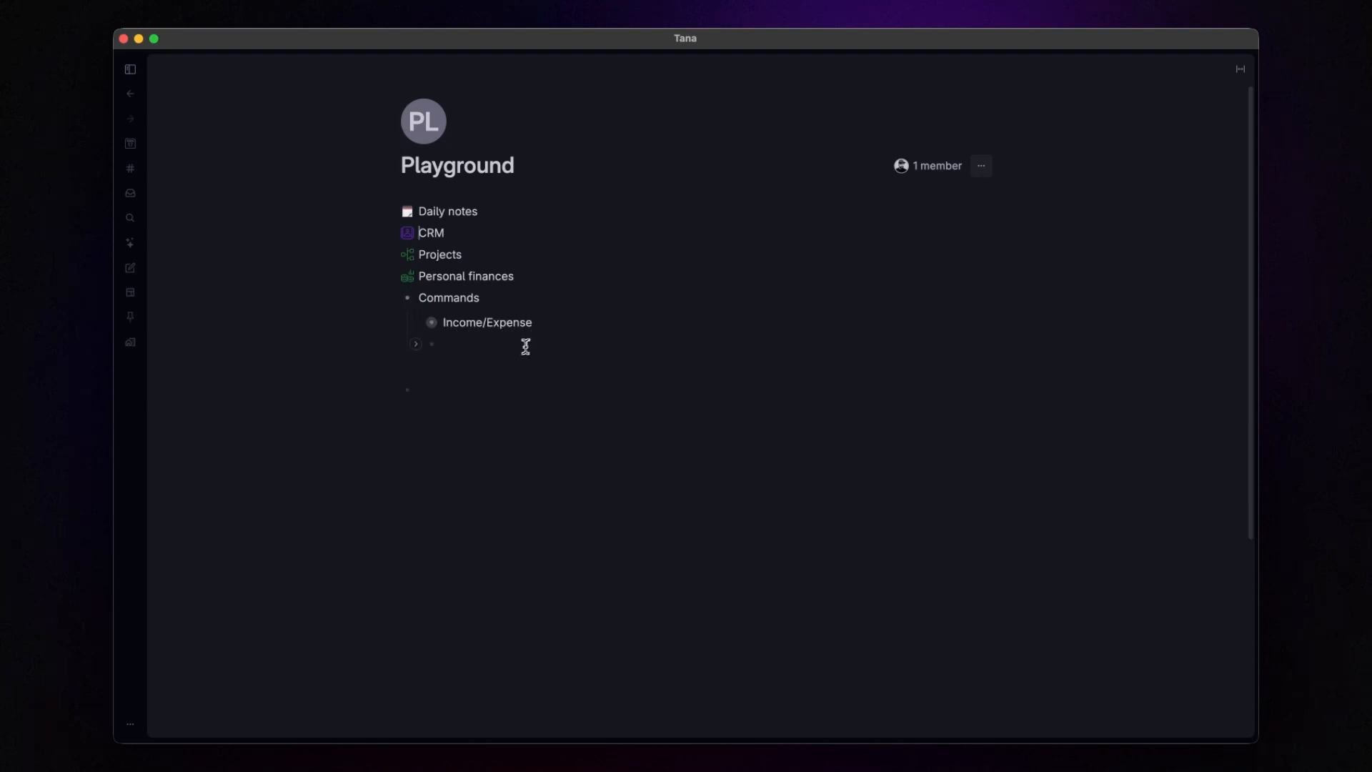
type("Deal")
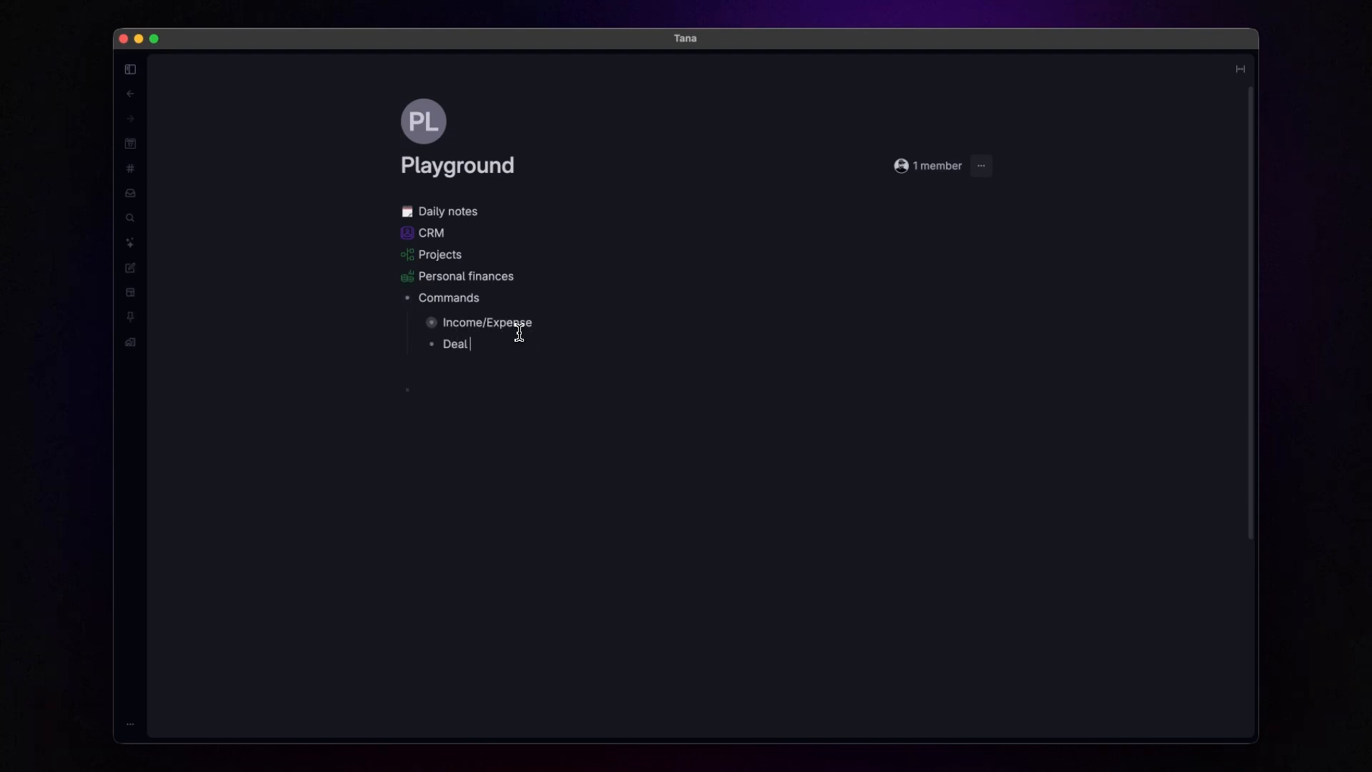
type("won →")
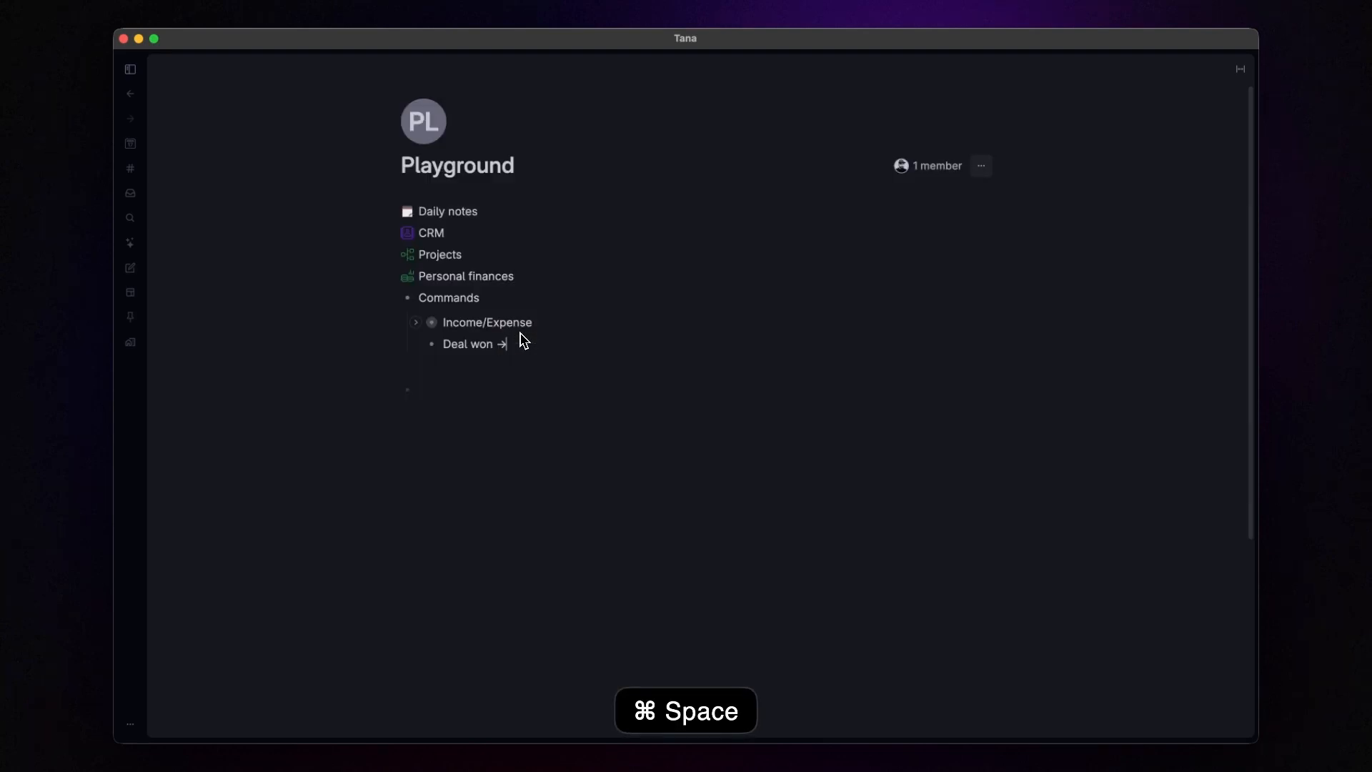
type("New project")
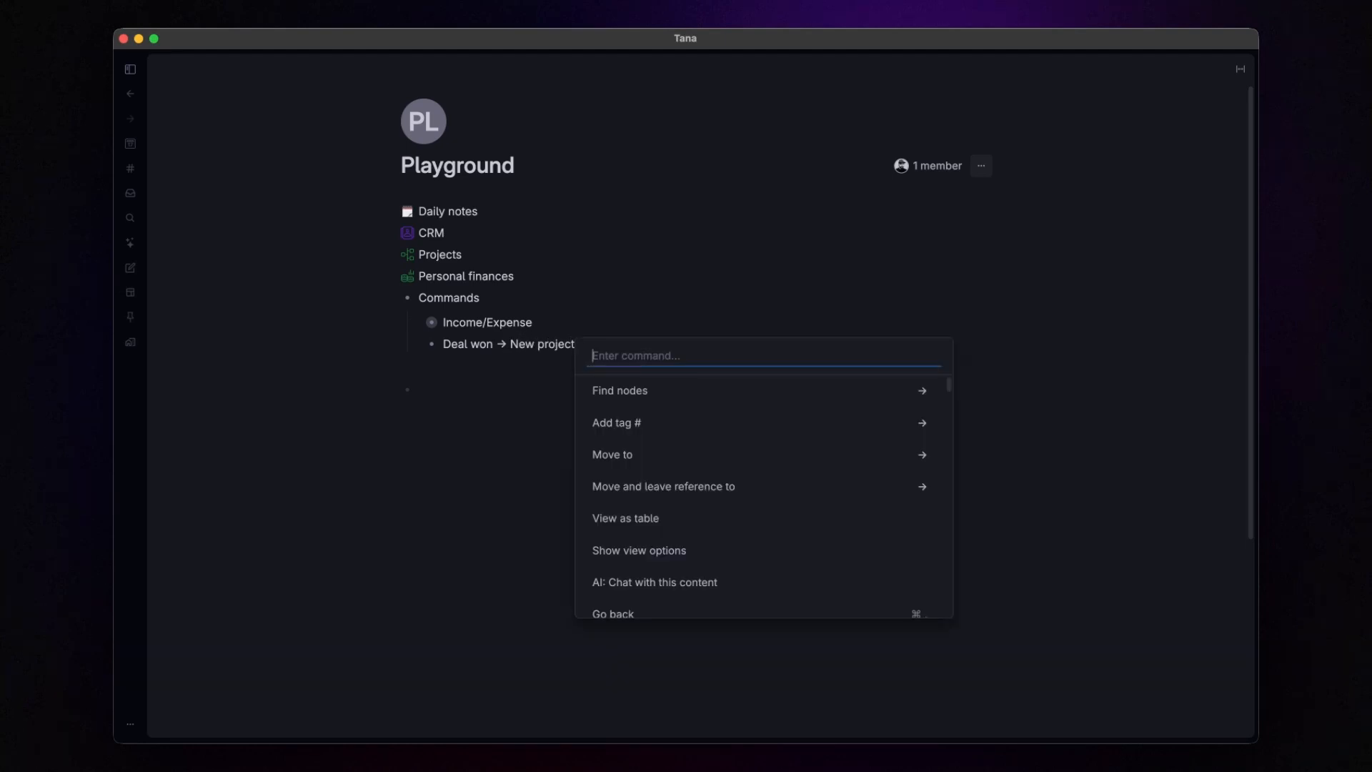
type("comman")
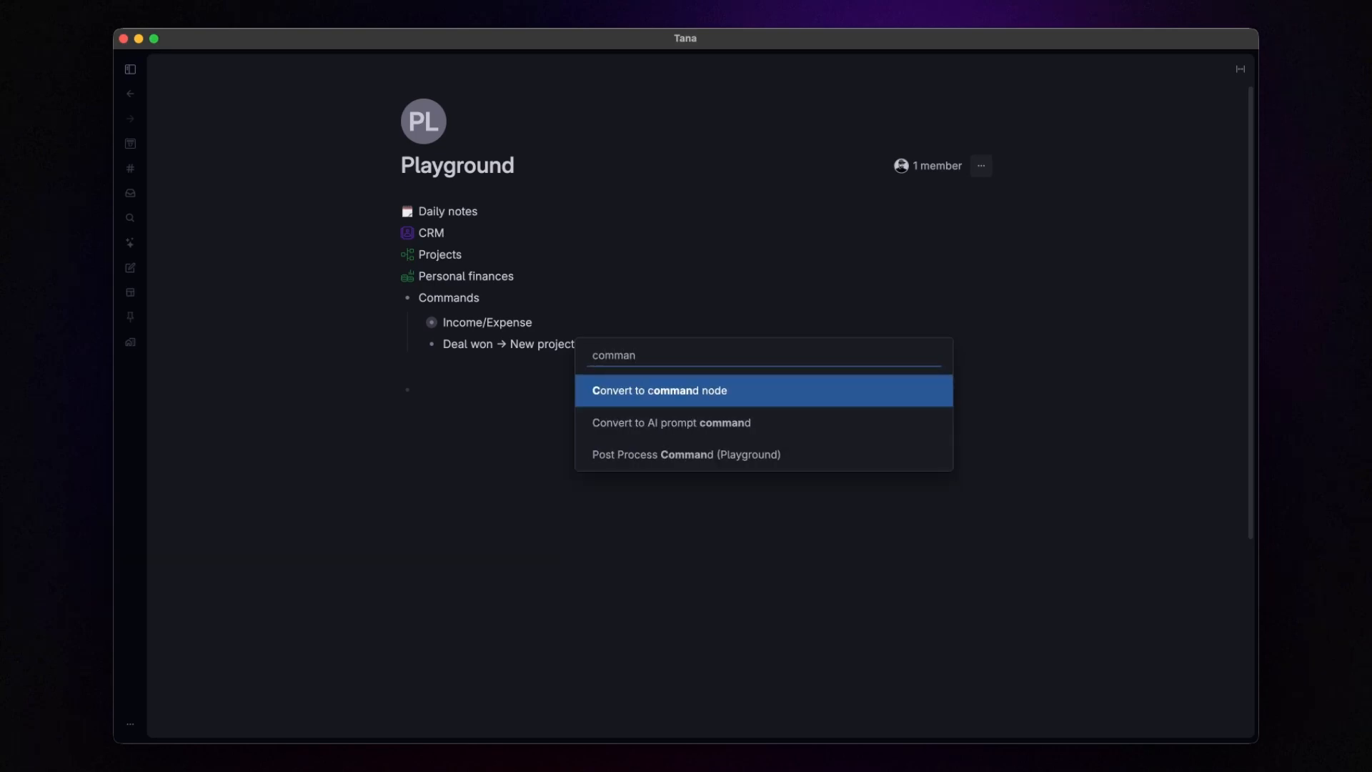
left_click(660, 390)
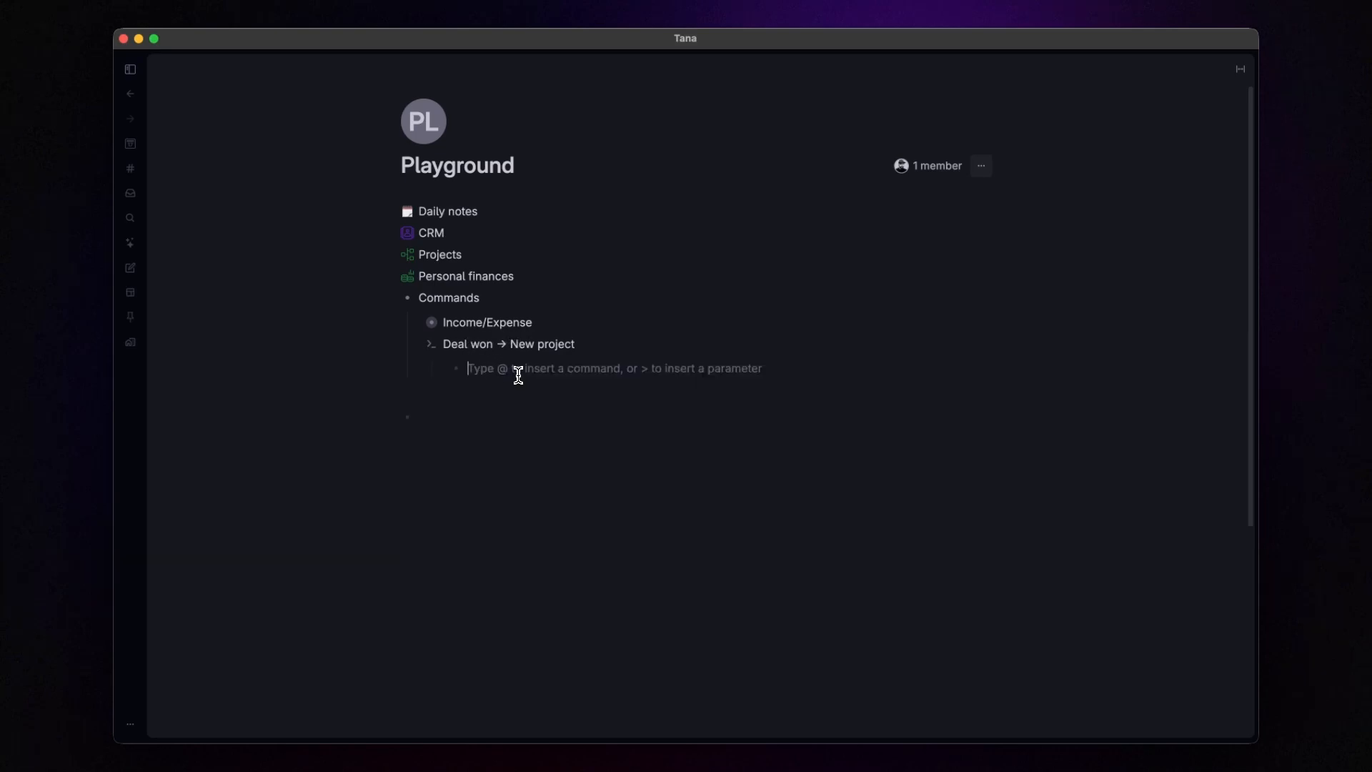
type("@")
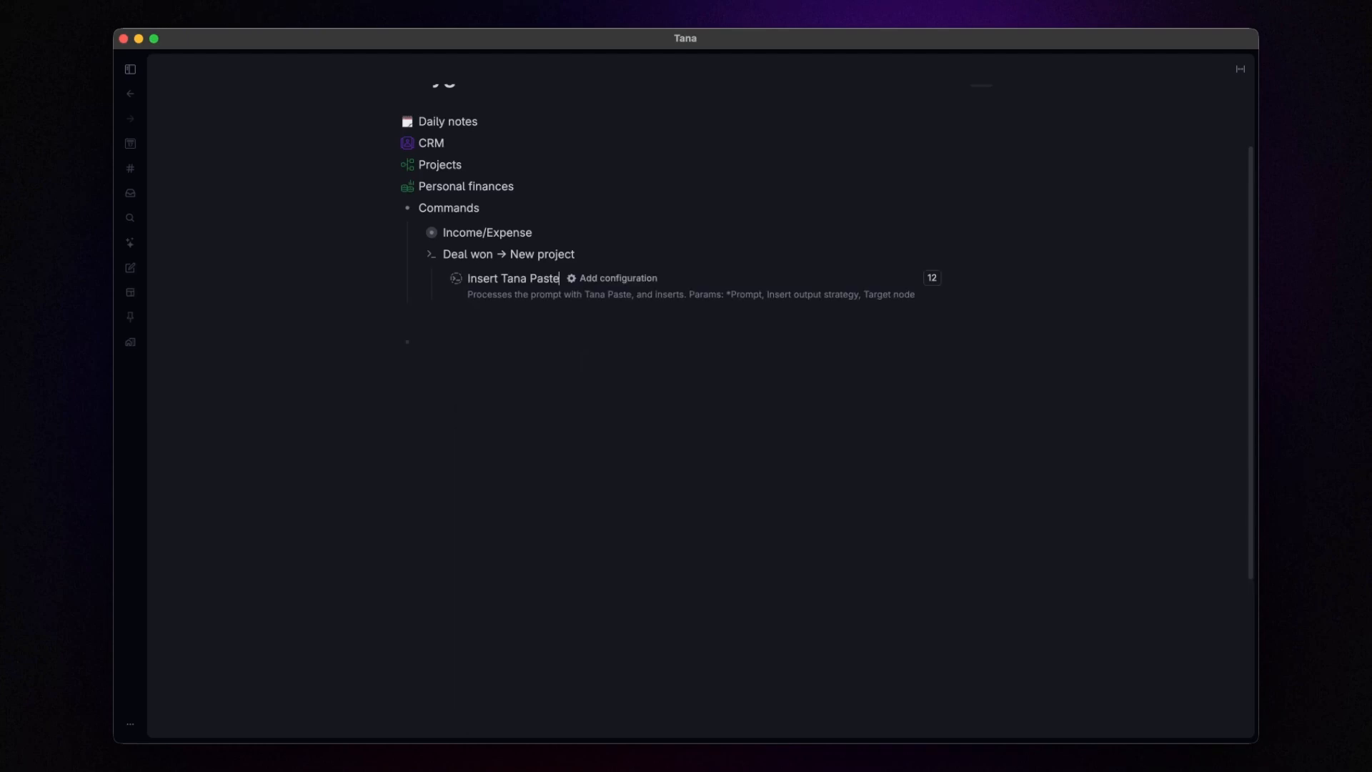
Write the prompt template's 'Project ${name} #project' line with Account:: [[${Account}]].
left_click(617, 277)
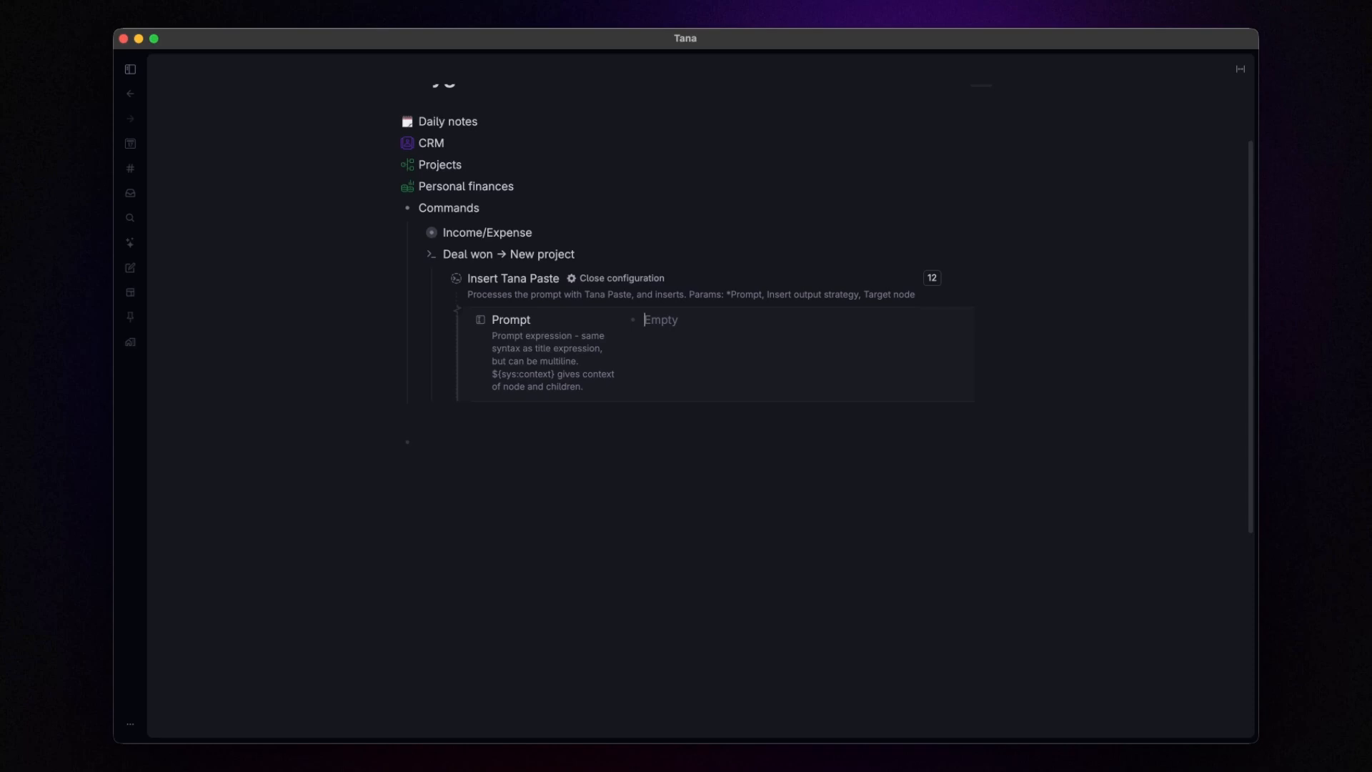
type("- Project $")
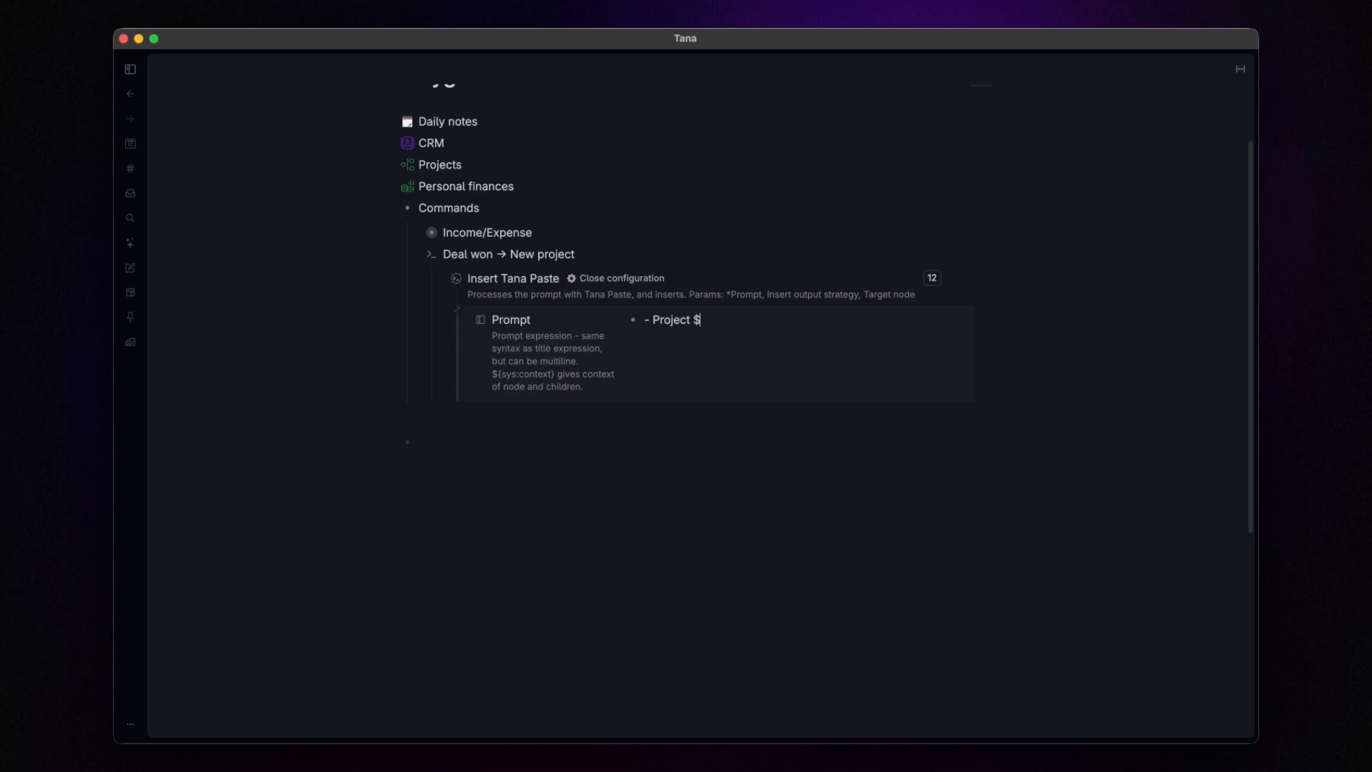
type("{name}")
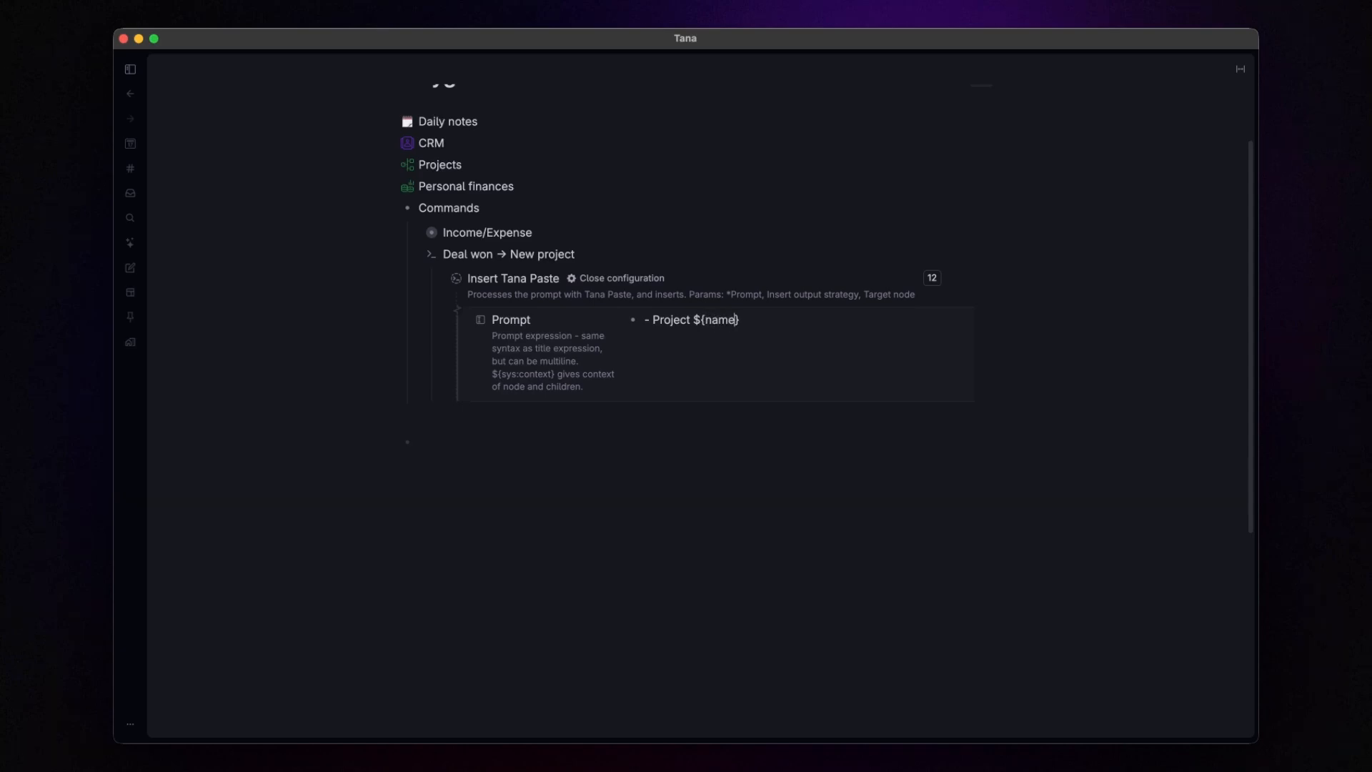
double_click(720, 321)
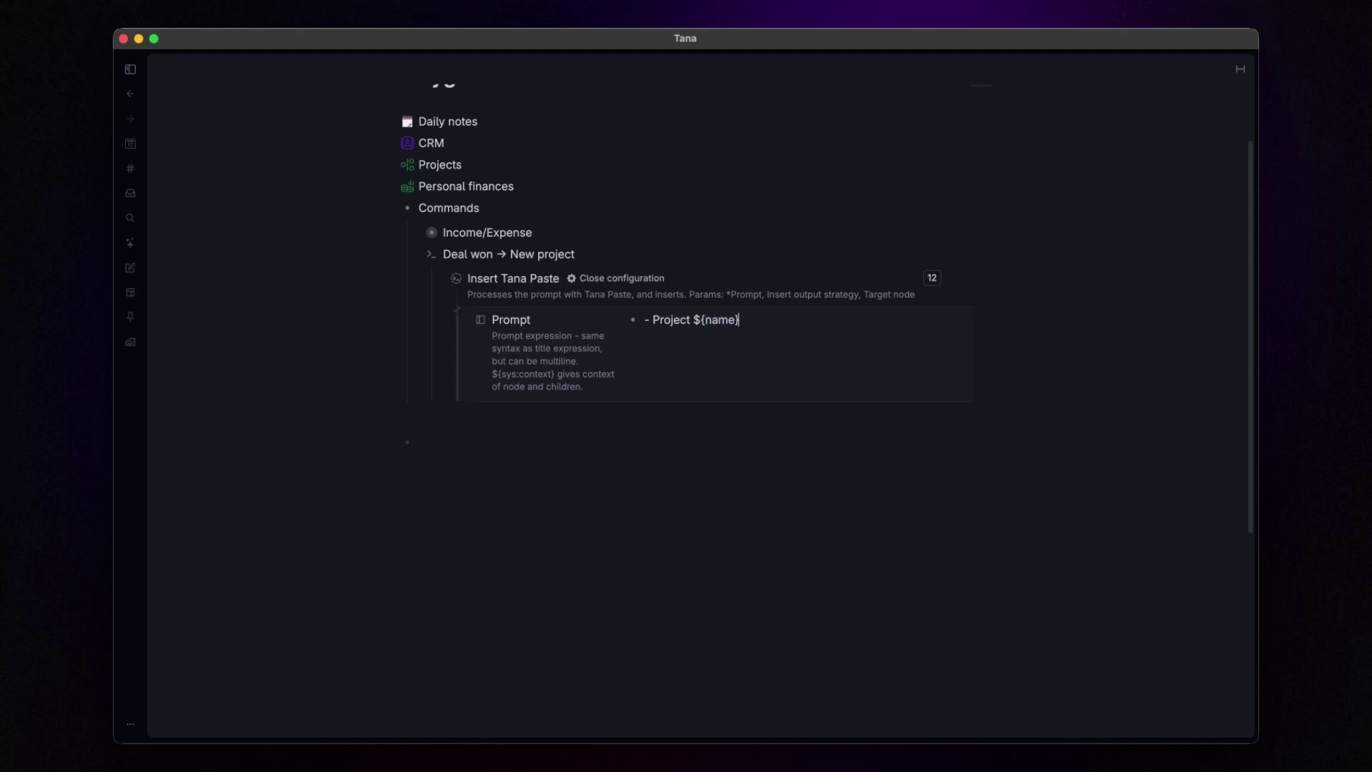
type("#project")
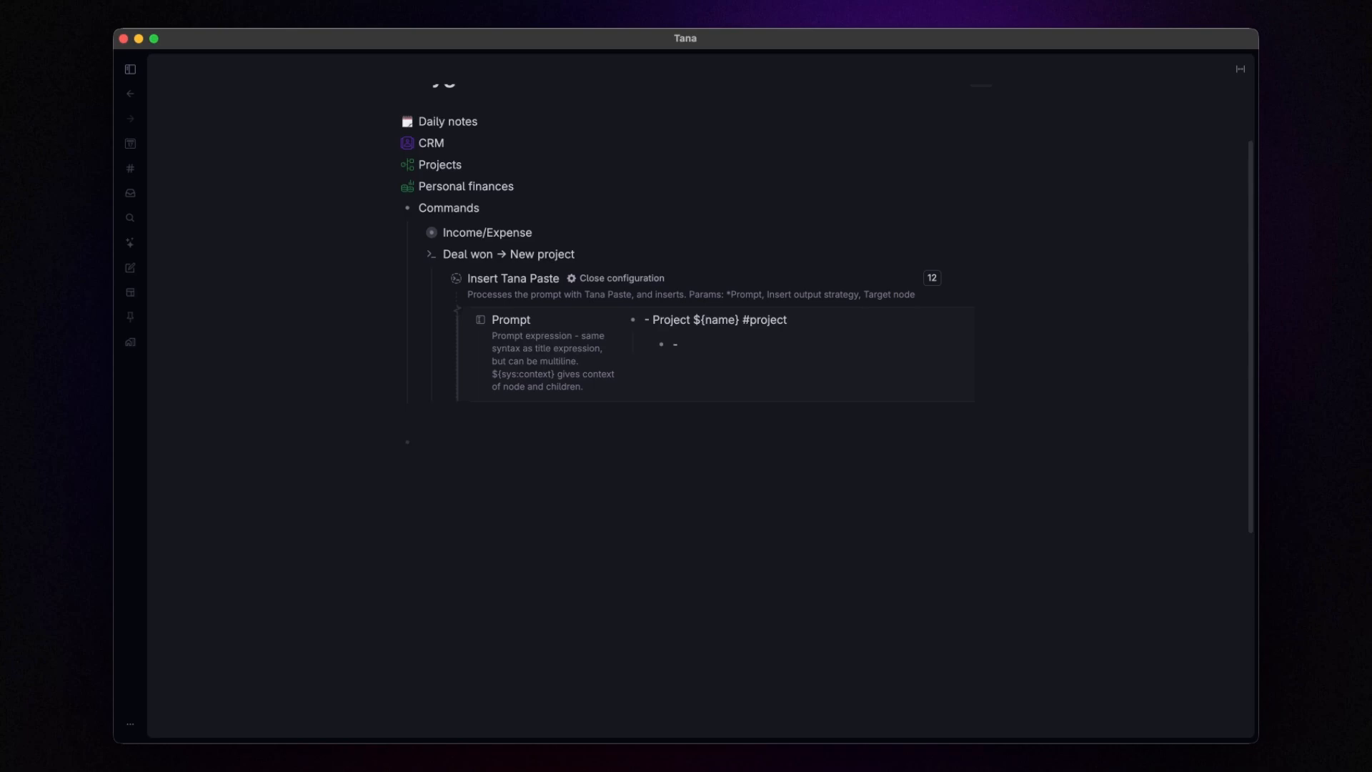
type("Account::")
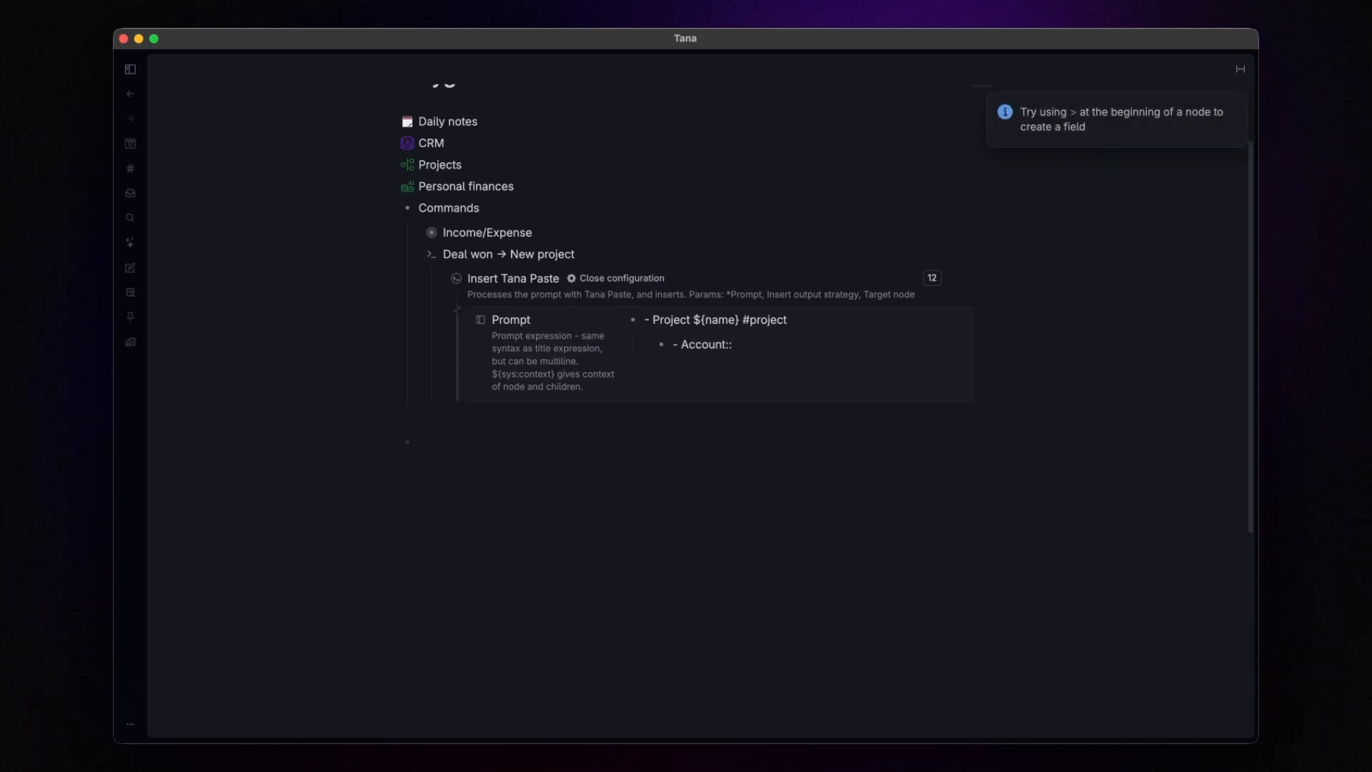
type("[[$")
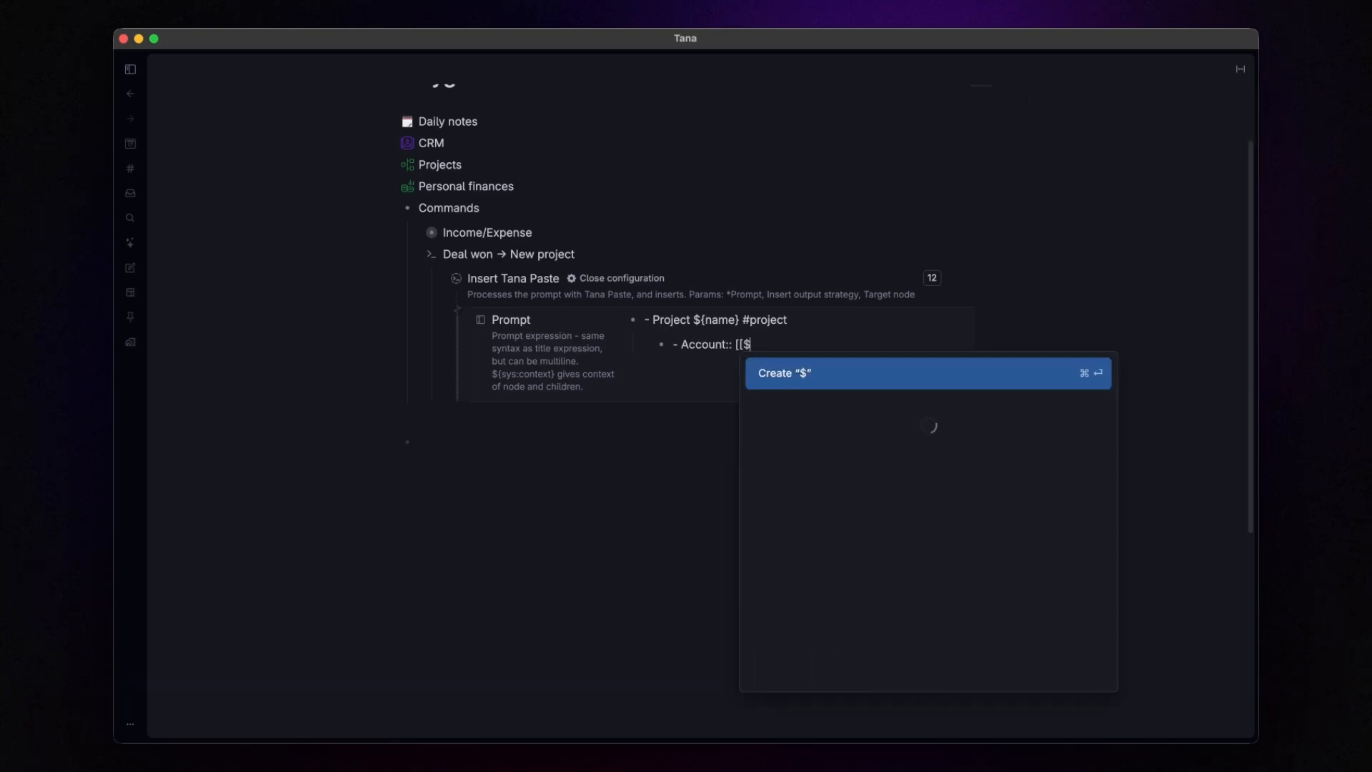
type("{")
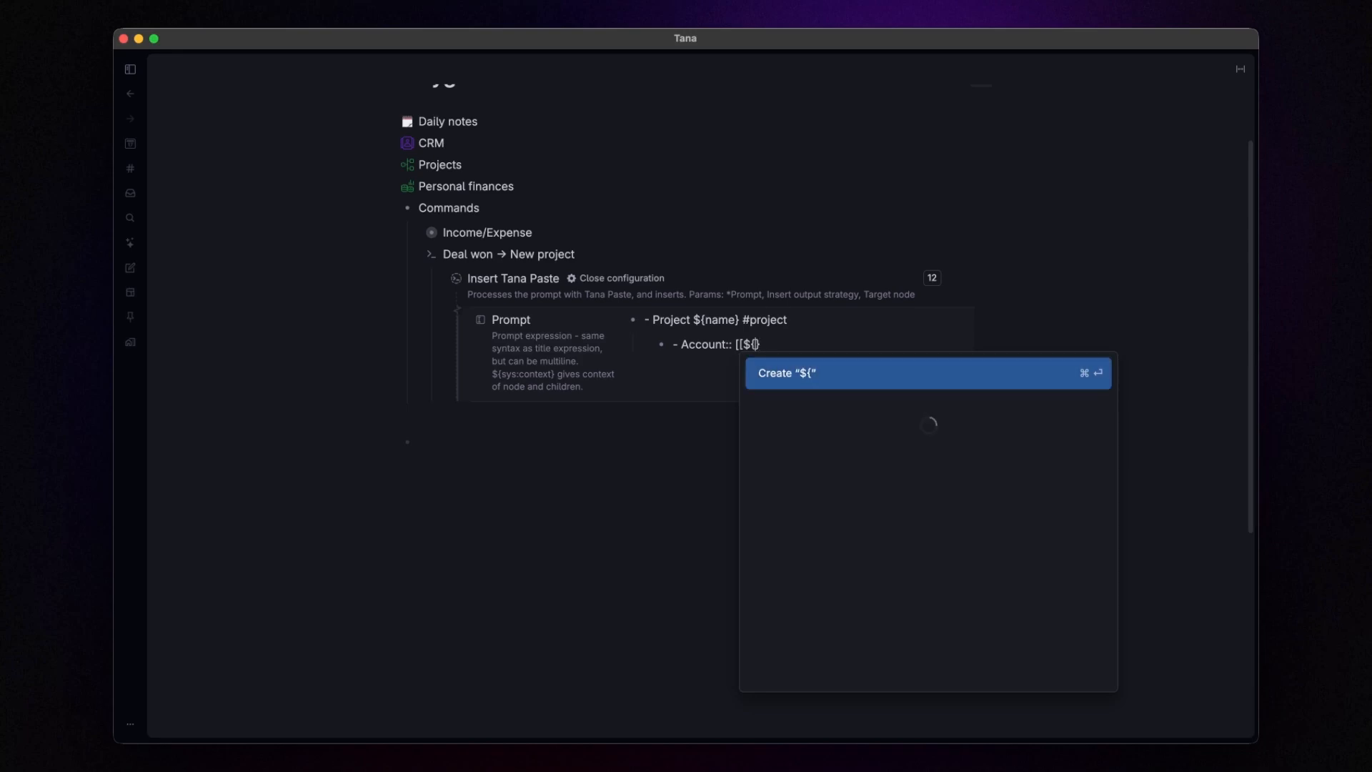
type("Account}]]")
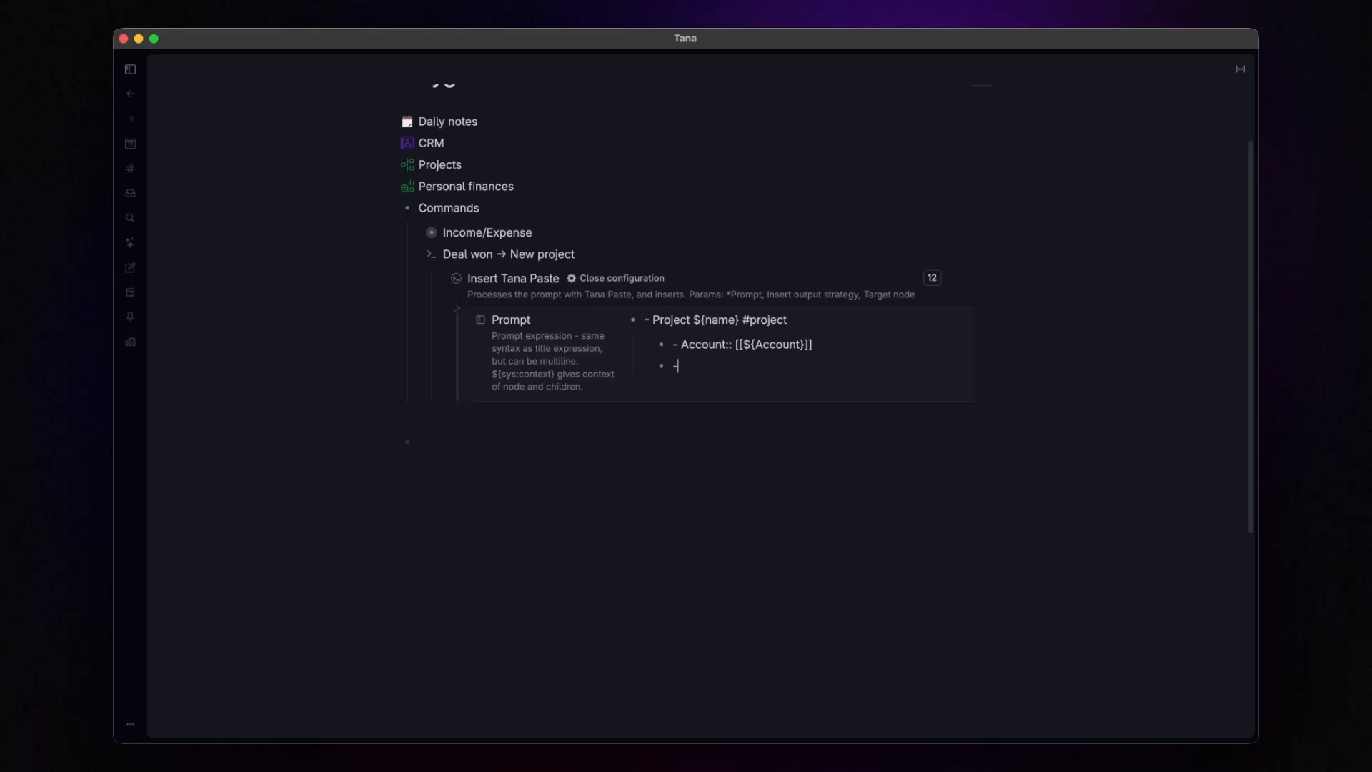
Add Service and Related deal [[${name} #deal]] lines, target the Current day page, and close configuration.
type("[[Serv")
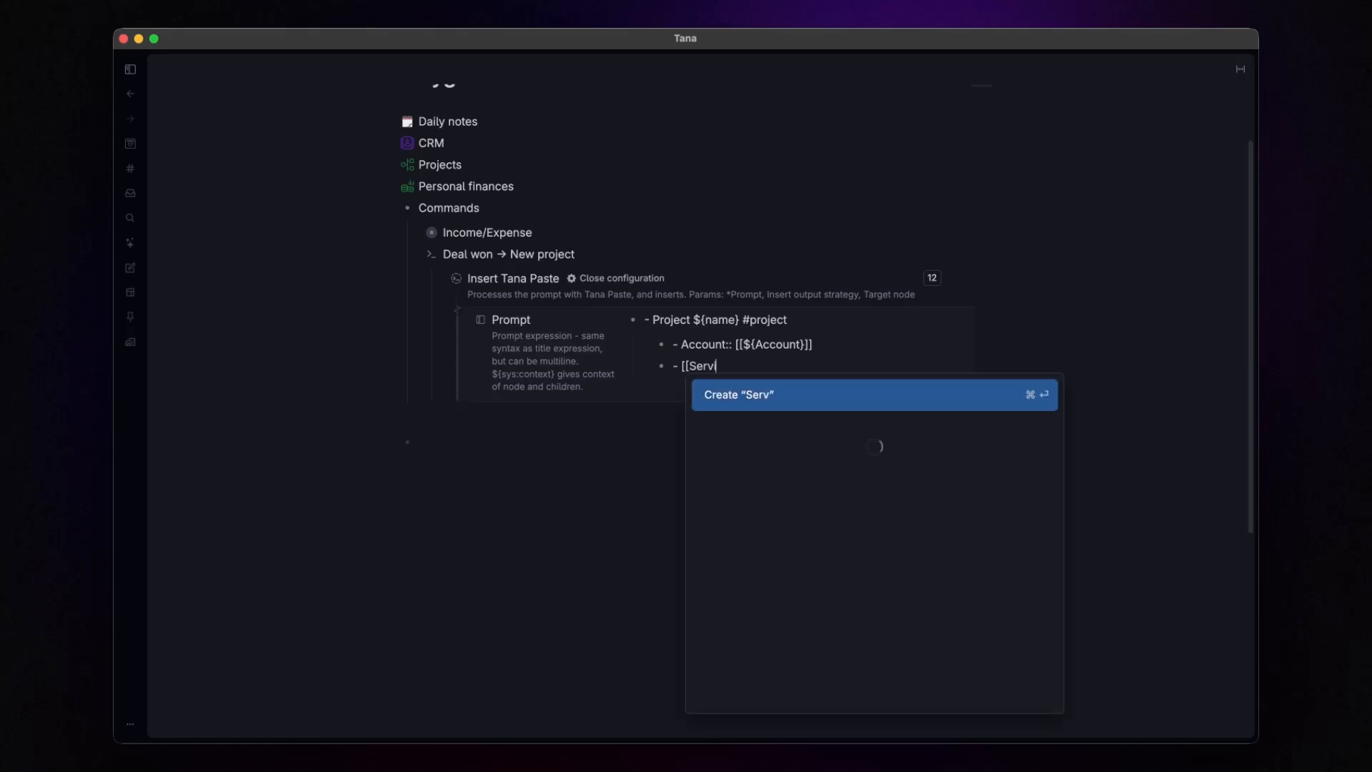
type("ice]]::")
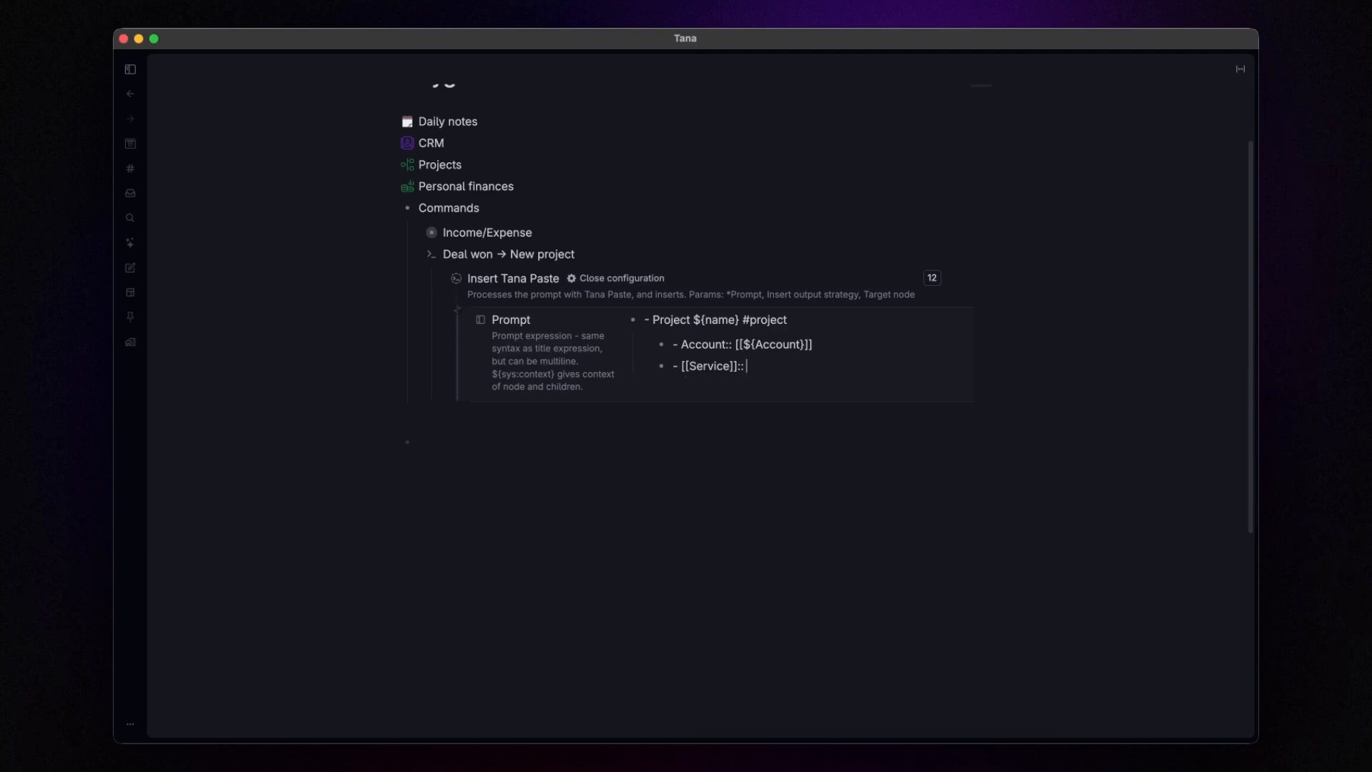
type("[[${")
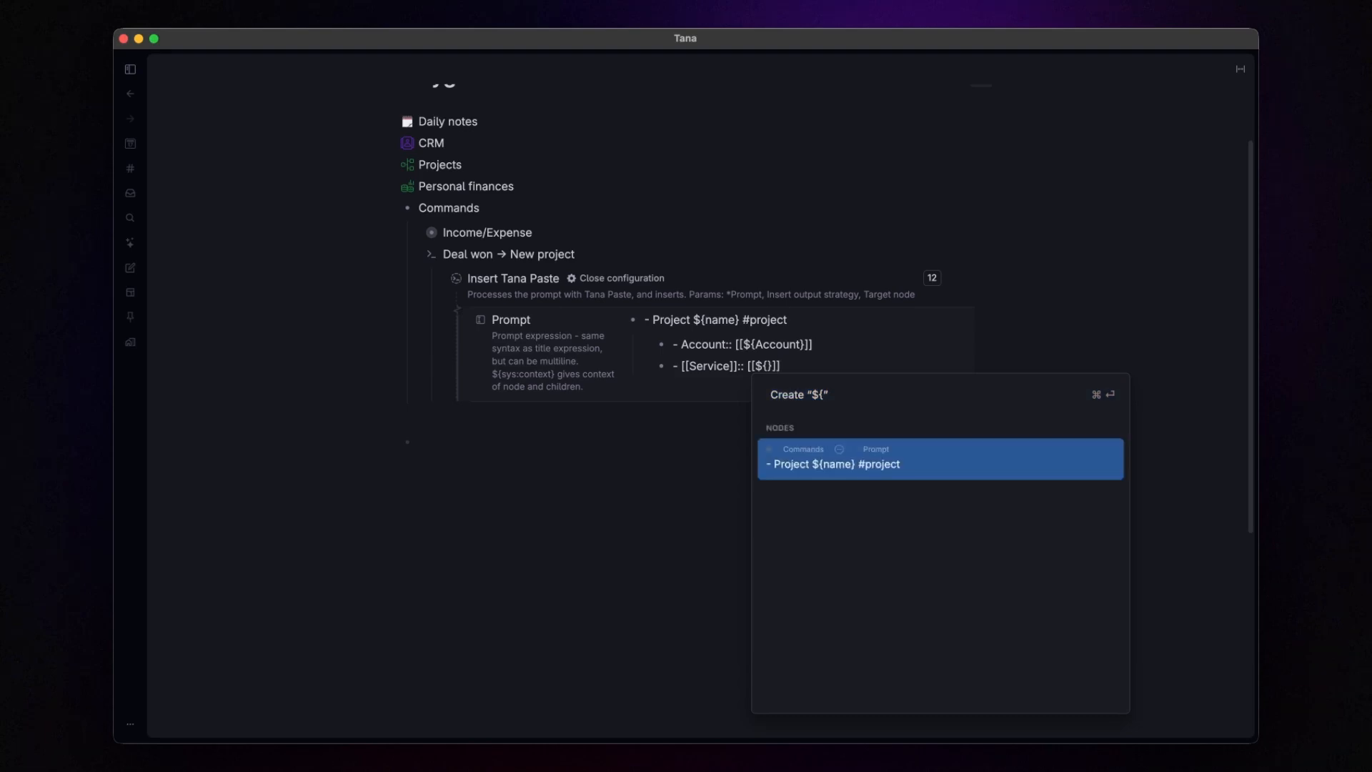
type("Service")
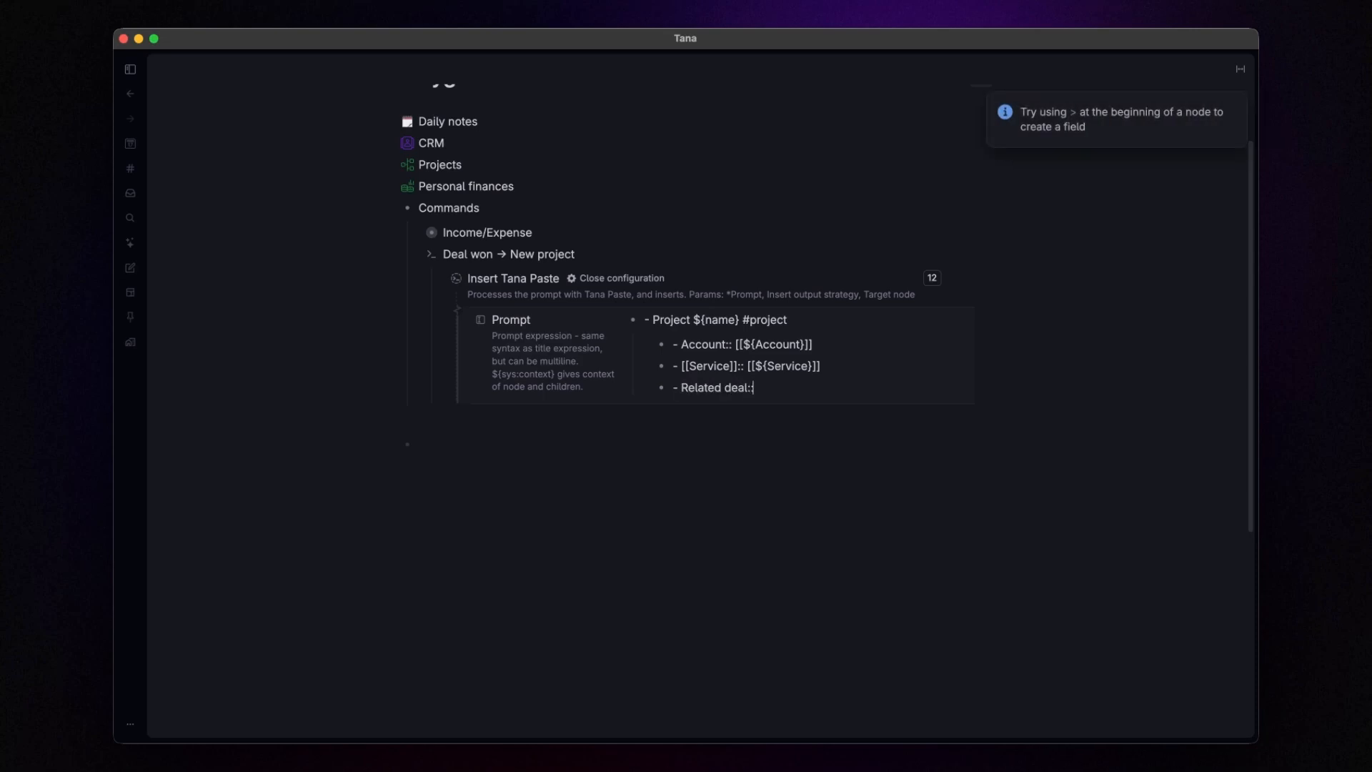
type("[[$")
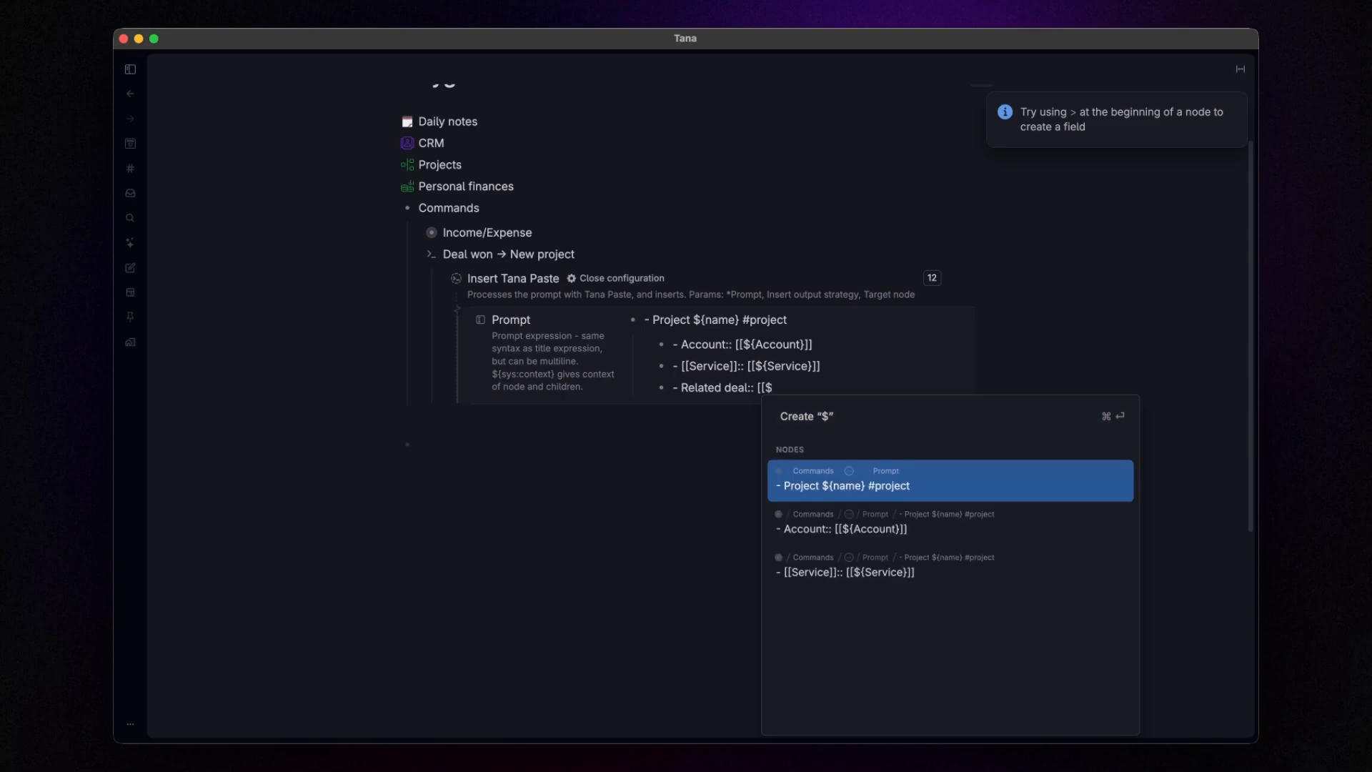
type("{name")
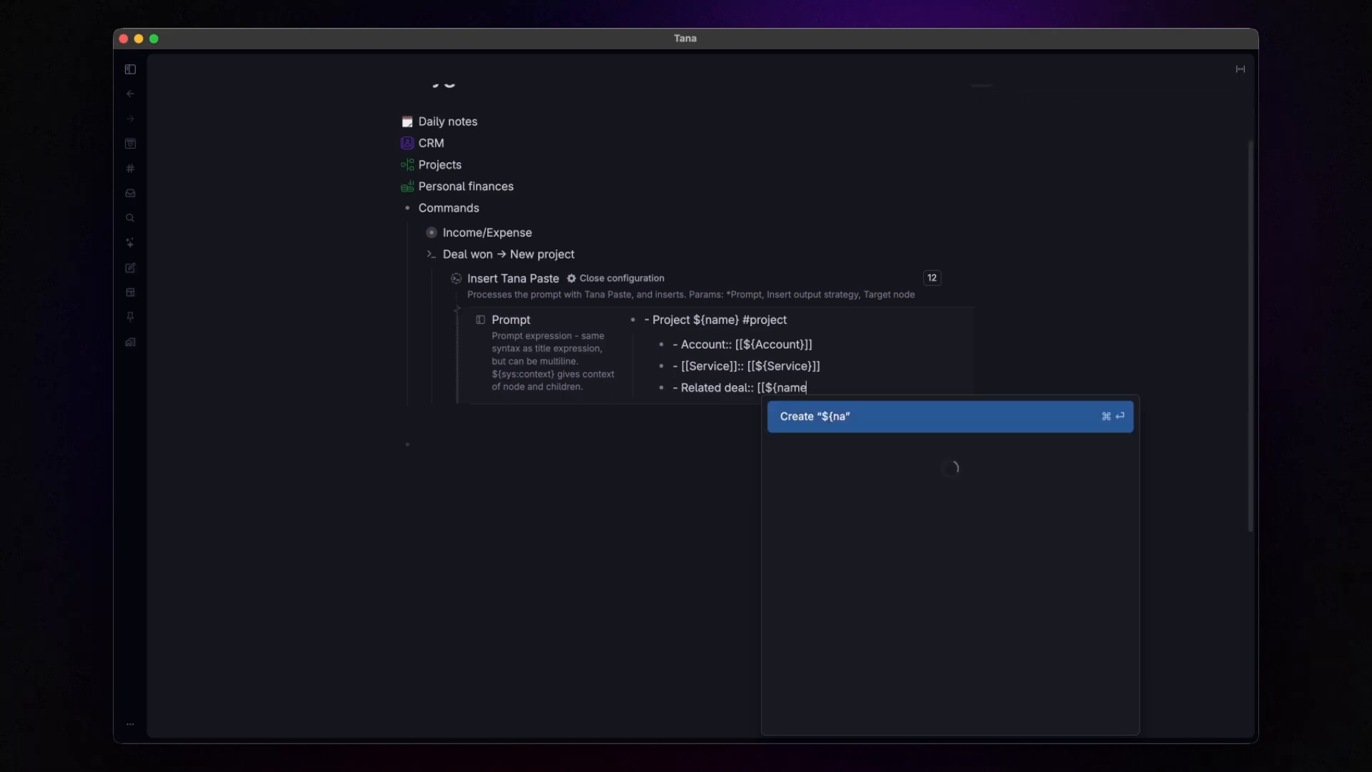
type("me}")
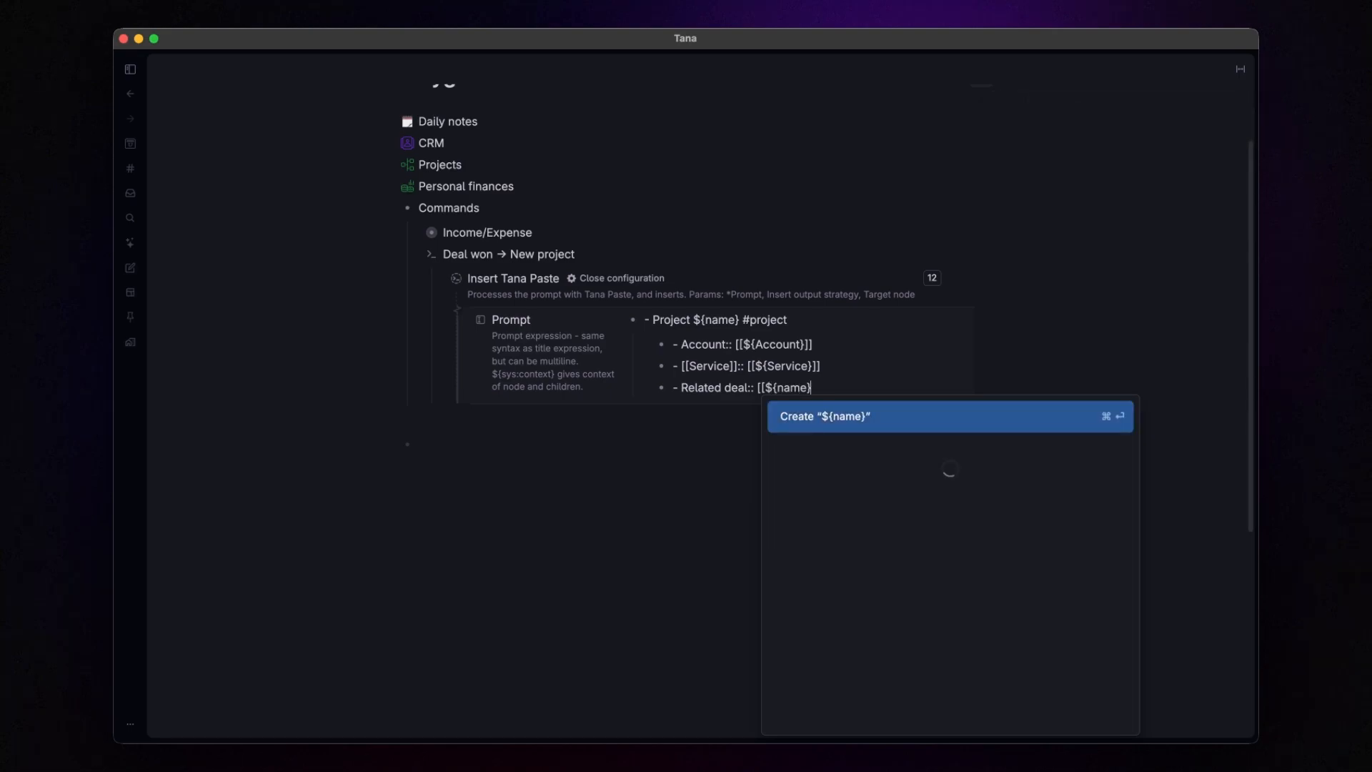
type("#deal")
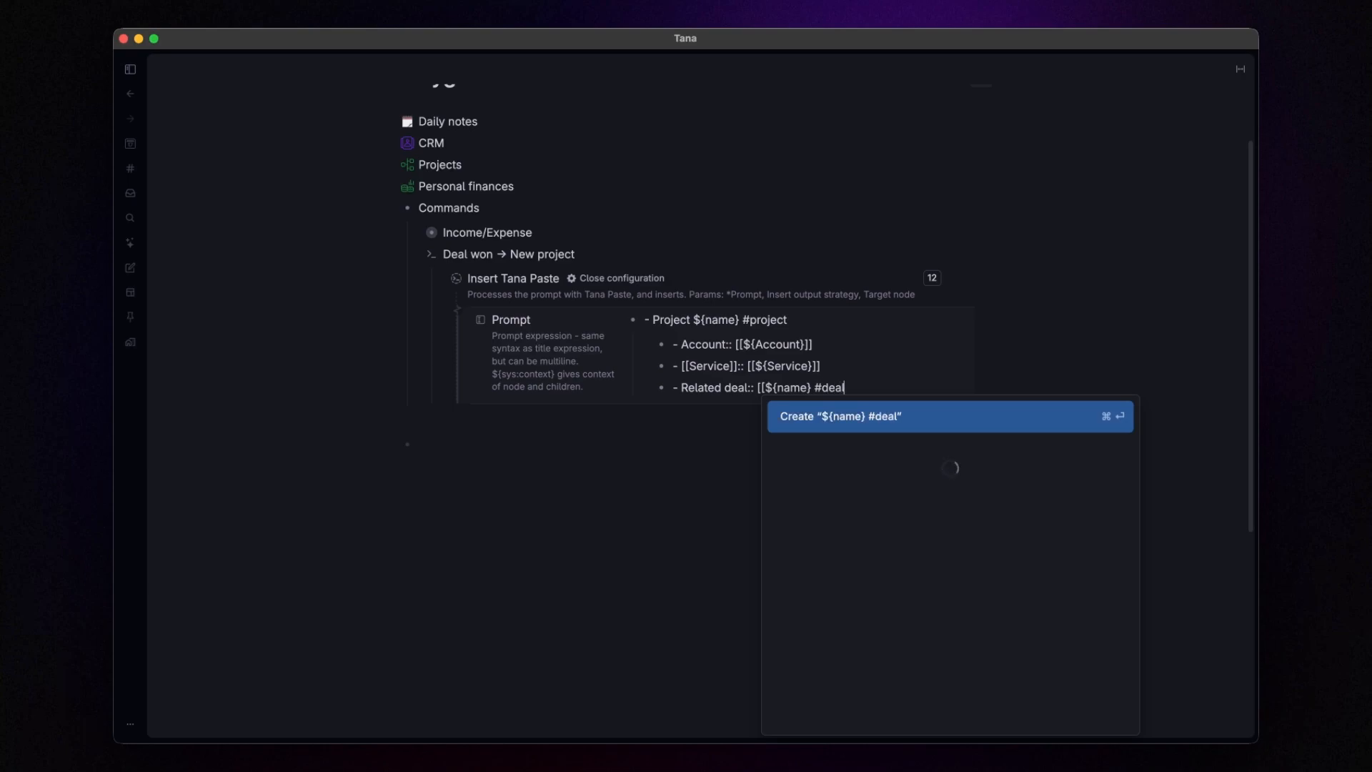
type("]]")
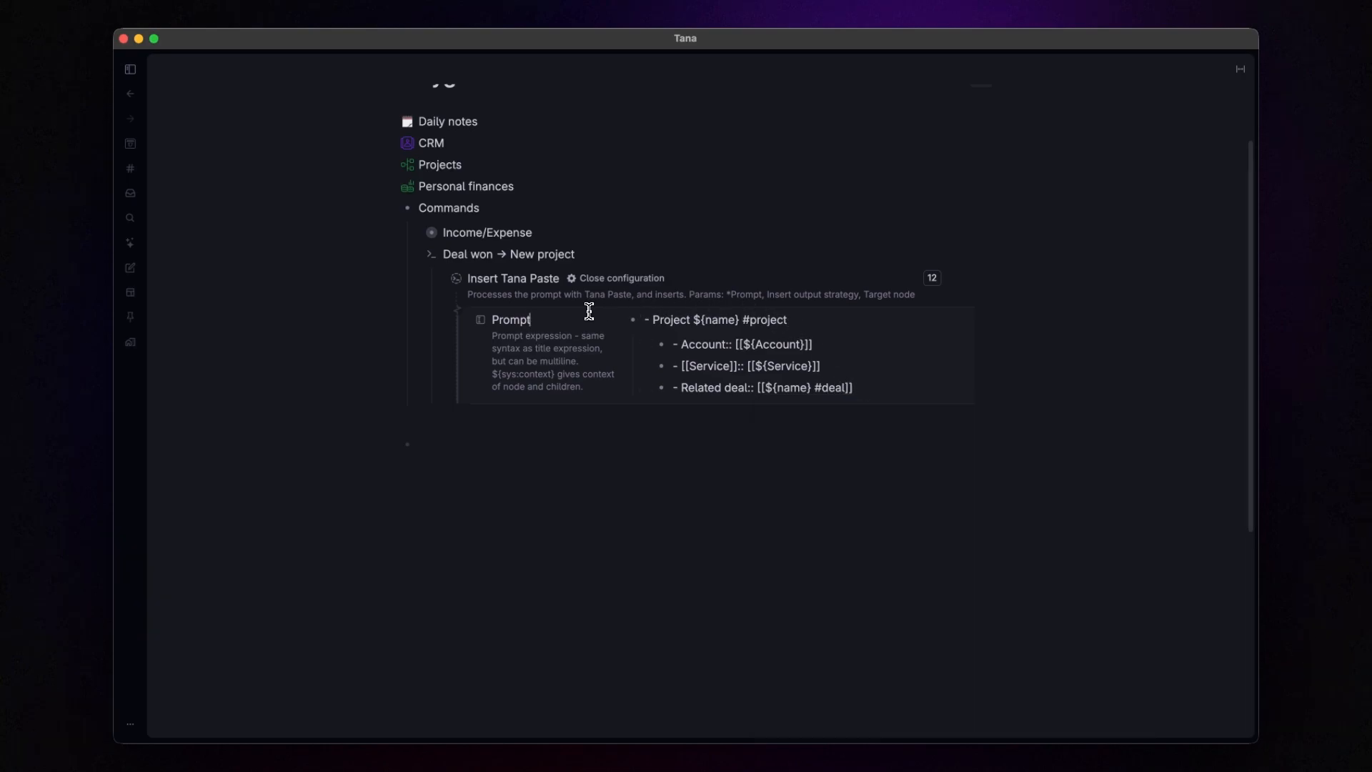
type("Target node")
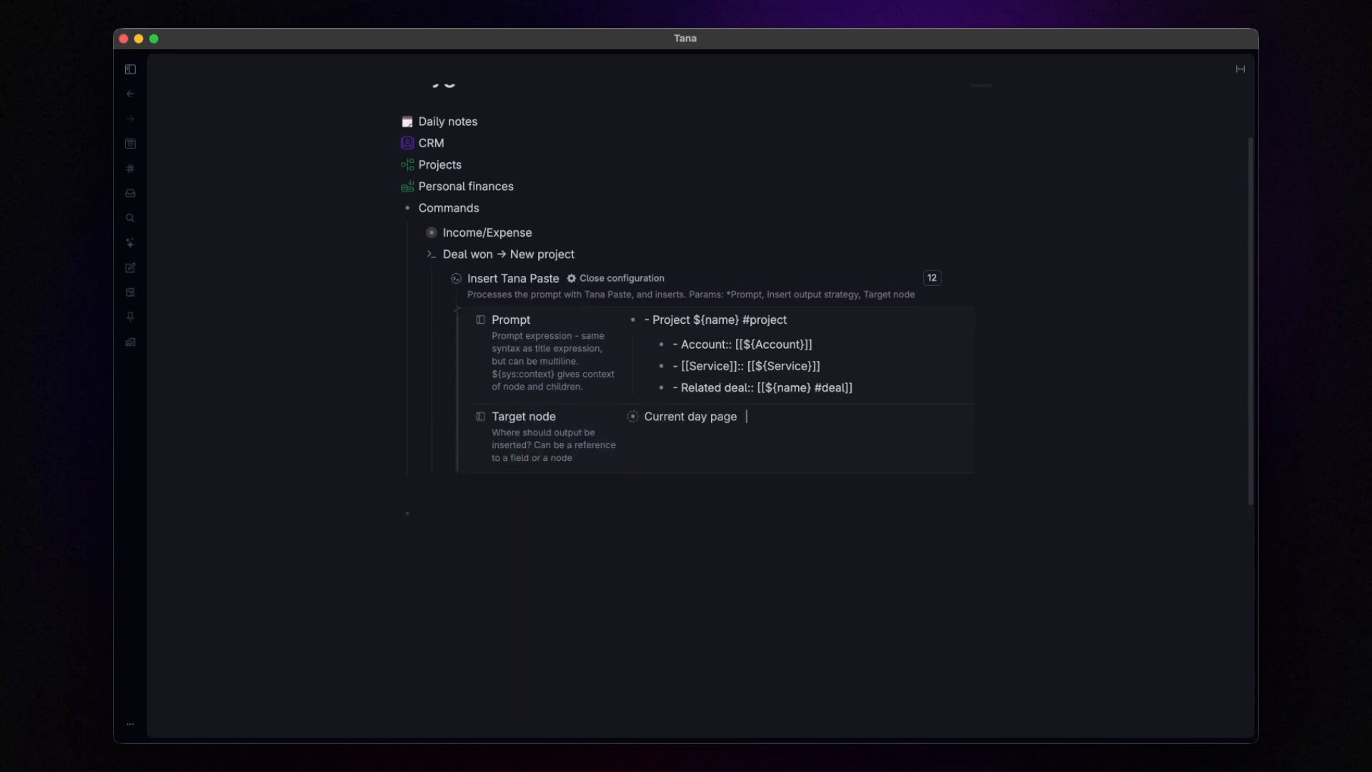
mouse_move(605, 343)
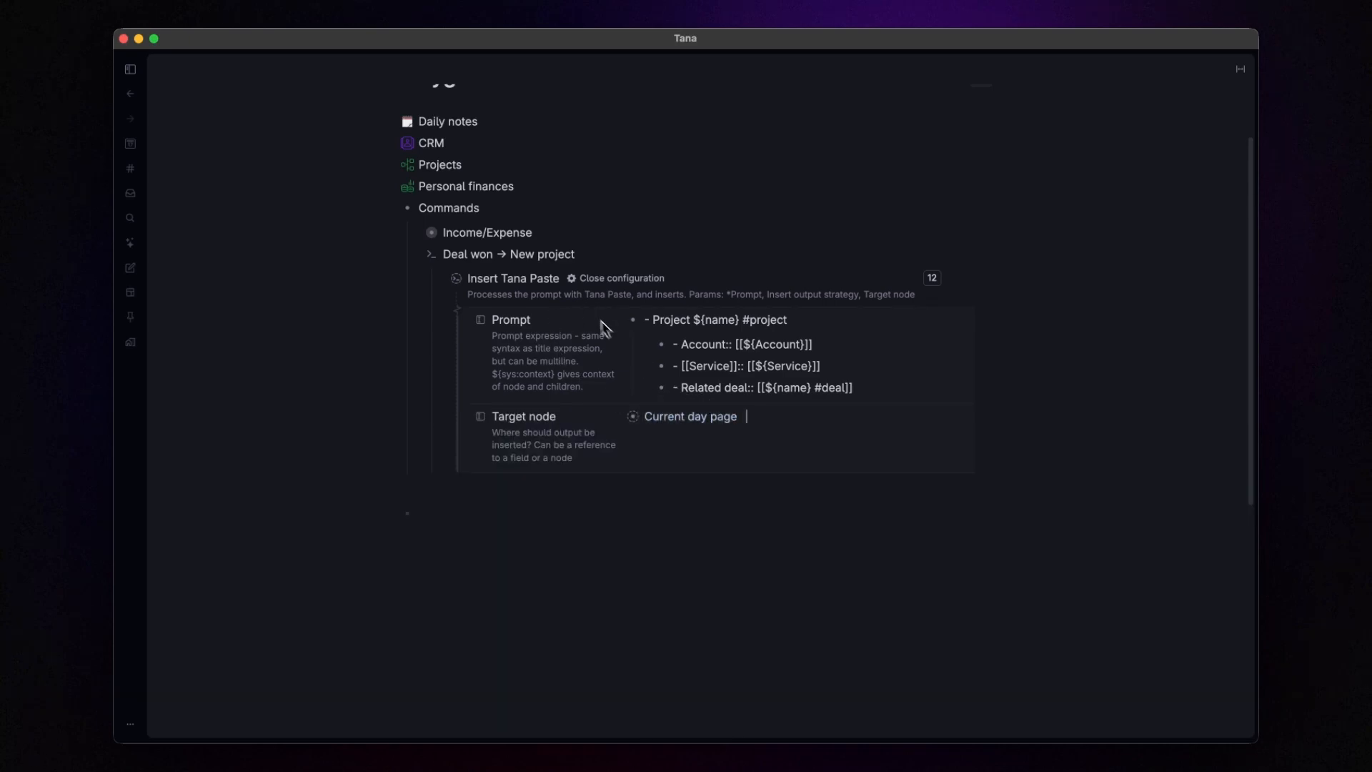
left_click(622, 278)
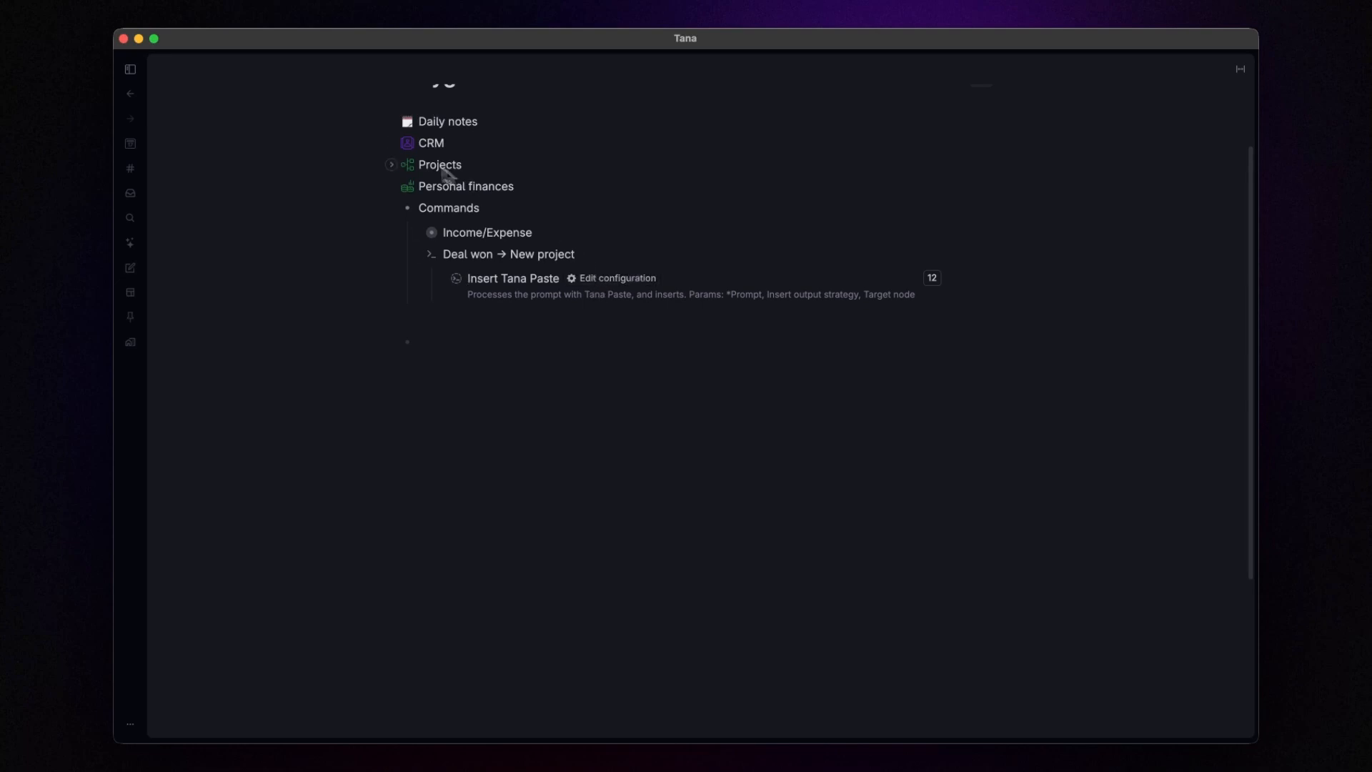
Add a Deal won field to the #deal schema and make it a Checkbox field.
left_click(431, 142)
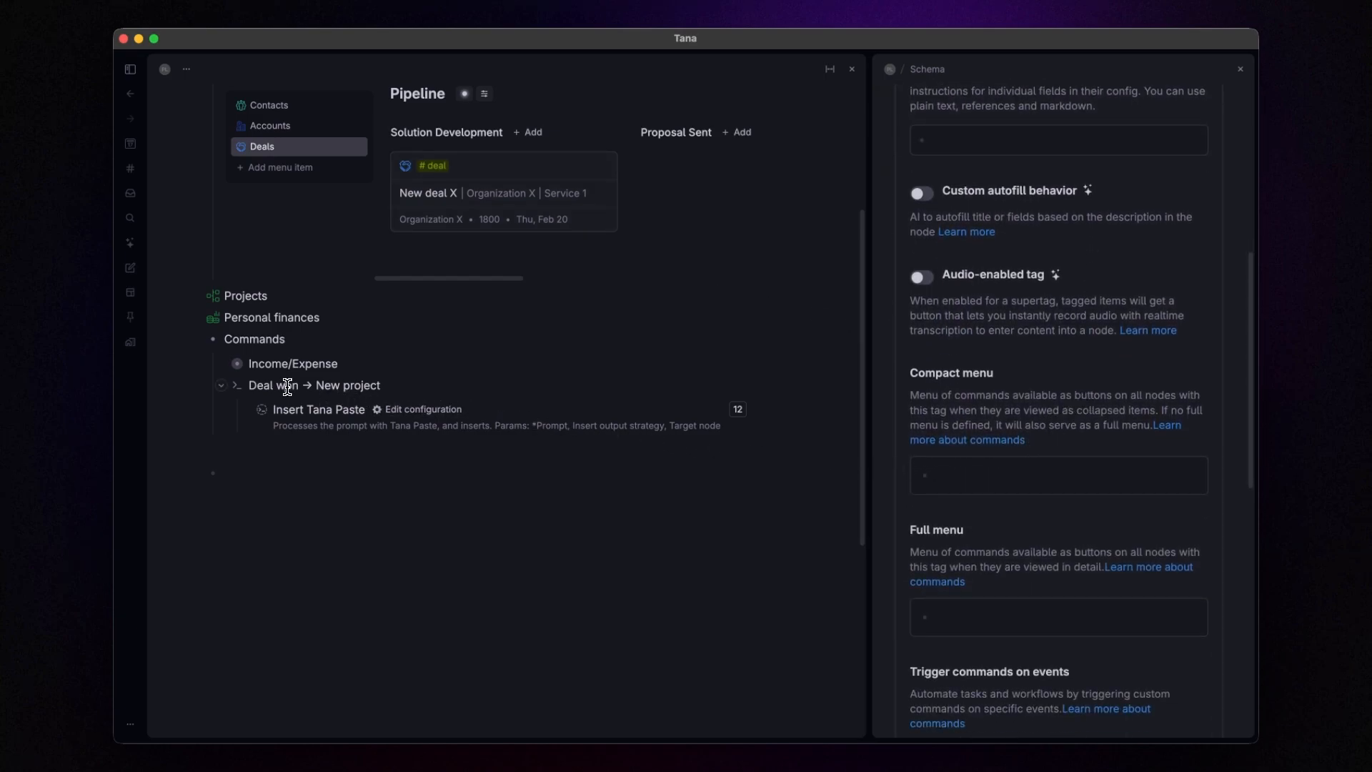
key("cmd+v")
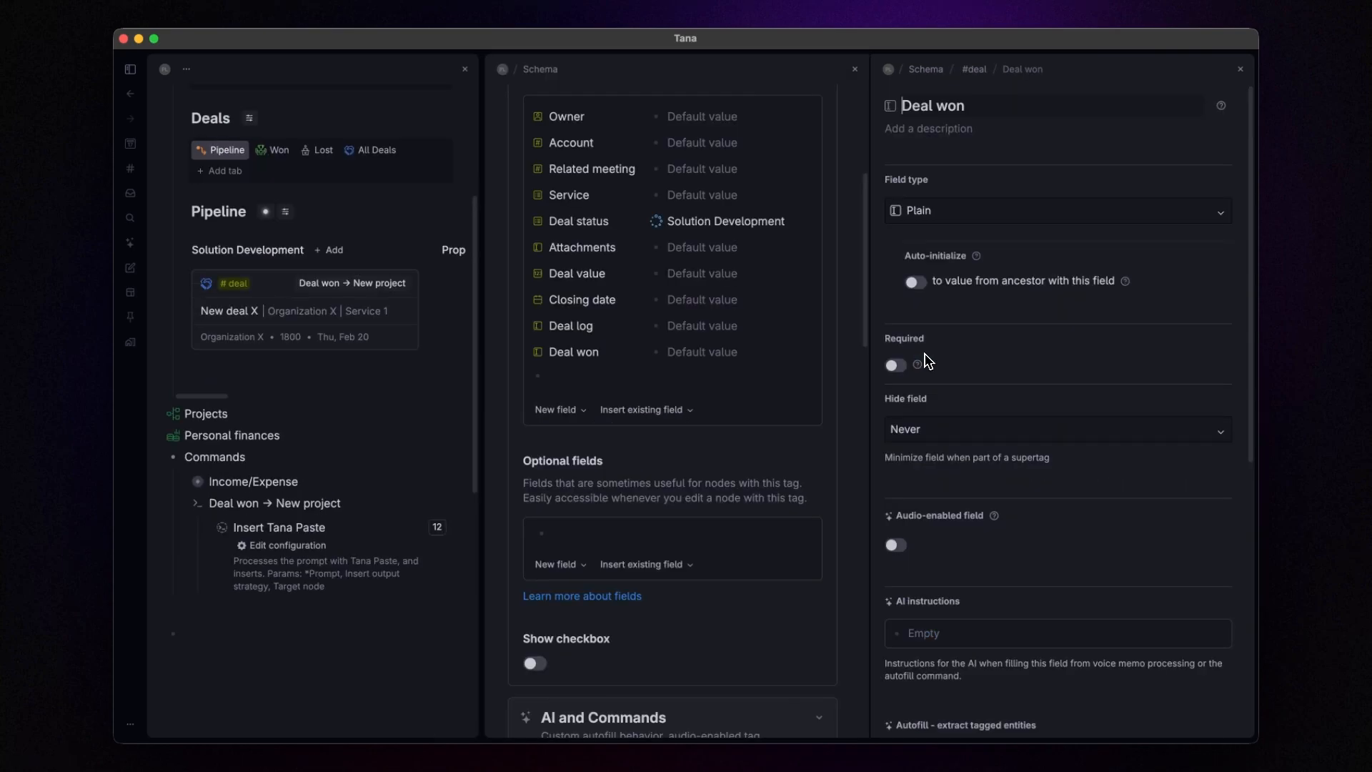
left_click(1058, 210)
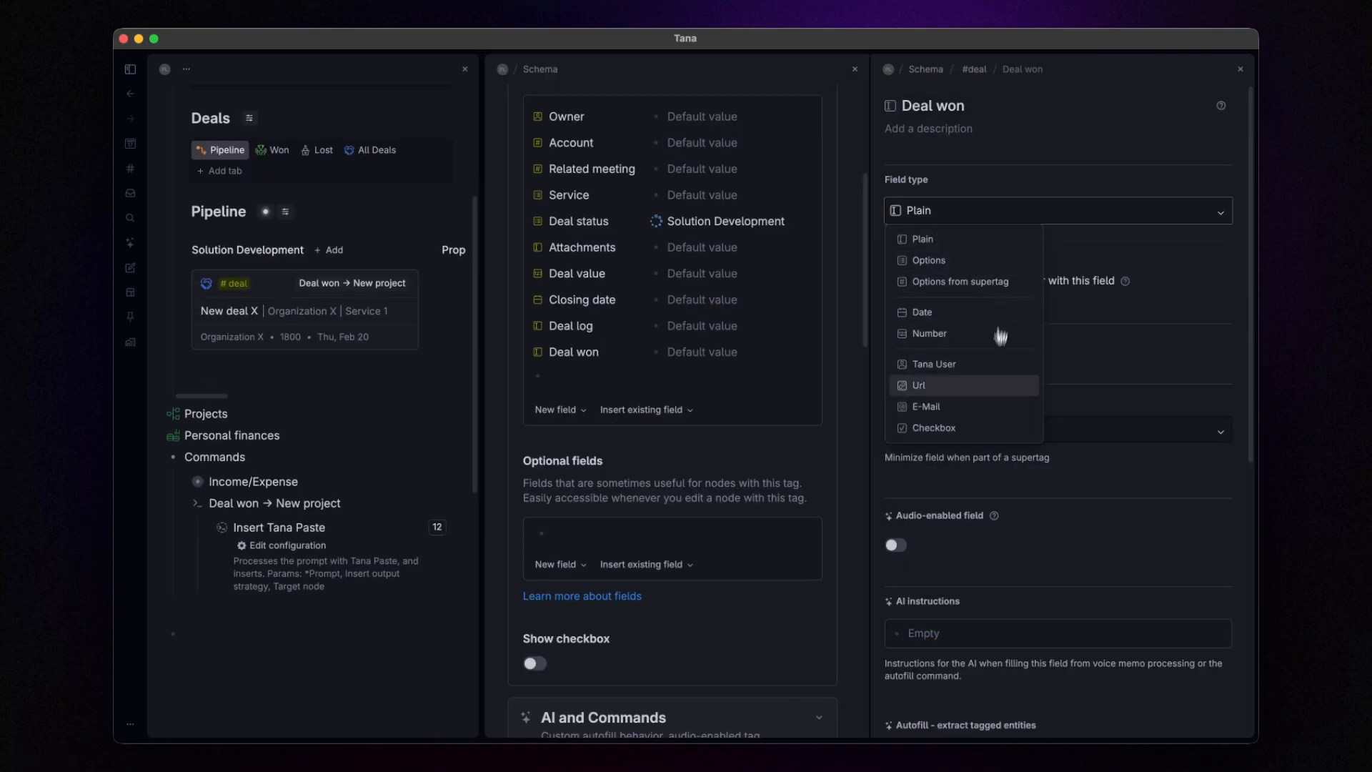
left_click(934, 428)
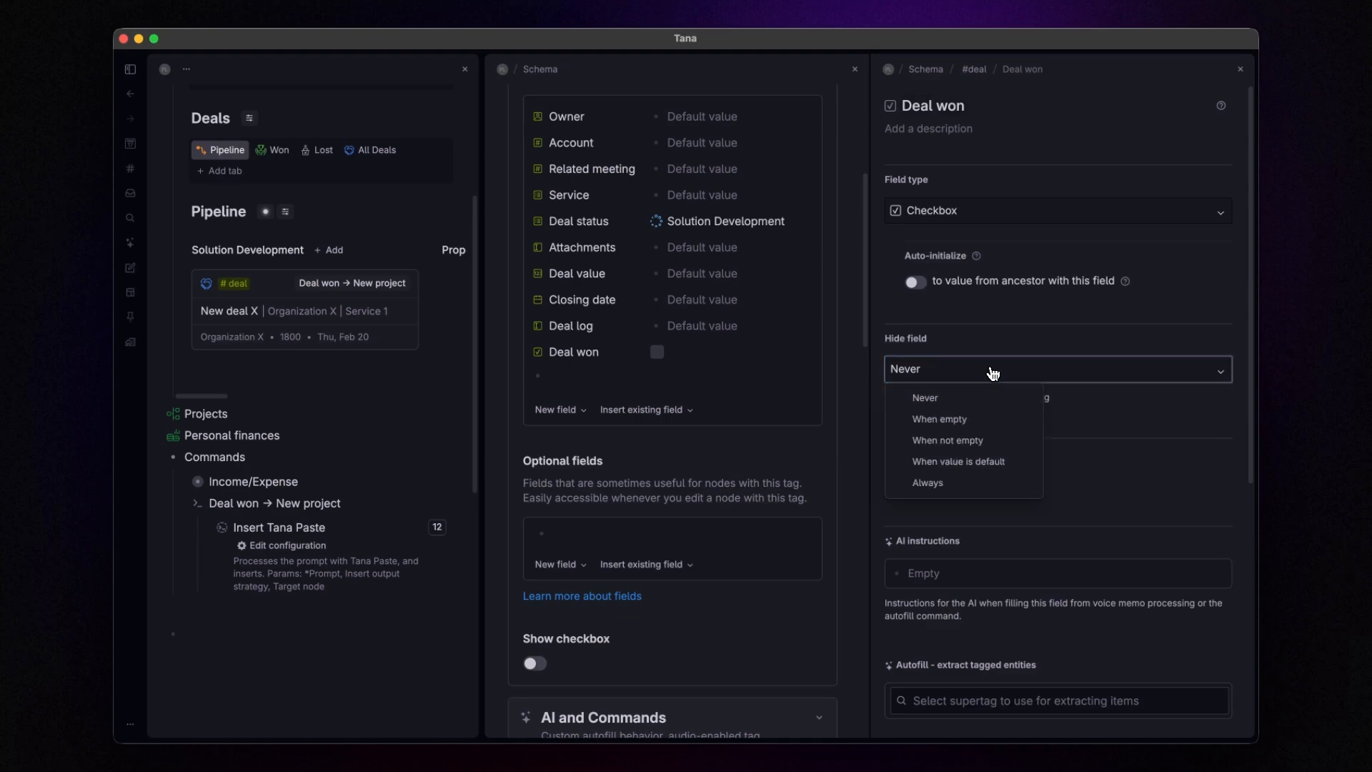
Filter the command on Deal status Won and add a Set field values step ticking Deal won.
left_click(928, 483)
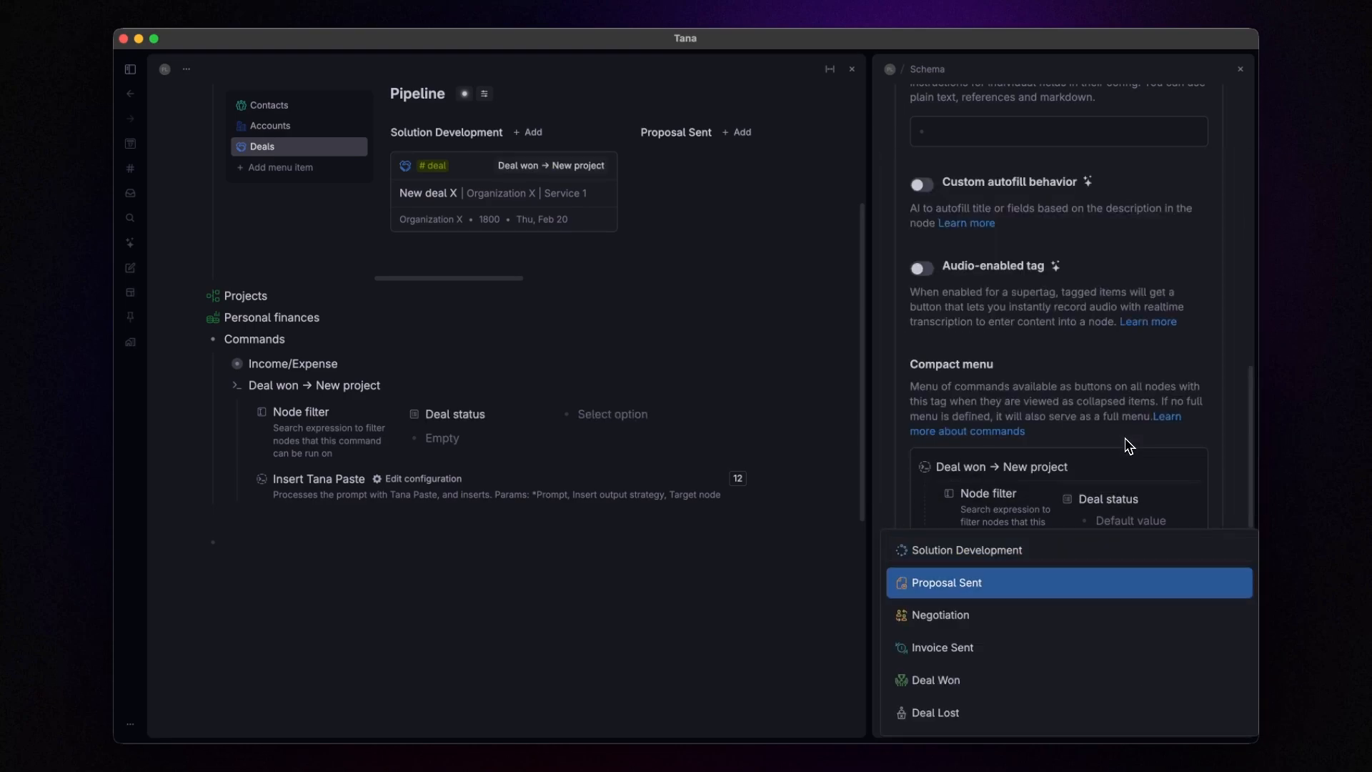
left_click(936, 680)
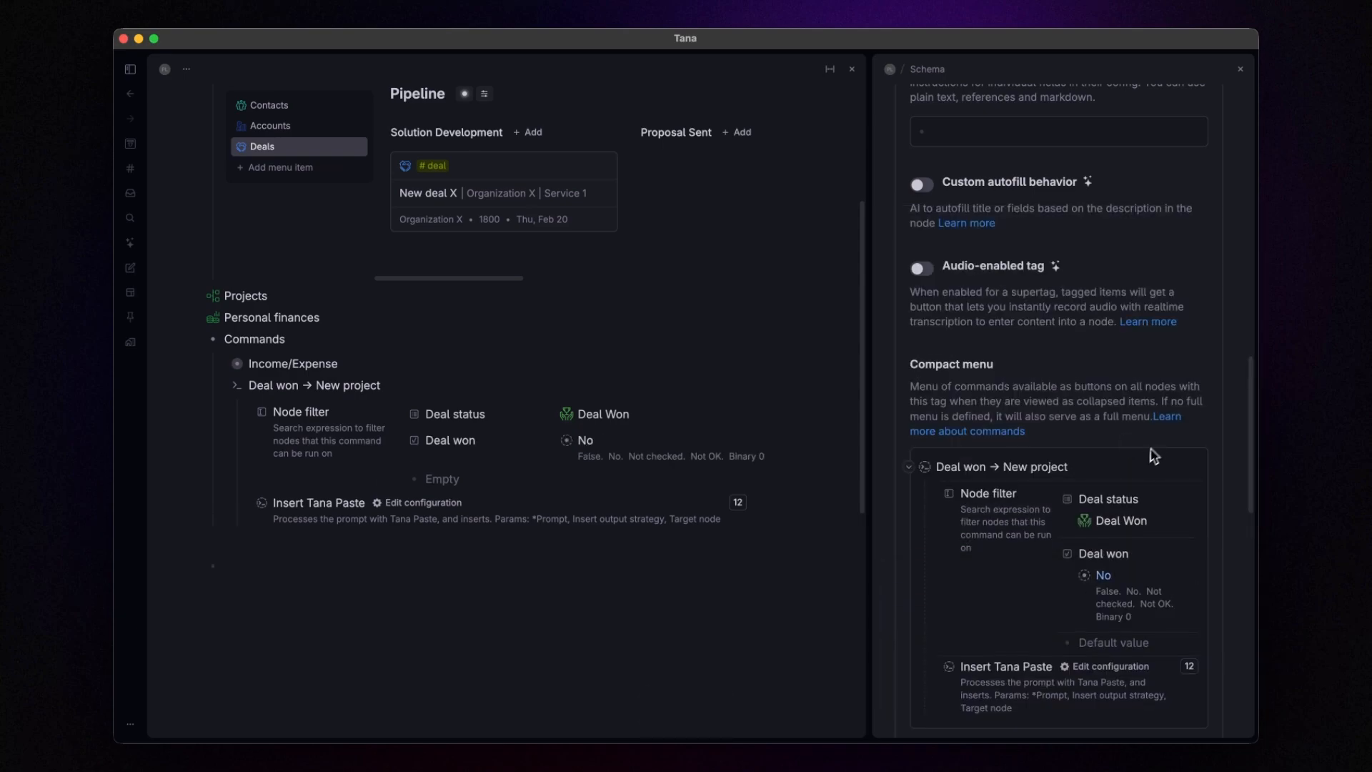
scroll("down", 3)
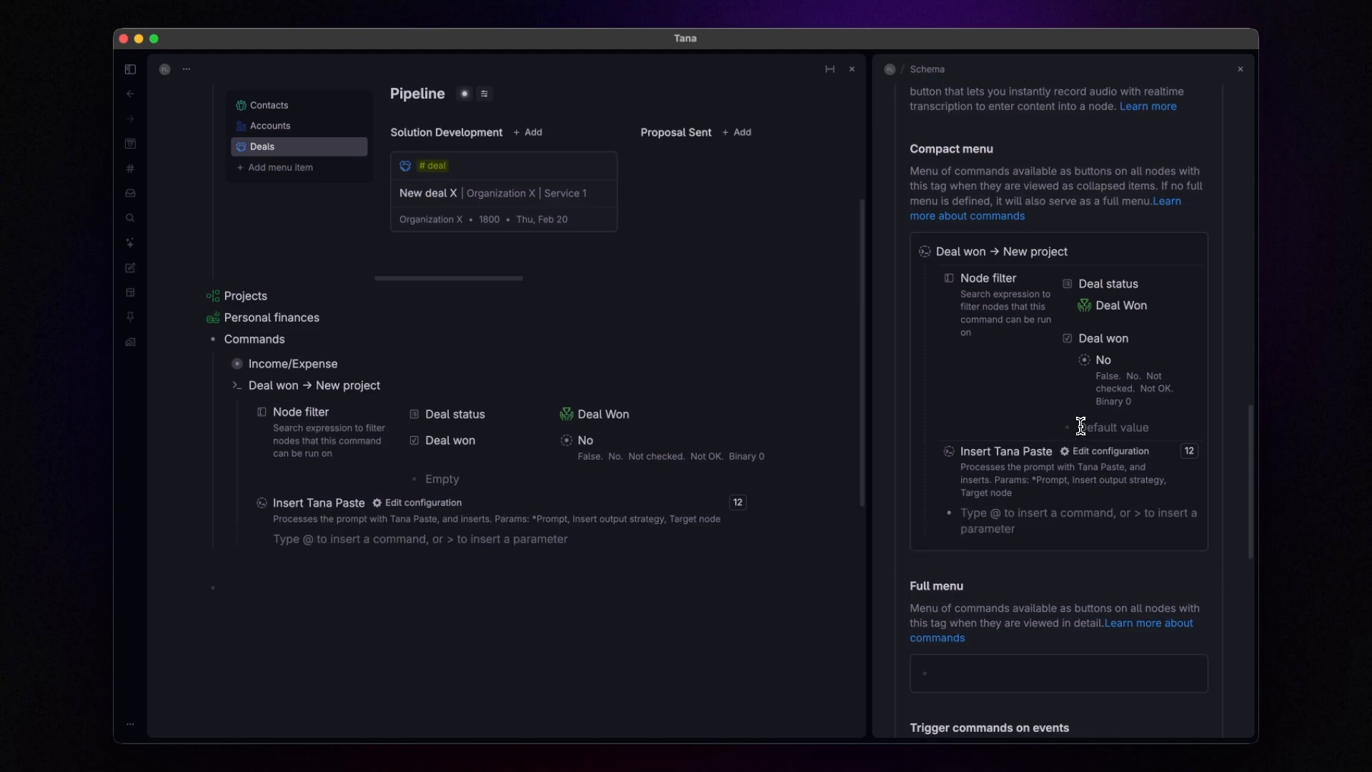
type("@se")
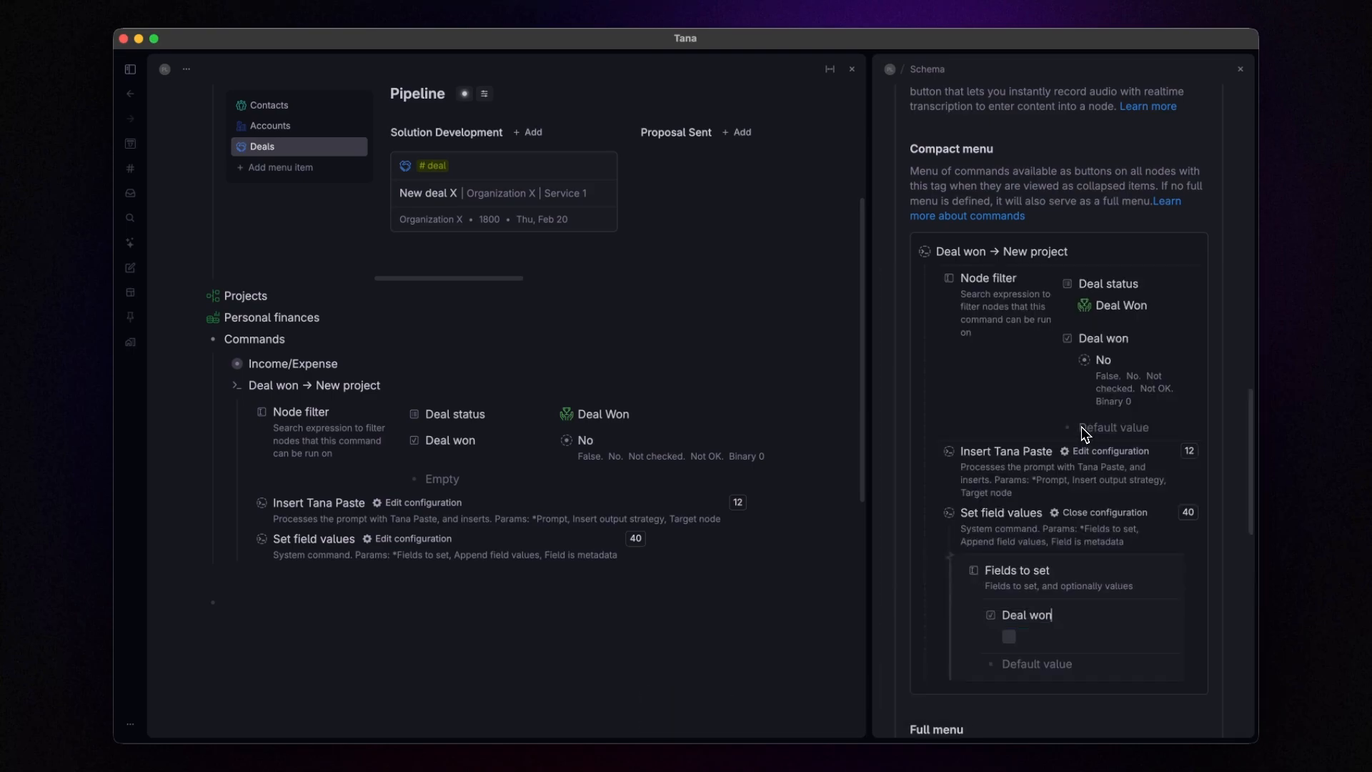
left_click(1009, 636)
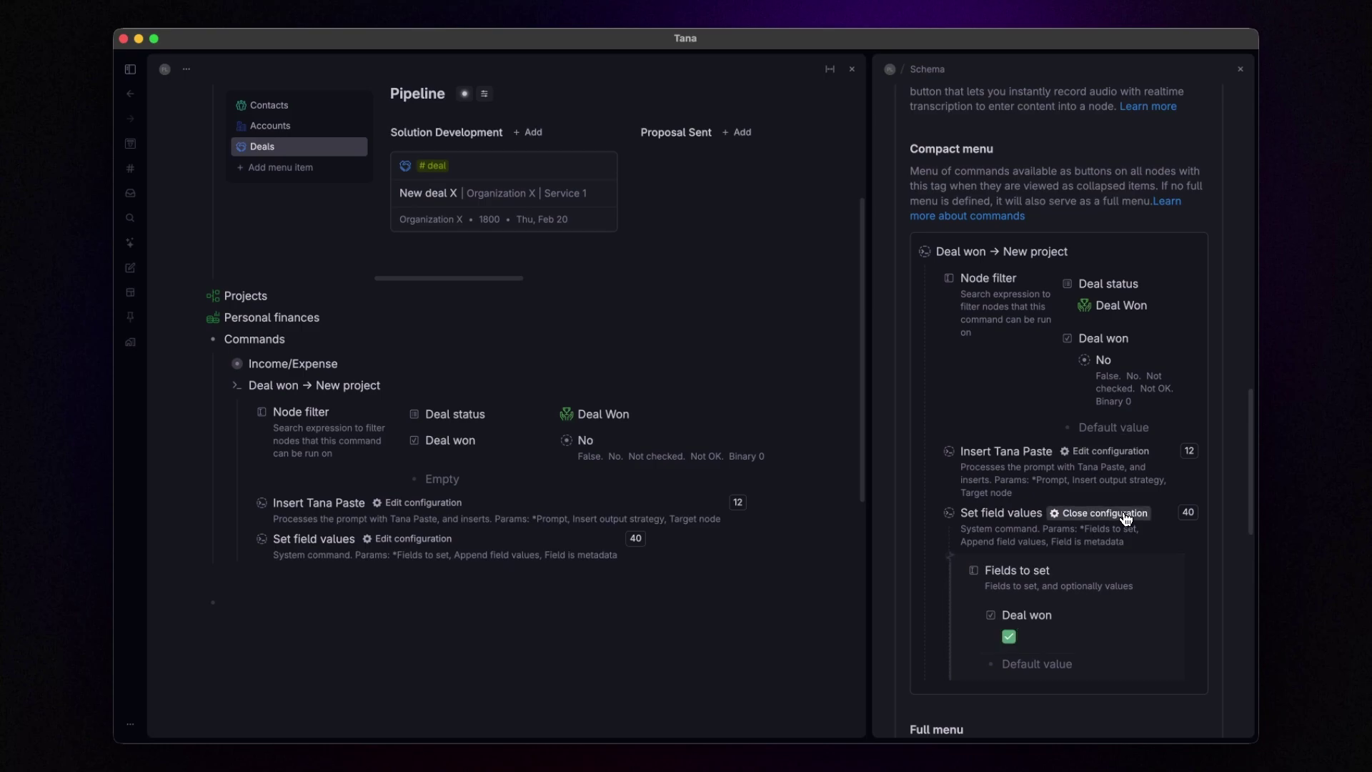
left_click(1104, 511)
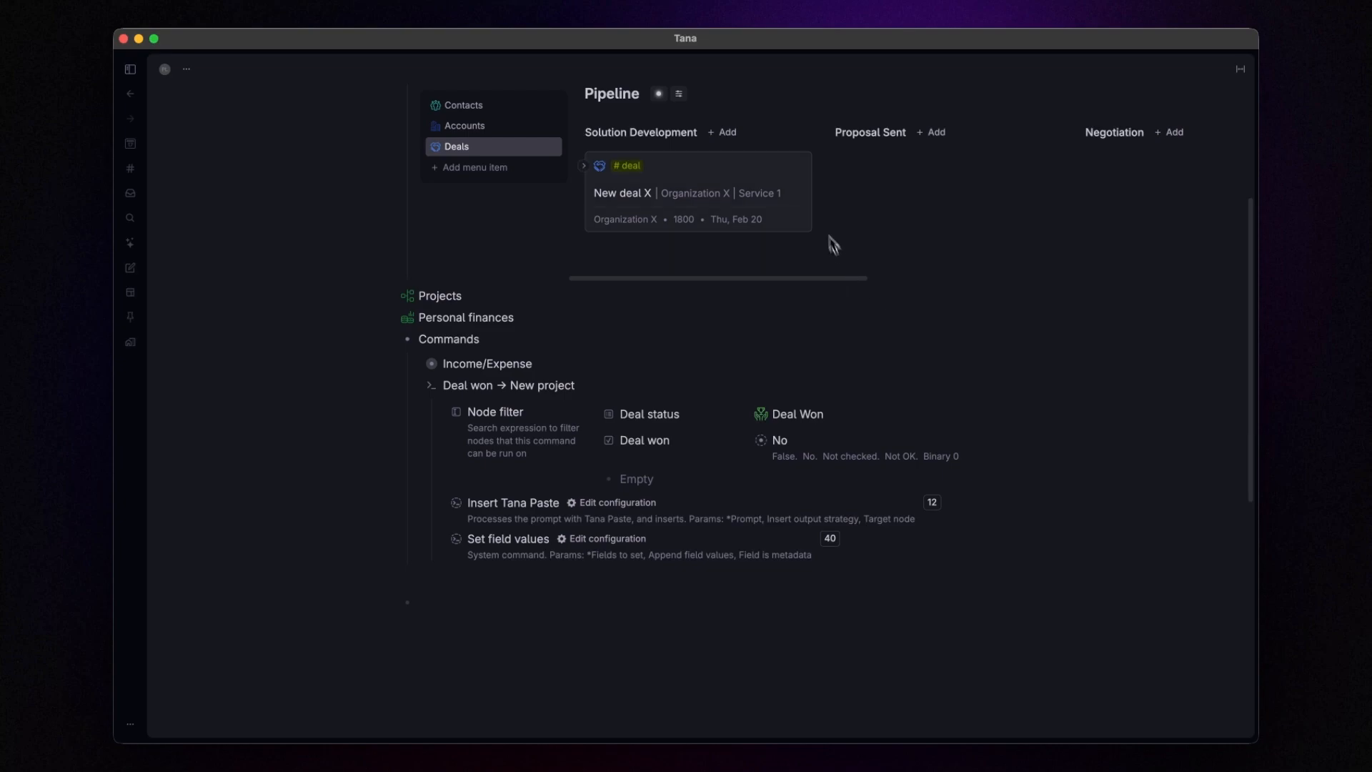
Move the deal card along the pipeline and run Deal won → New project on D-0001, creating Project D-0001.
left_click_drag(698, 193, 1101, 195)
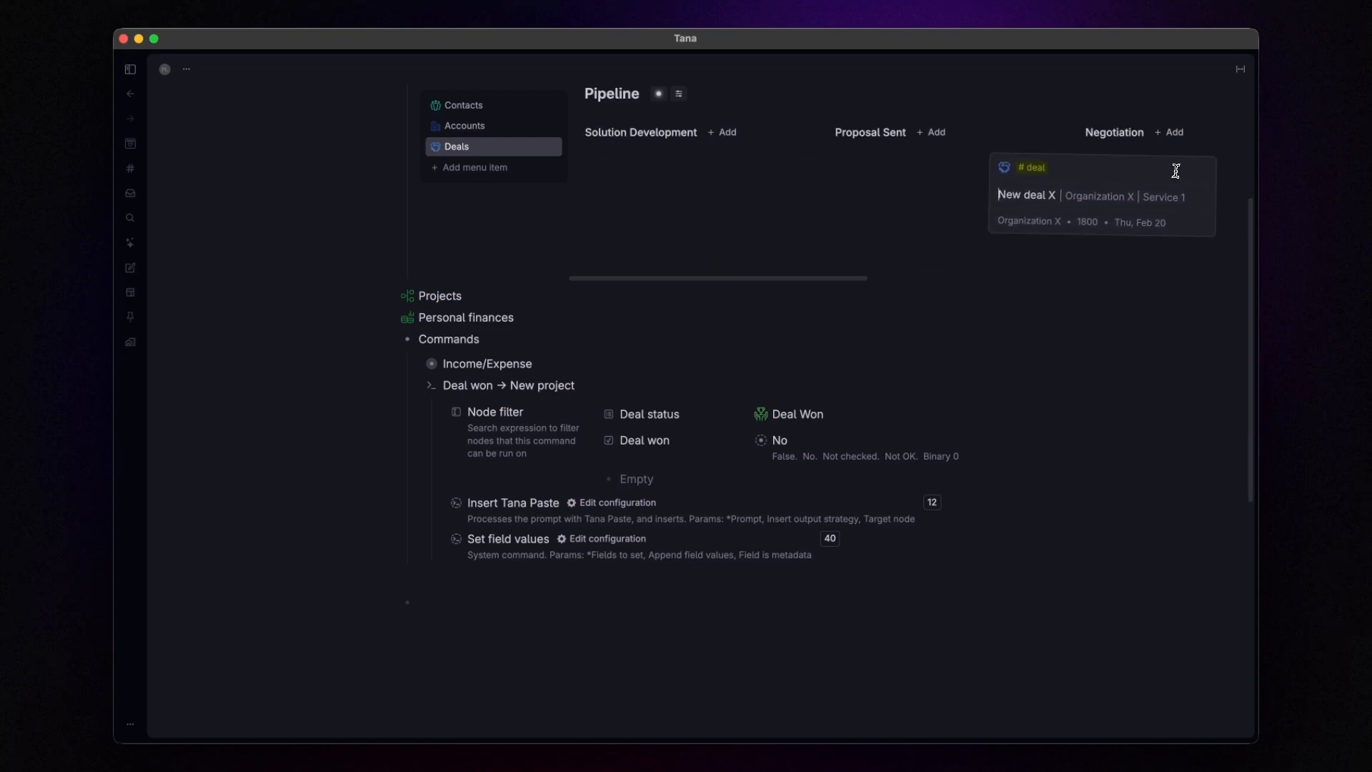
scroll("right", 3)
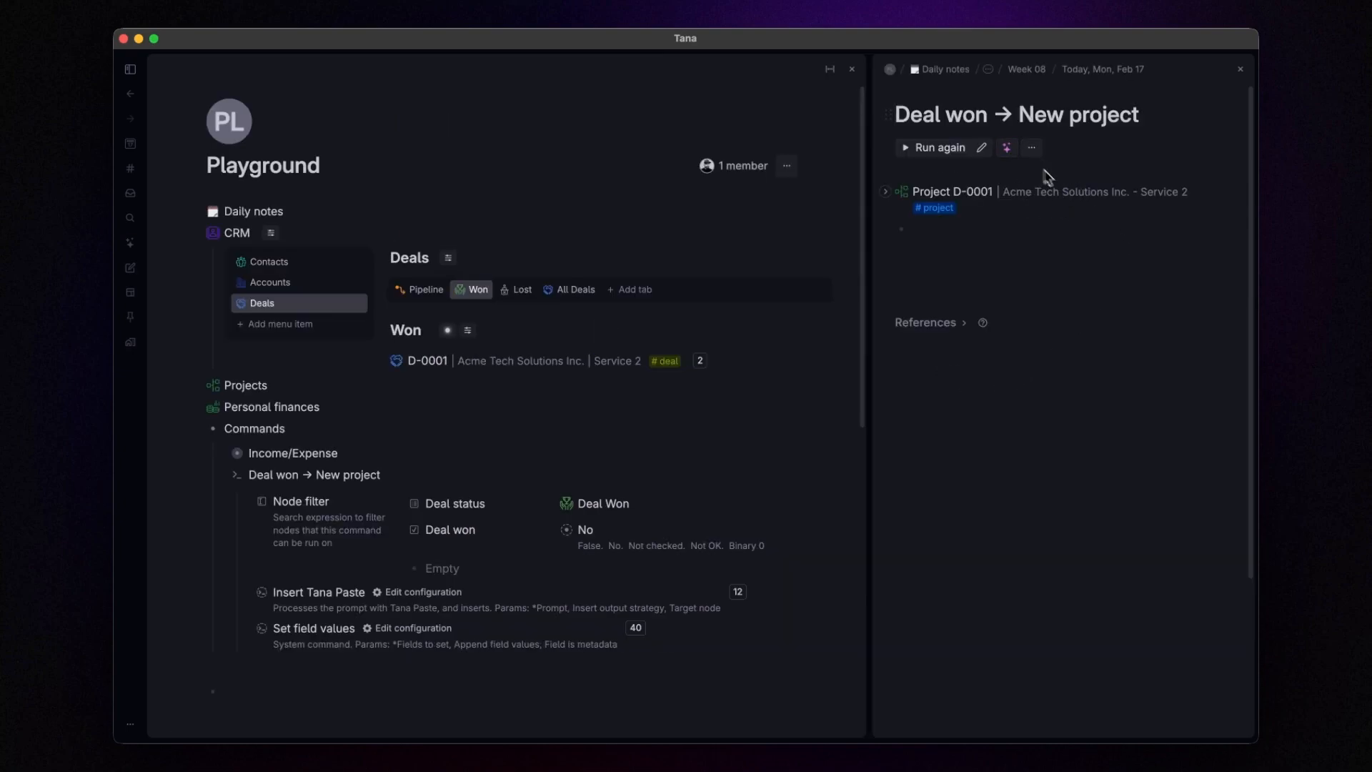
left_click(886, 191)
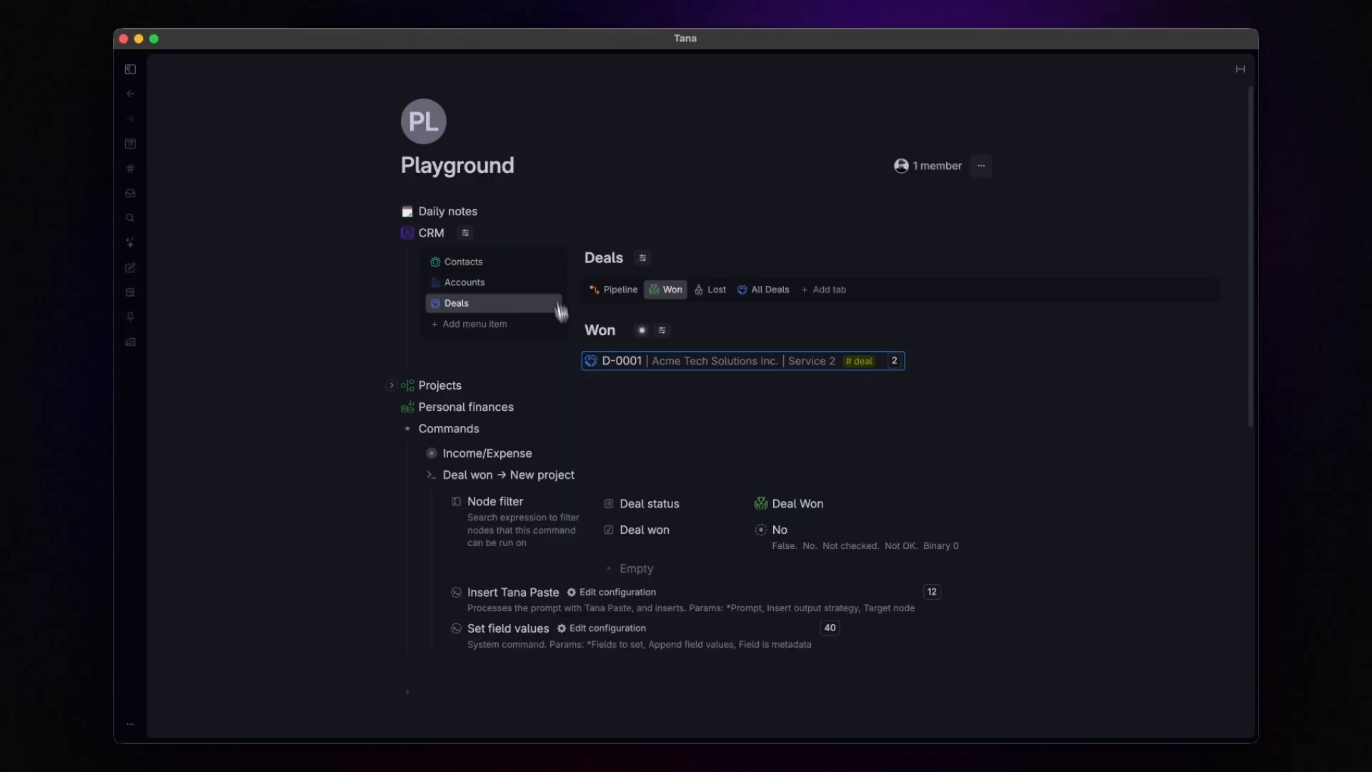
Enable Show checkbox on #deal and map its checkbox state to the Deal status field.
left_click(860, 360)
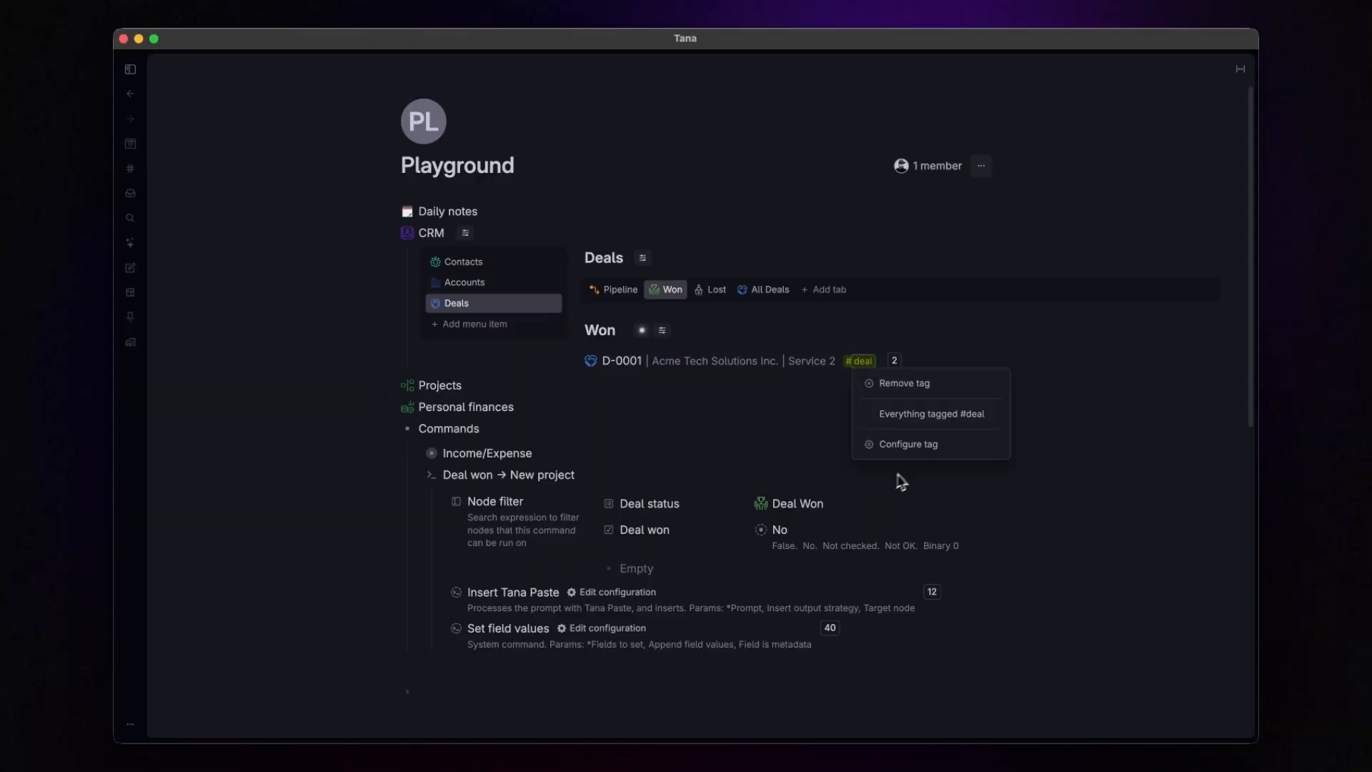
left_click(909, 443)
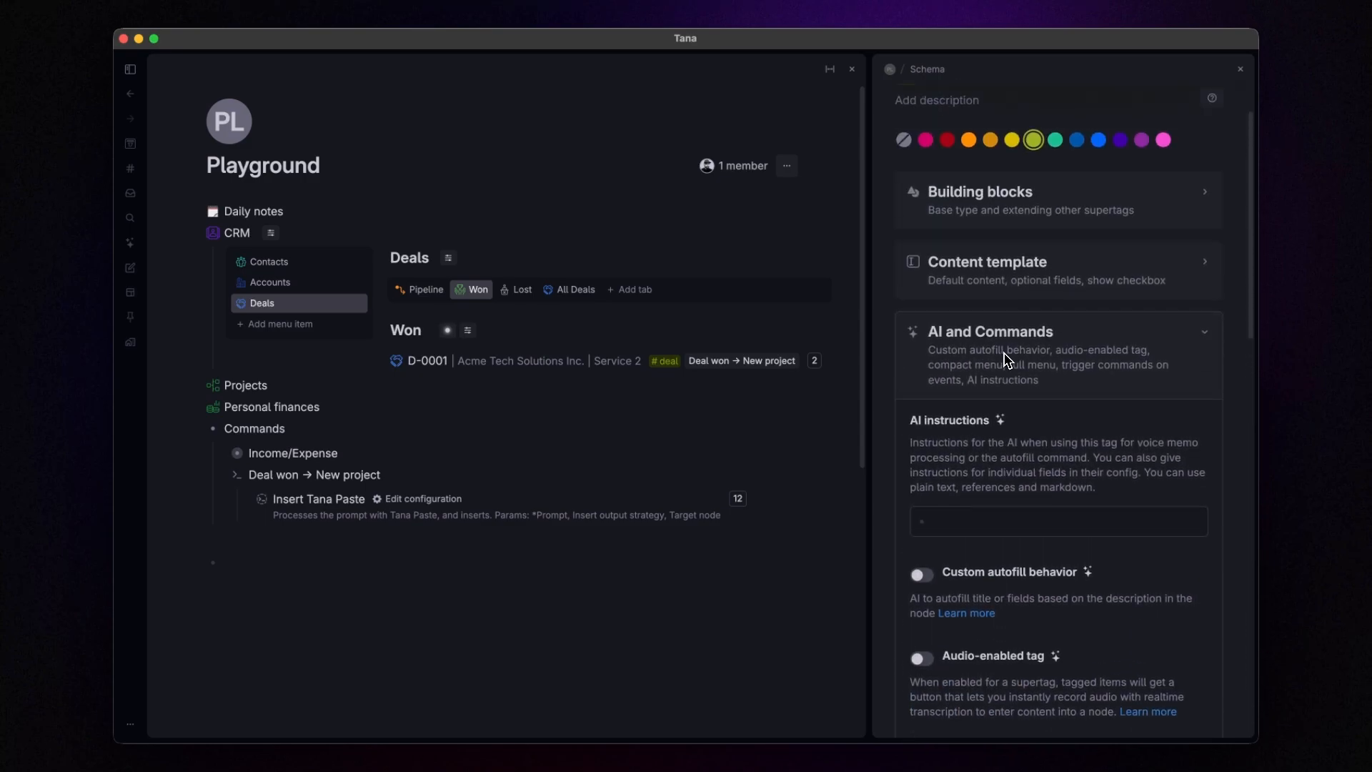
left_click(988, 261)
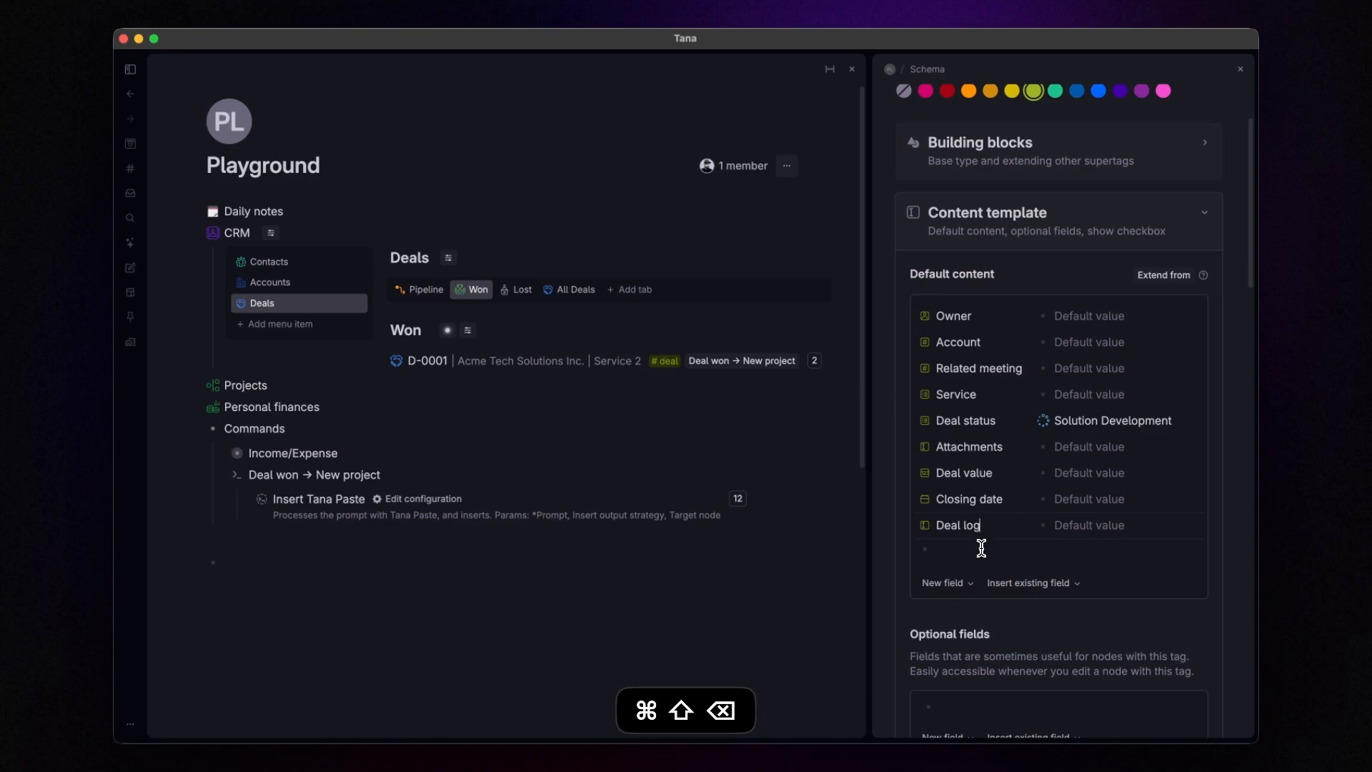
scroll("down", 3)
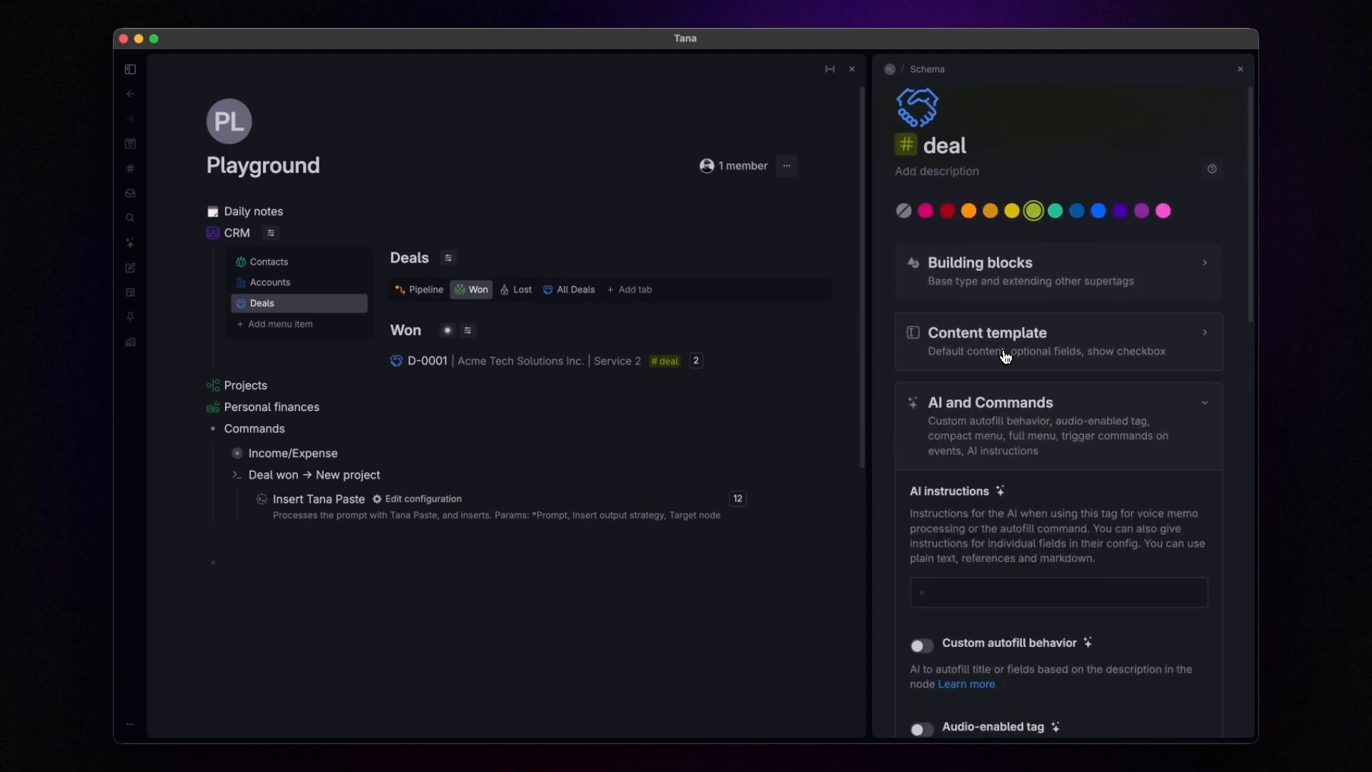
left_click(922, 572)
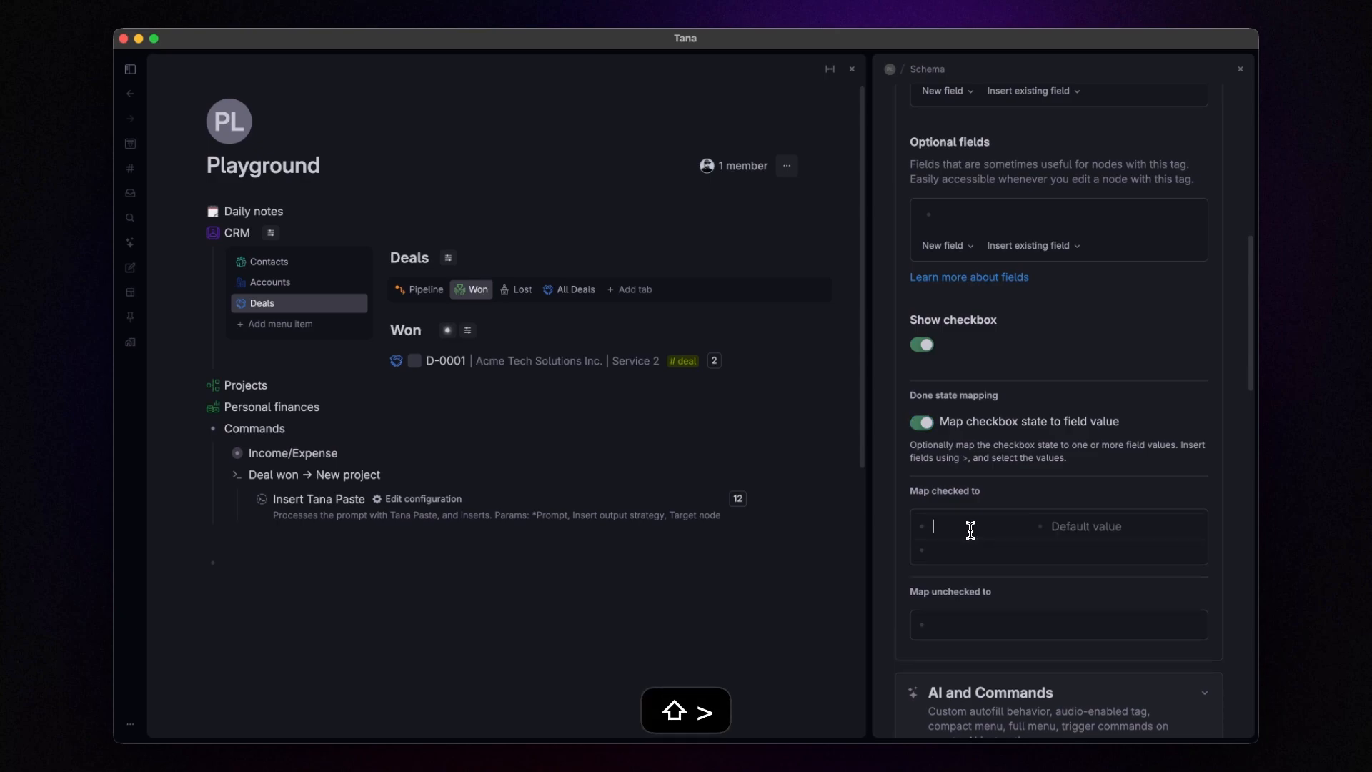
type("Deal")
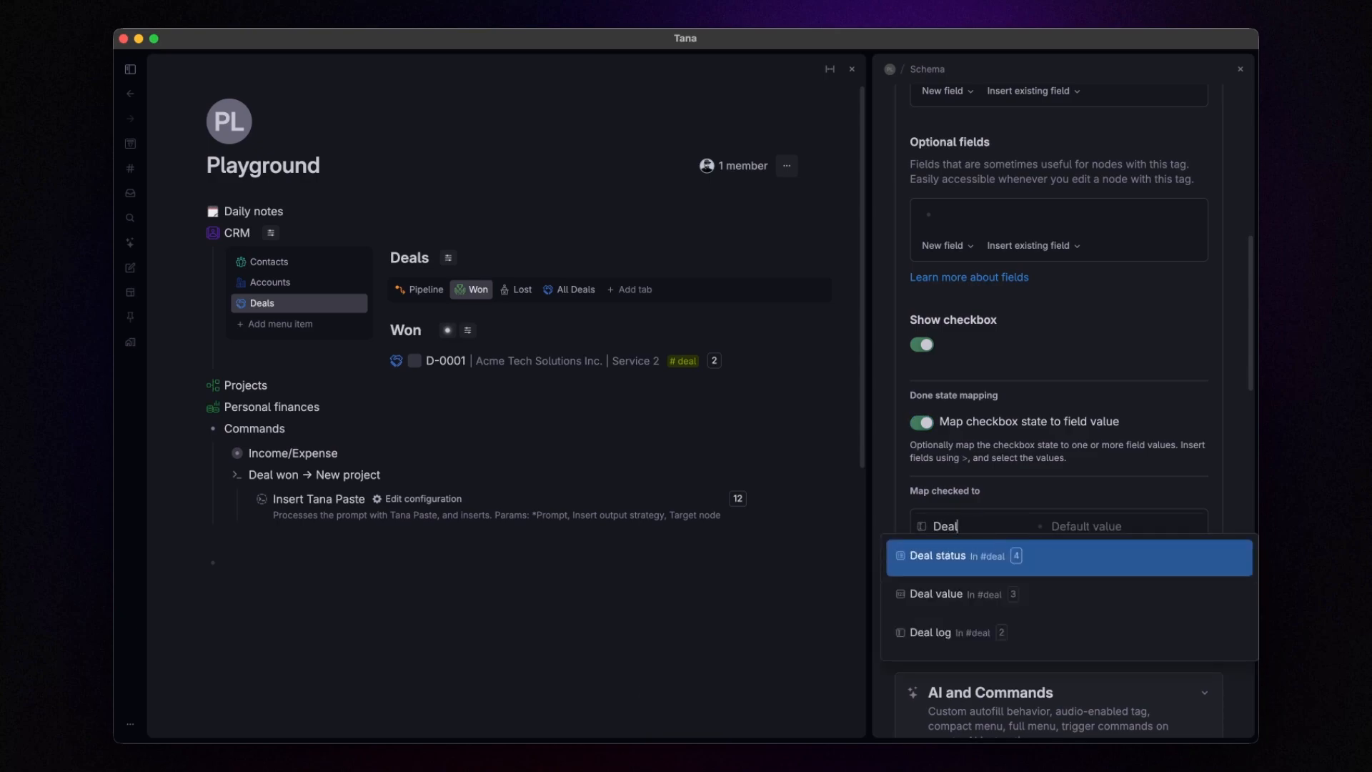
left_click(938, 556)
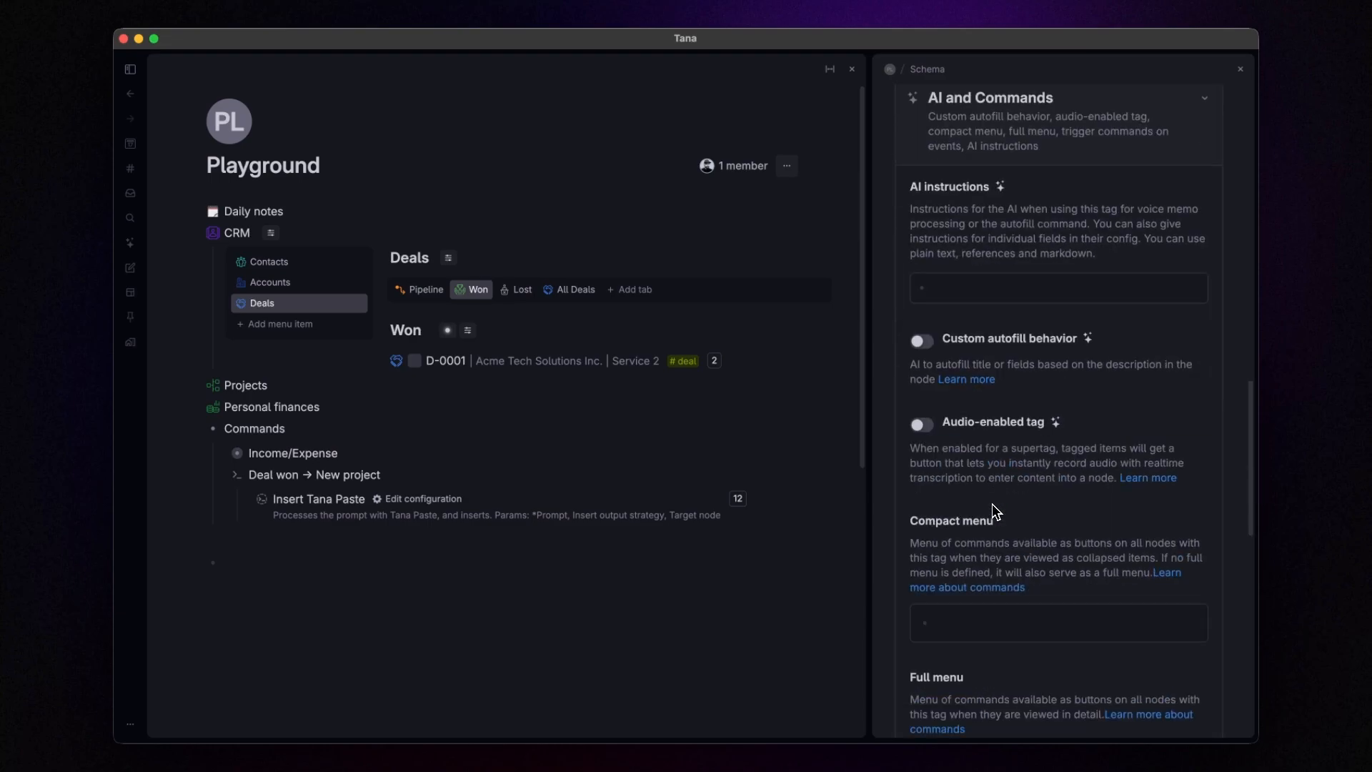
Map checked to Deal status = Deal Won and set Deal won → New project as the On checked trigger.
scroll("down", 3)
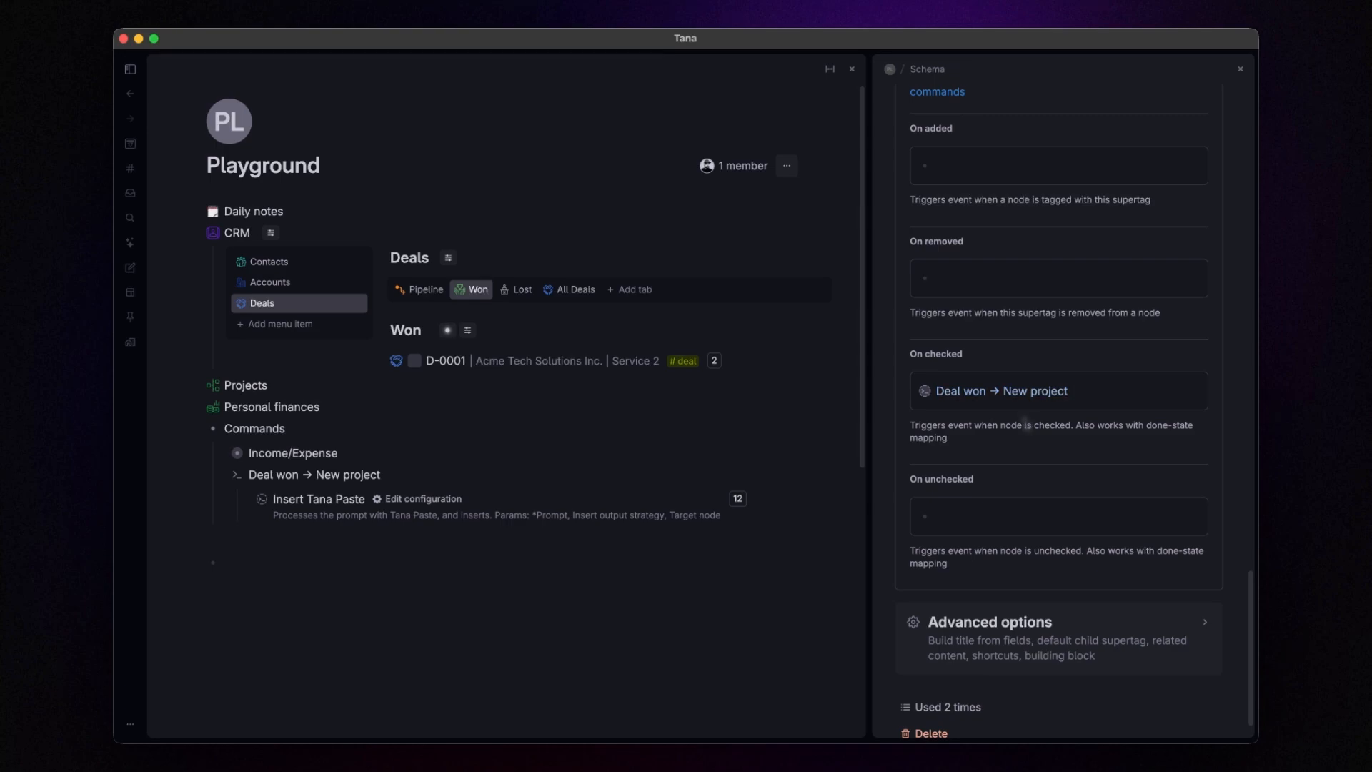
mouse_move(1007, 430)
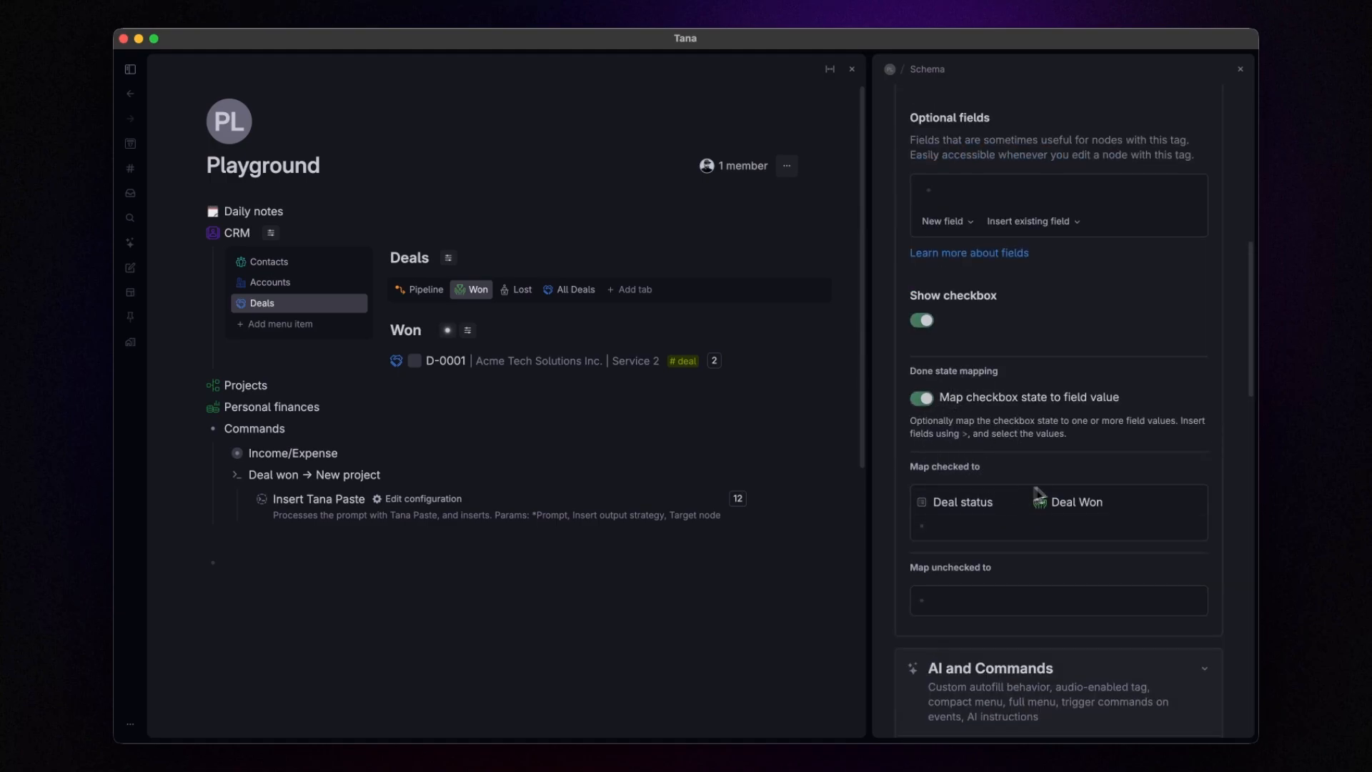
scroll("down", 3)
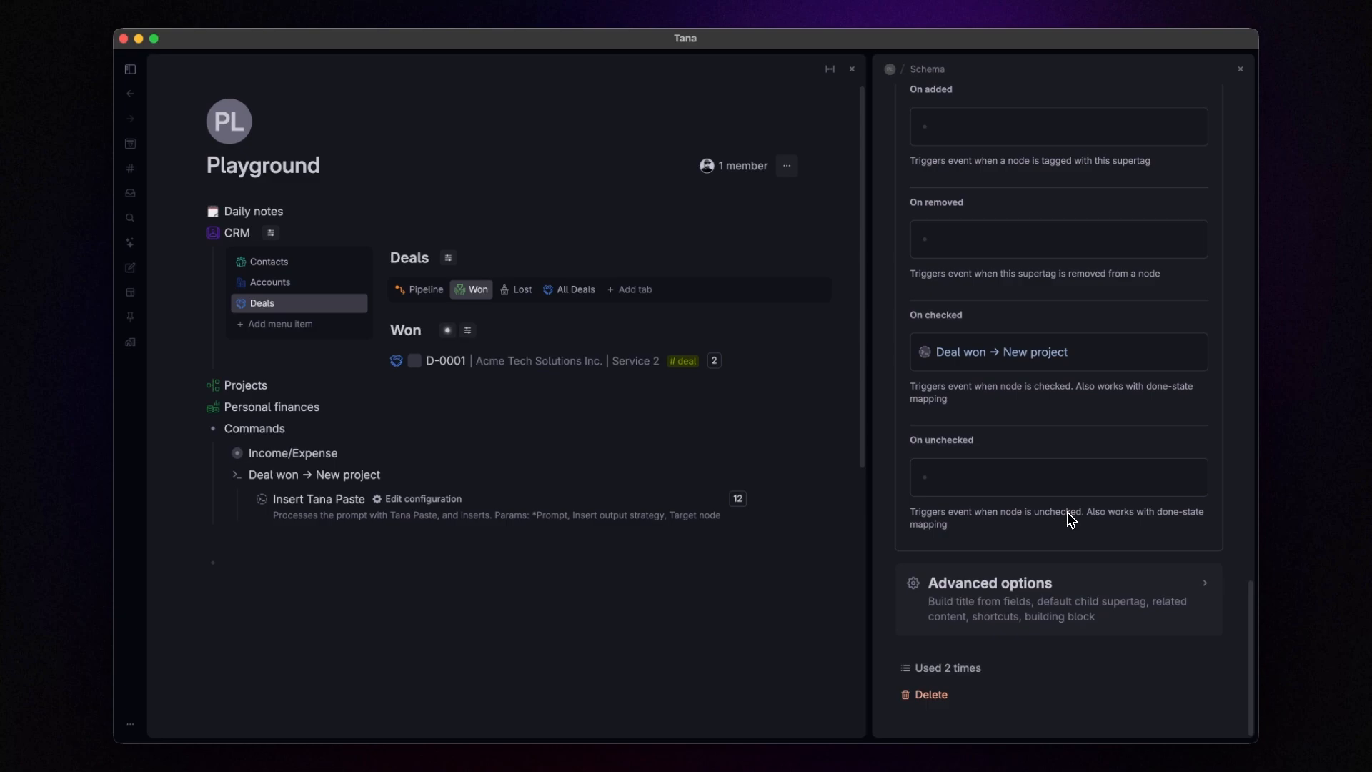
triple_click(1032, 392)
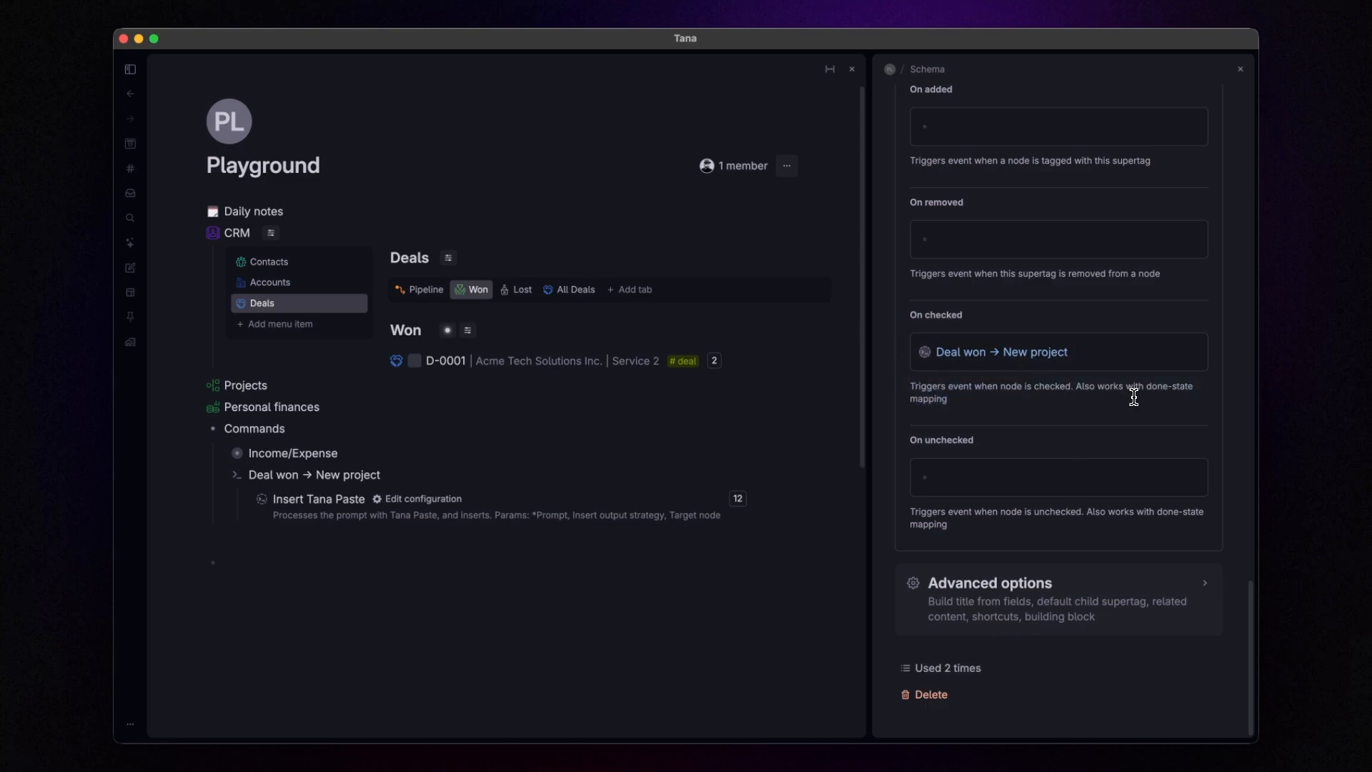
mouse_move(1137, 409)
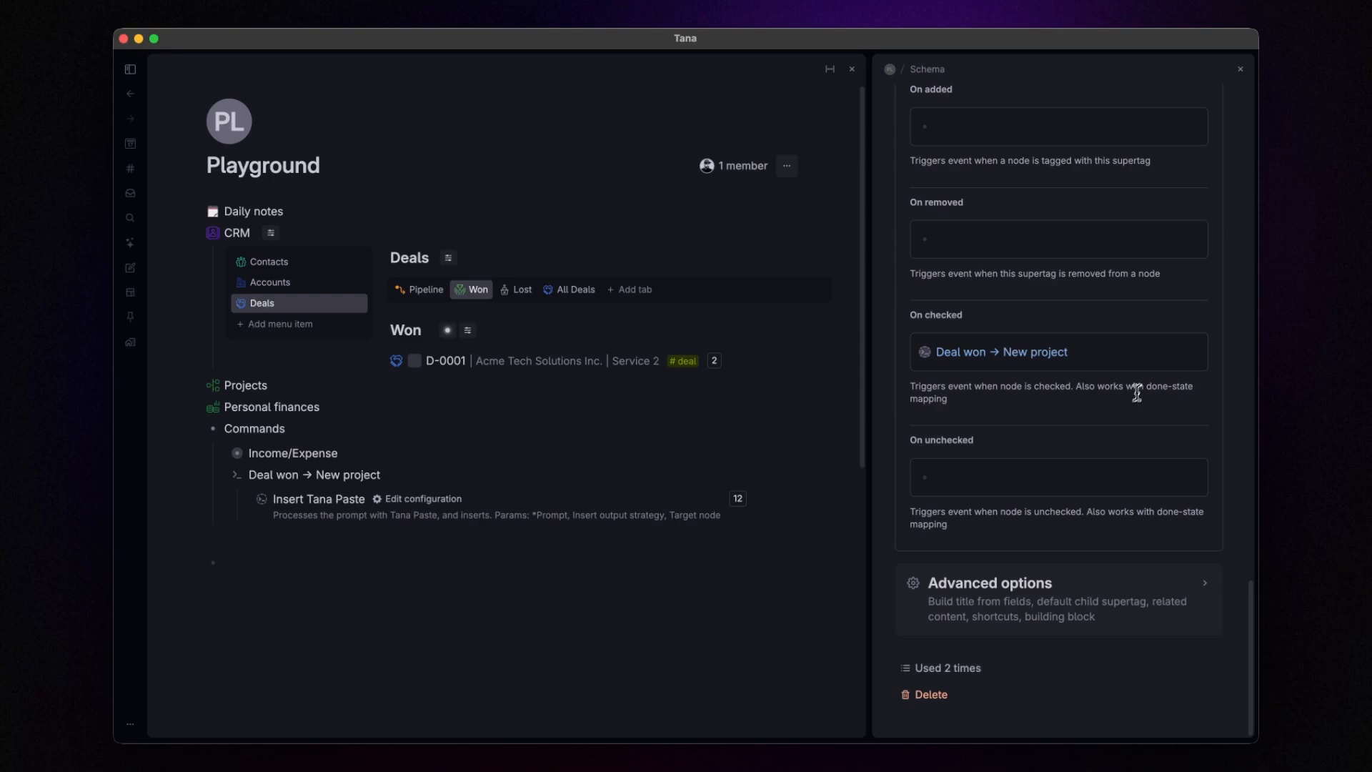
Create deal D-0023 in today's daily notes with First Account as its account.
left_click(1238, 72)
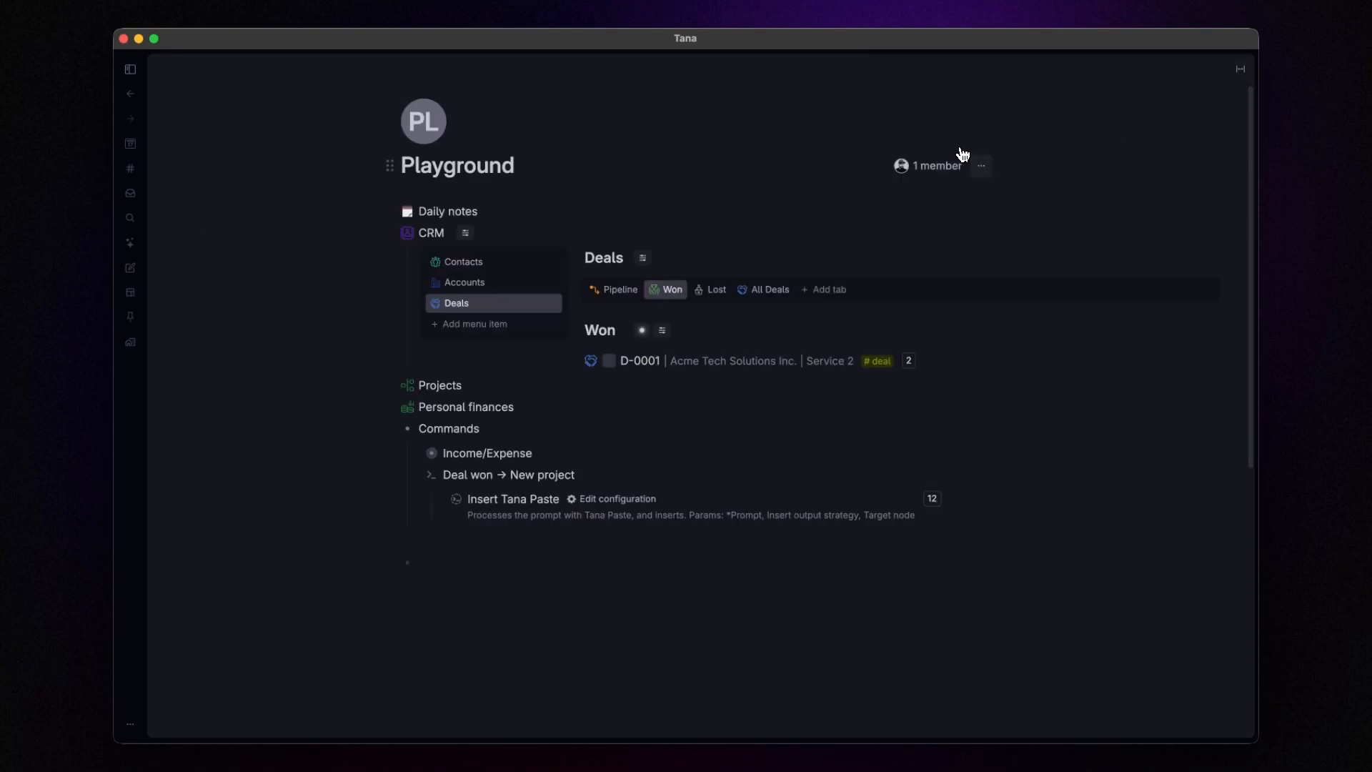
mouse_move(428, 221)
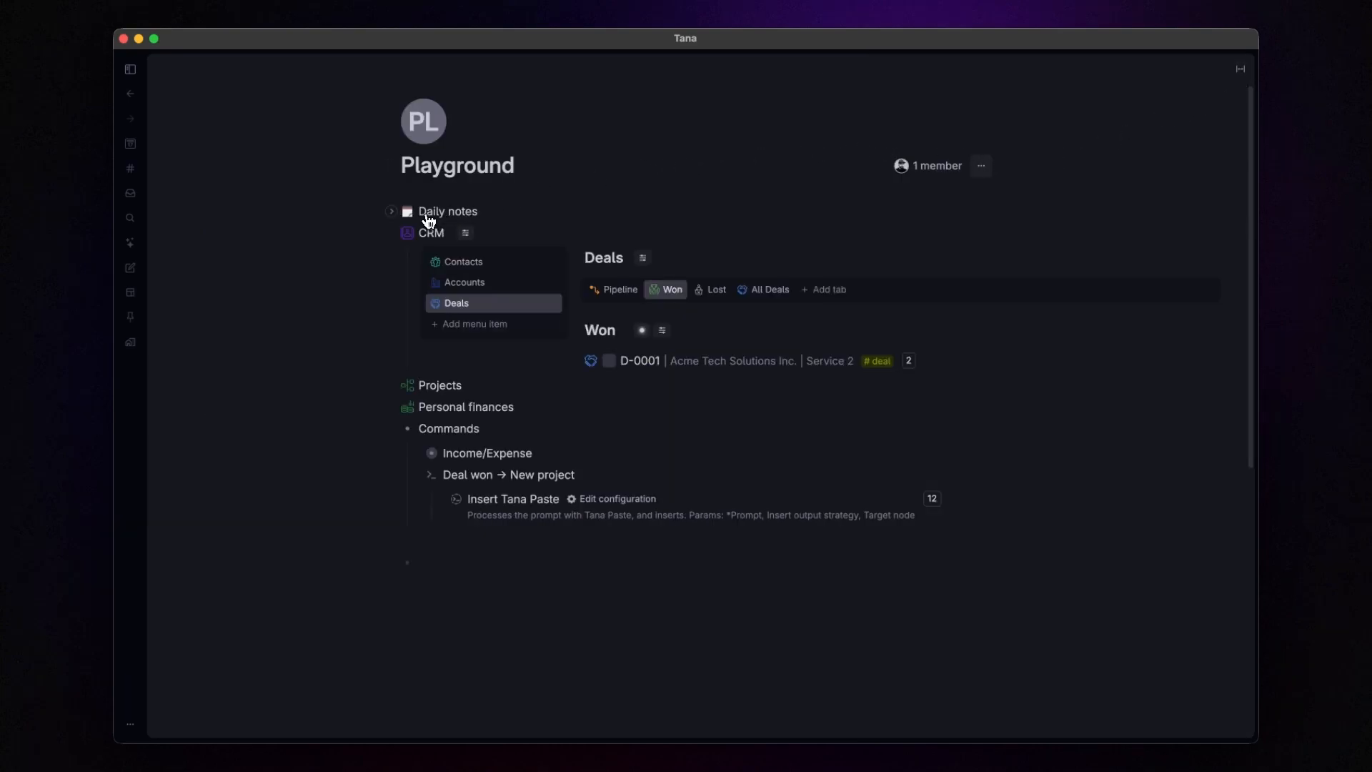
left_click(447, 212)
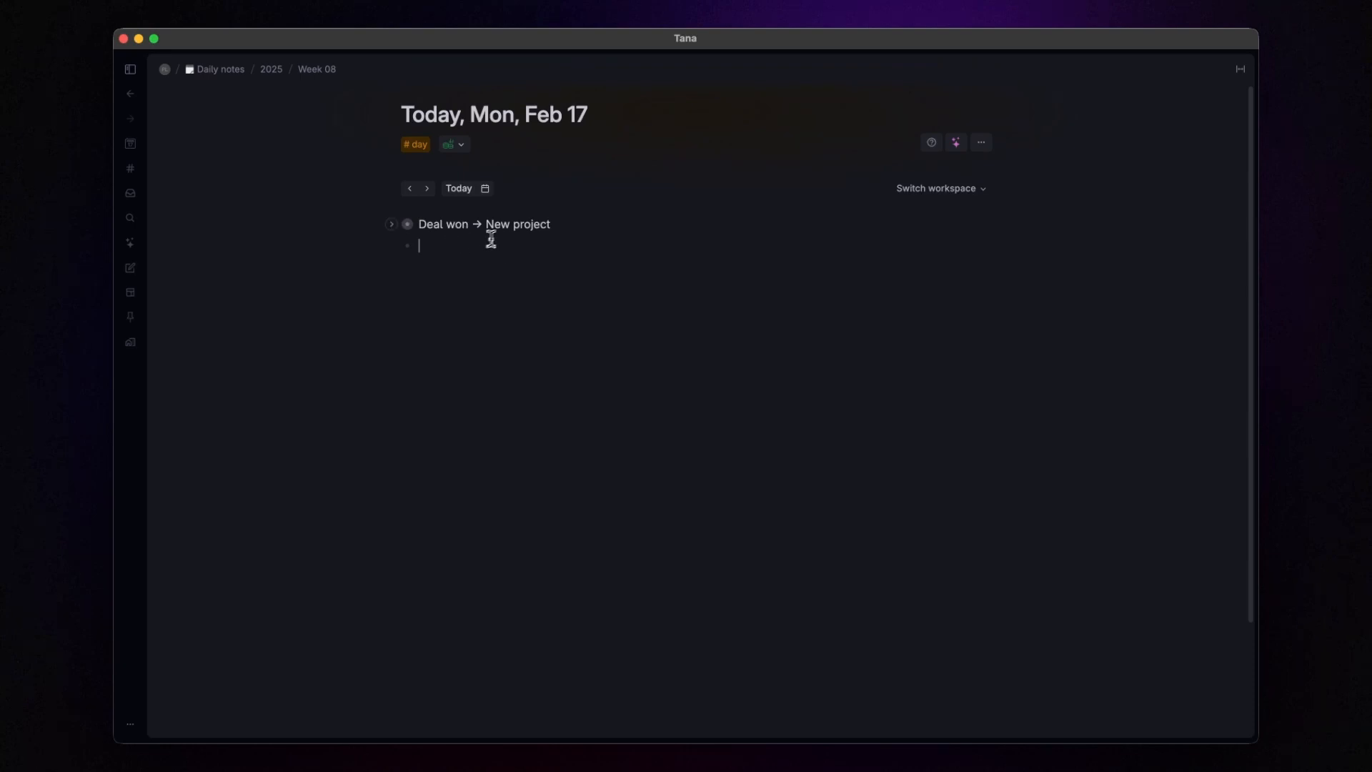
type("D-0023 | | Service")
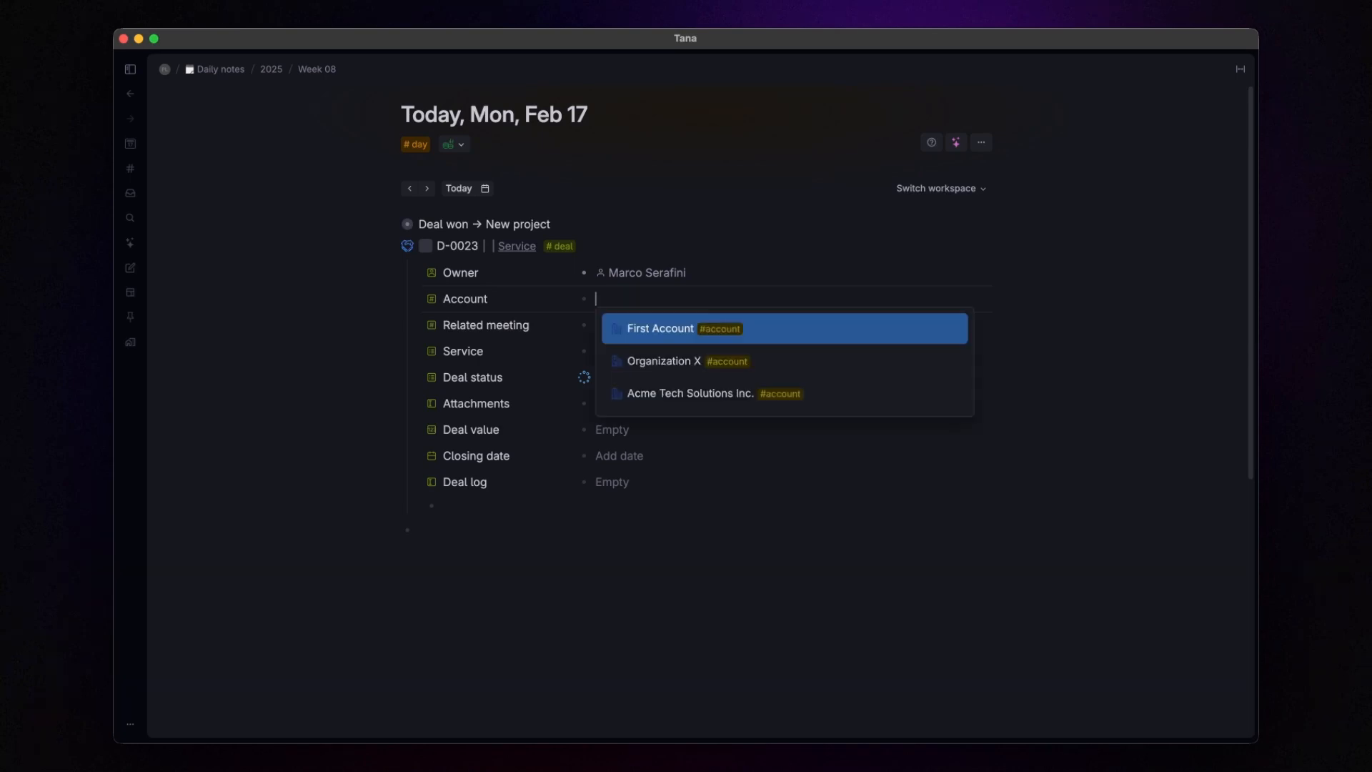
left_click(660, 329)
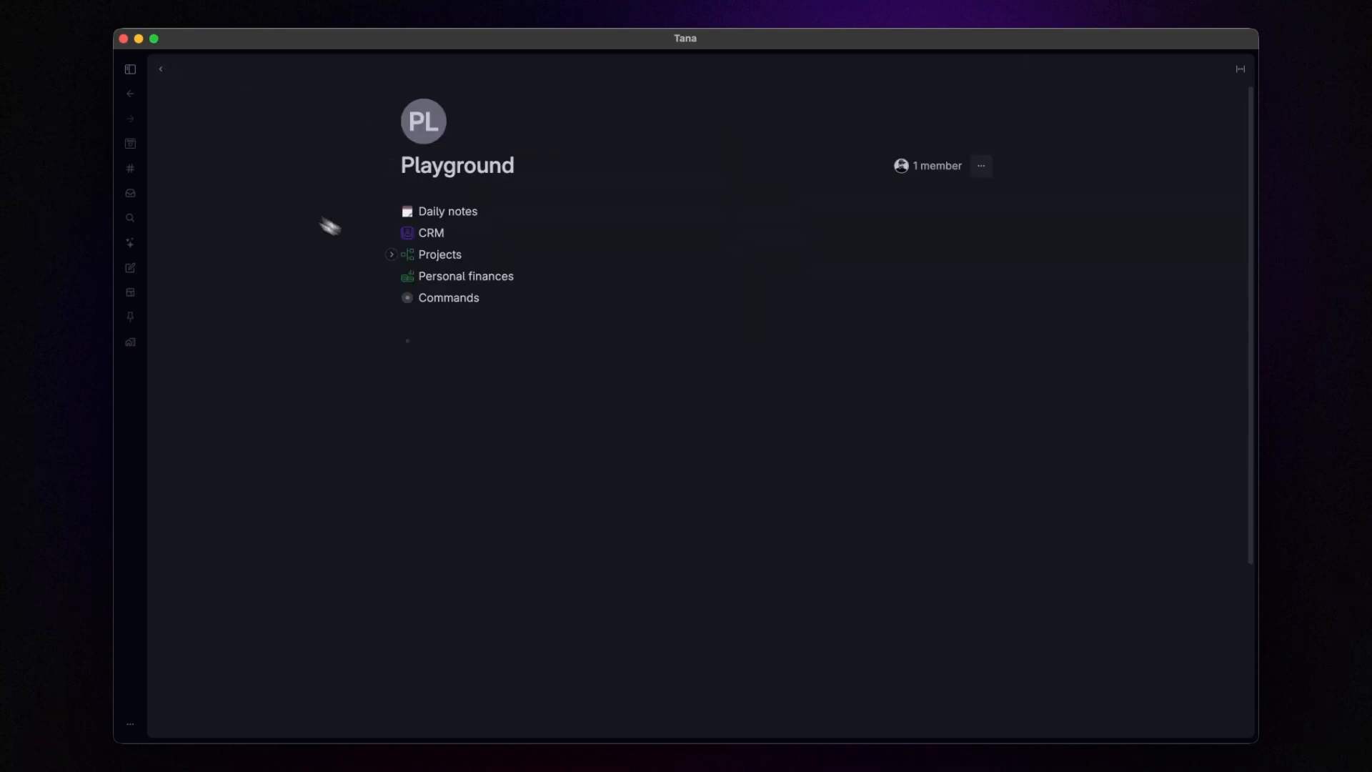
Move D-0023 to Deal Won in the CRM pipeline and expand the auto-created Project D-0023.
left_click(426, 232)
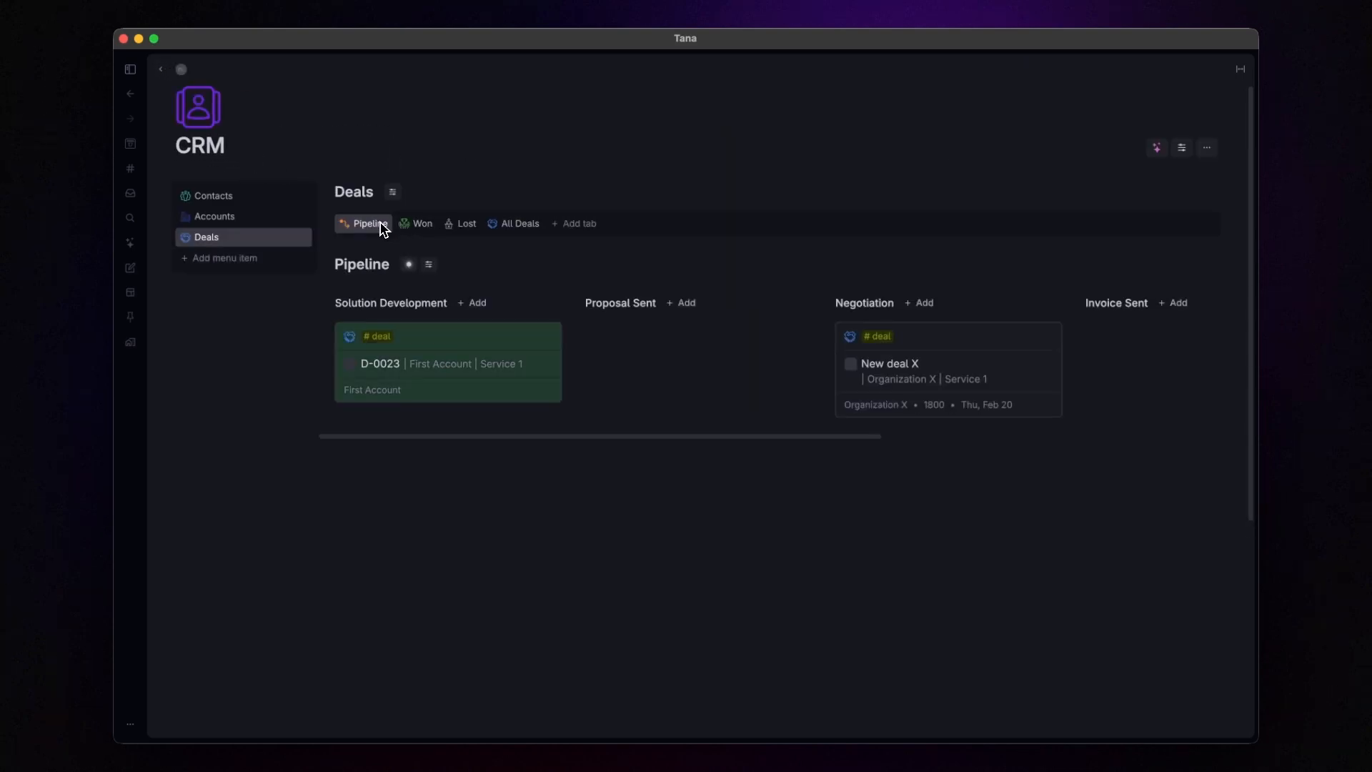
left_click_drag(448, 363, 692, 363)
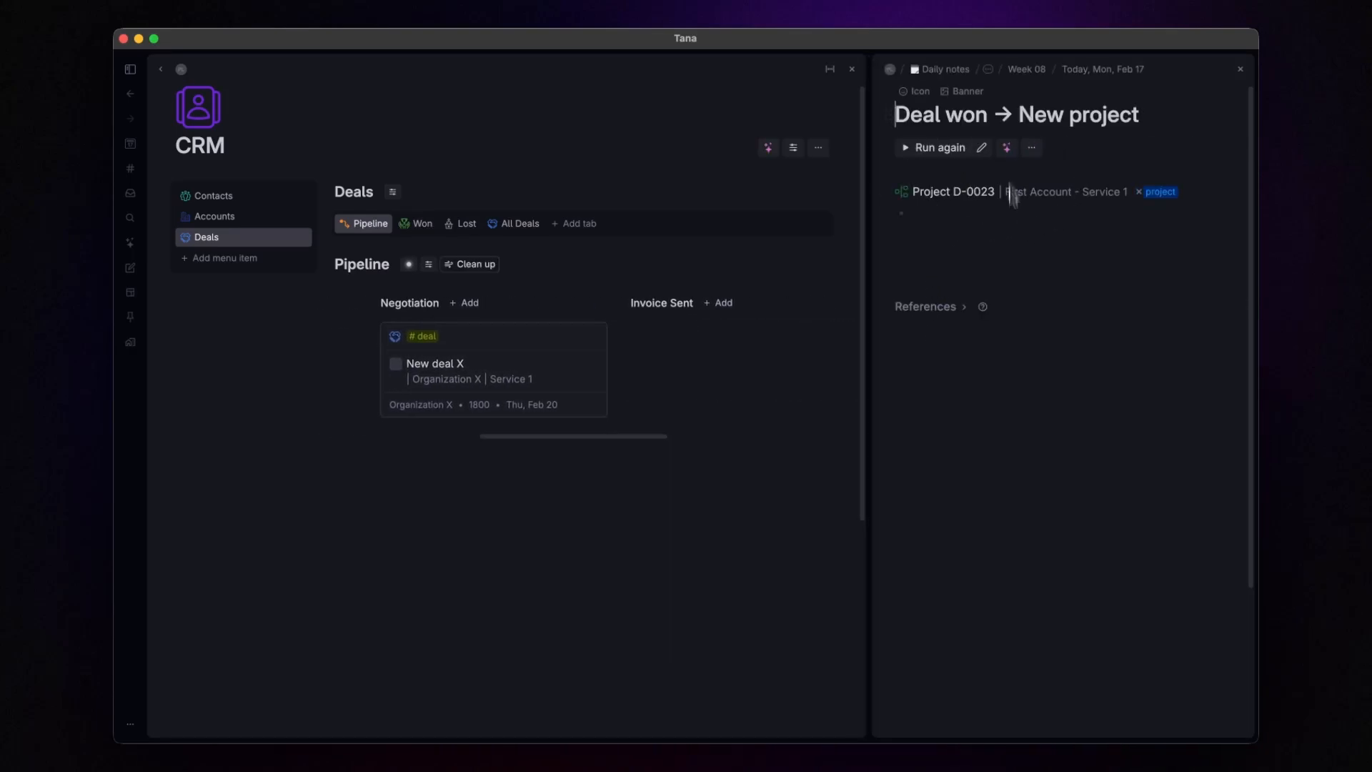
left_click(887, 192)
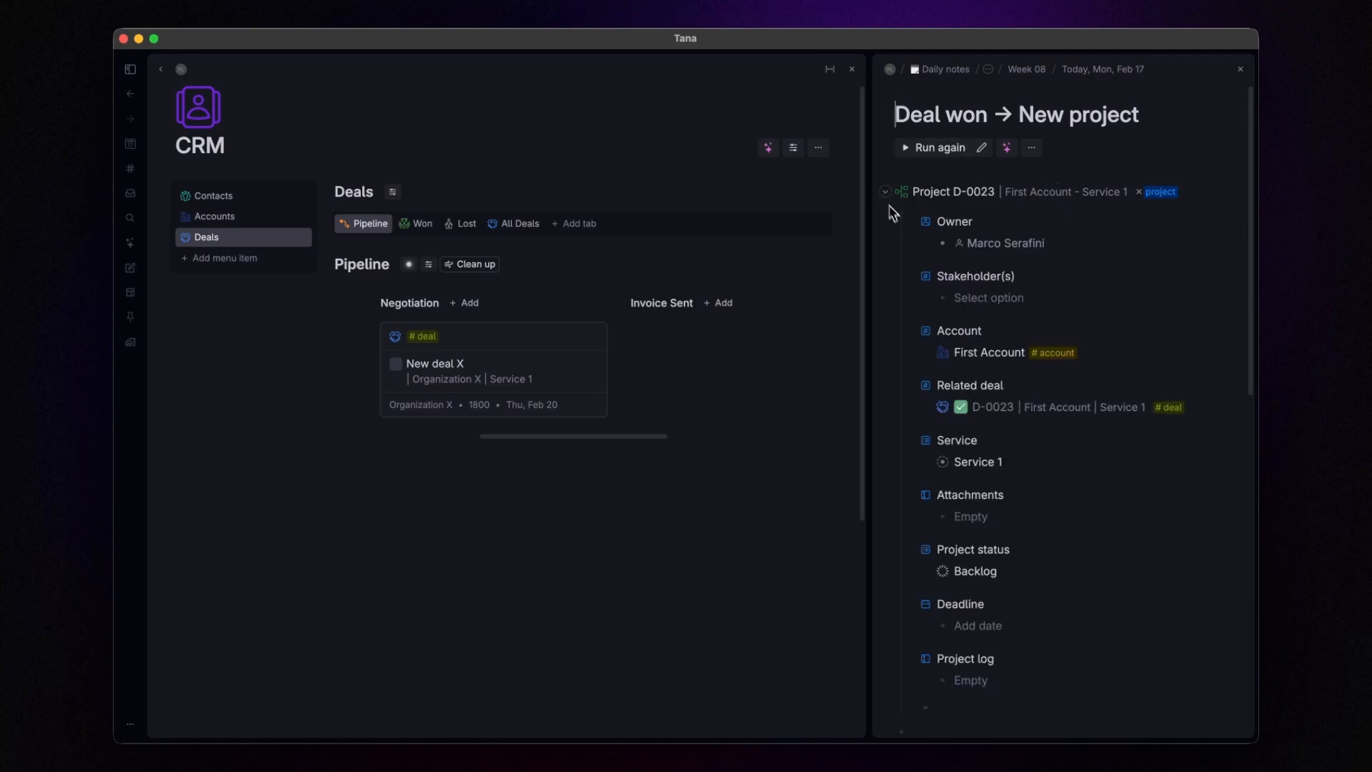